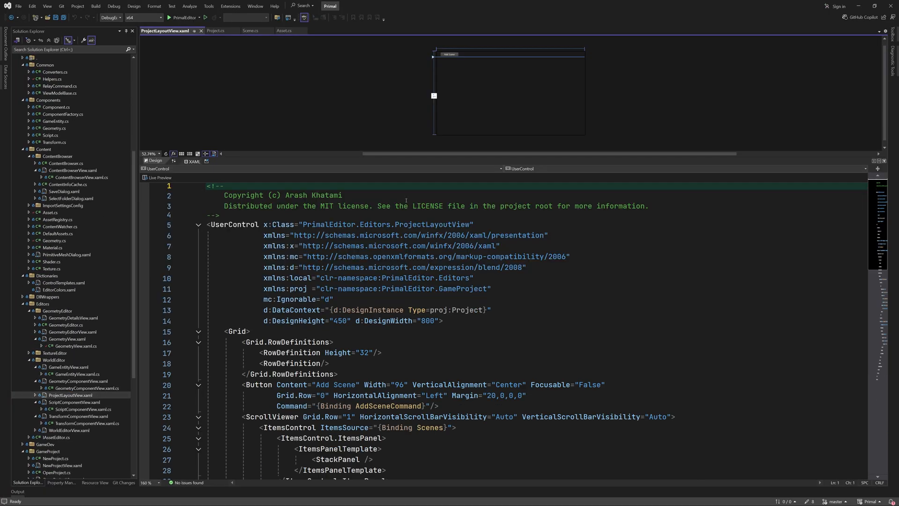
Wrap the scene header TextBlock in a Grid with Foreground and VerticalAlignment="Center".
scroll("down", 3)
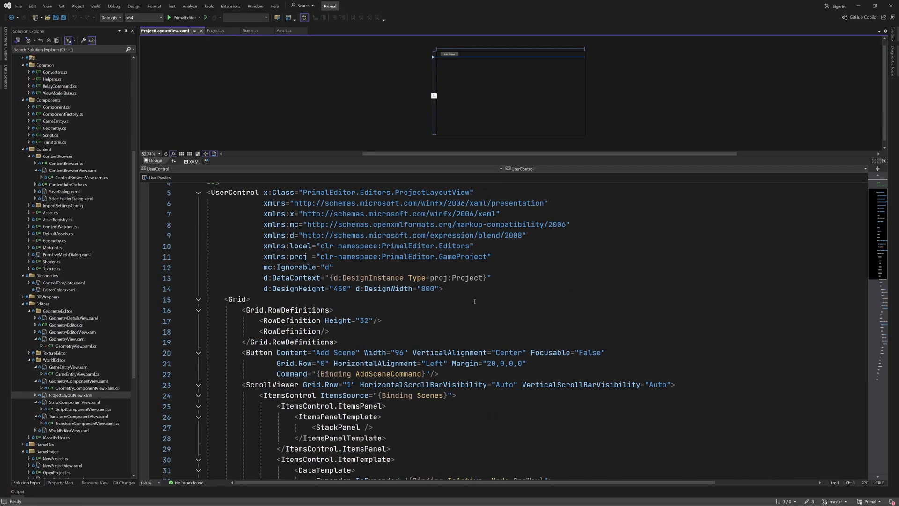
scroll("down", 3)
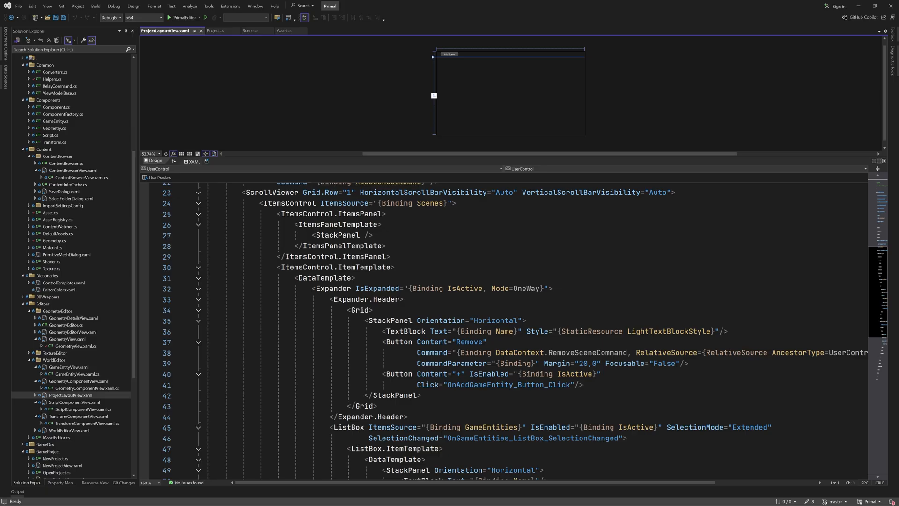
scroll("down", 3)
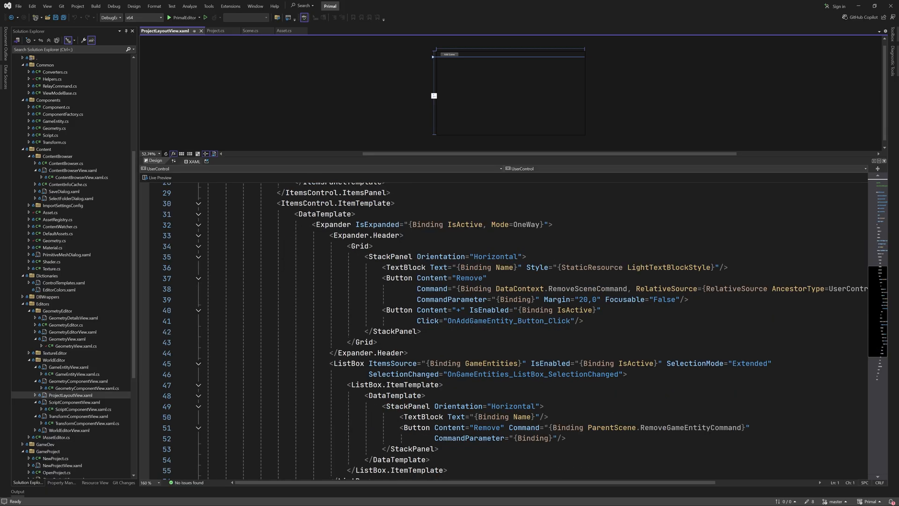
type("forg")
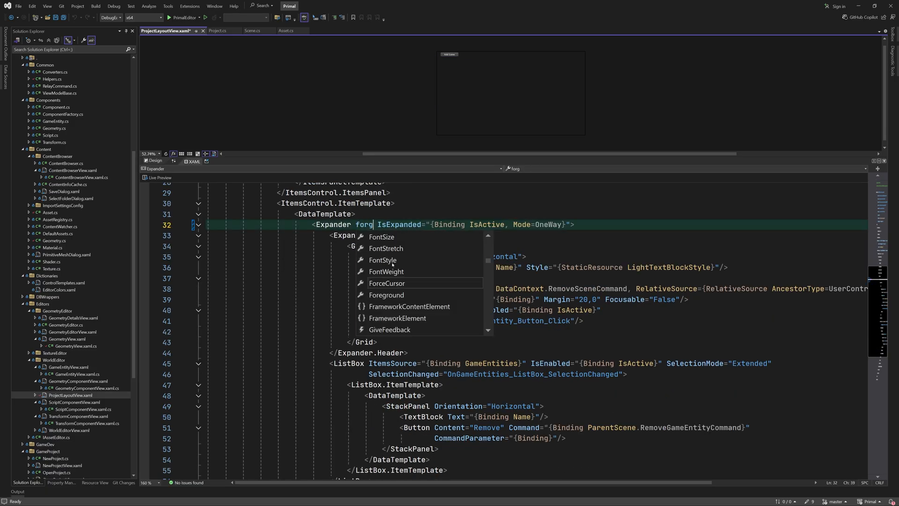
left_click(387, 295)
type("<Grid")
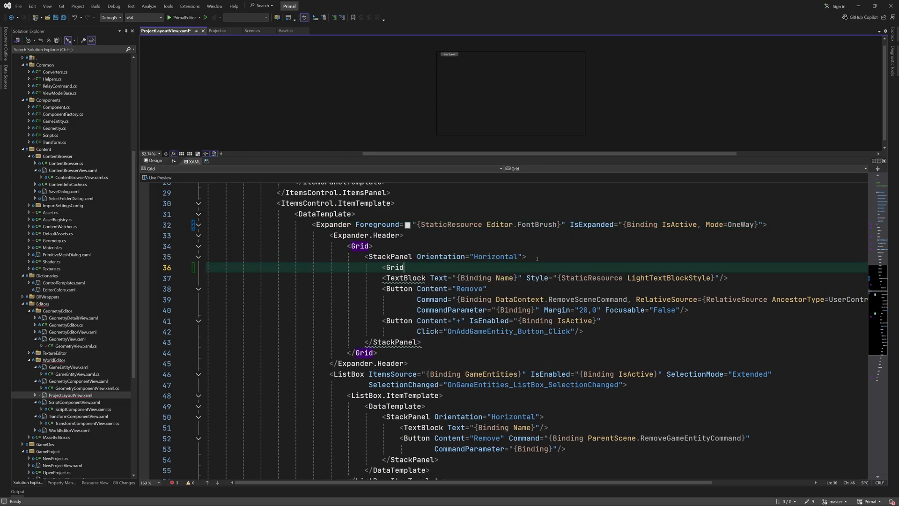
type("VerticalAlignment=\"Center\">")
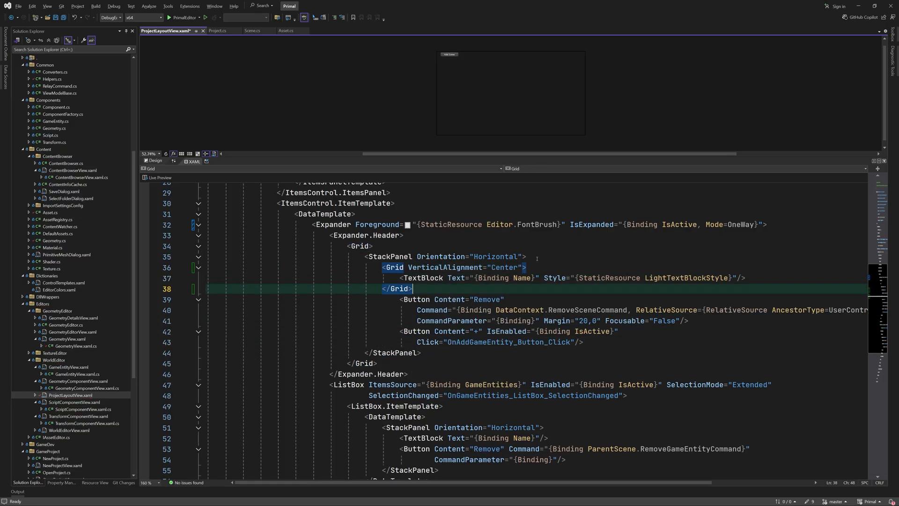
Add a renameTextBox bound to Name with Tag="{Binding RenameCommand}" and Visibility="Collapsed".
type("text")
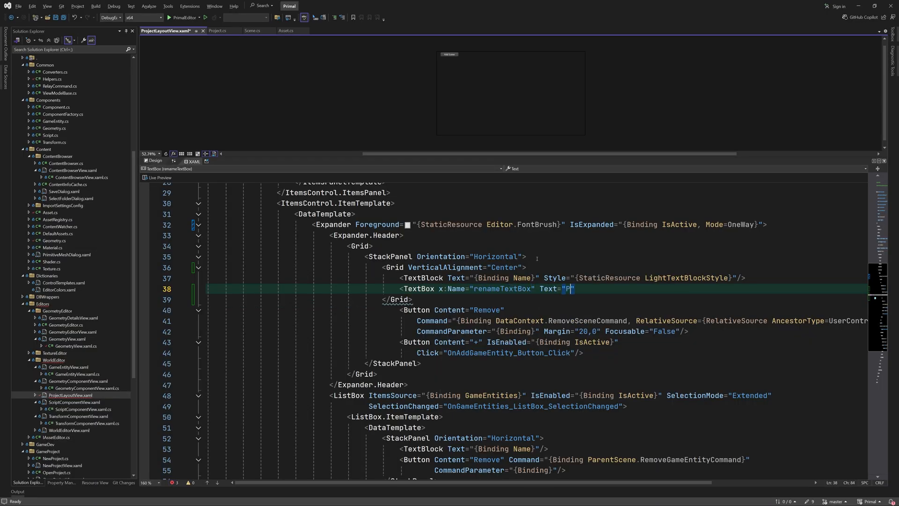
type("{Binding Name, up")
type("Style=\"{StaticResource TextBoxStyle_WithRename")
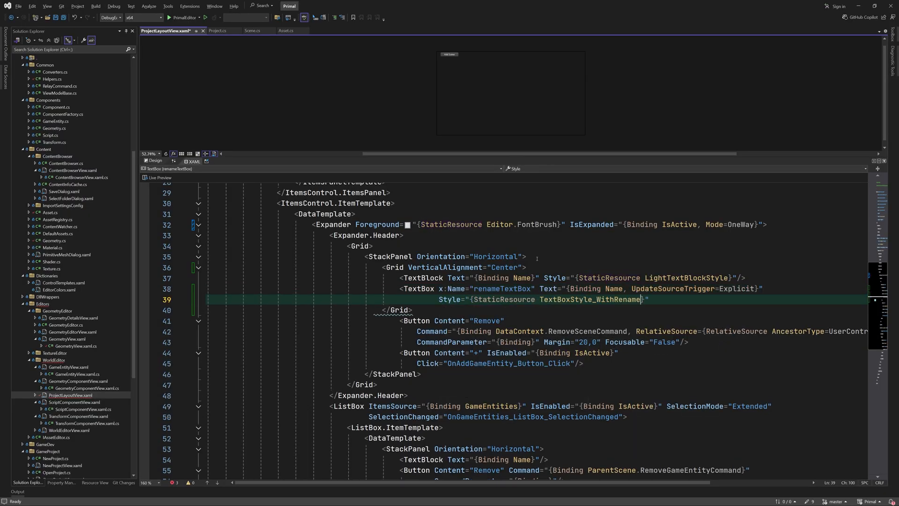
type("Tag=\"\"")
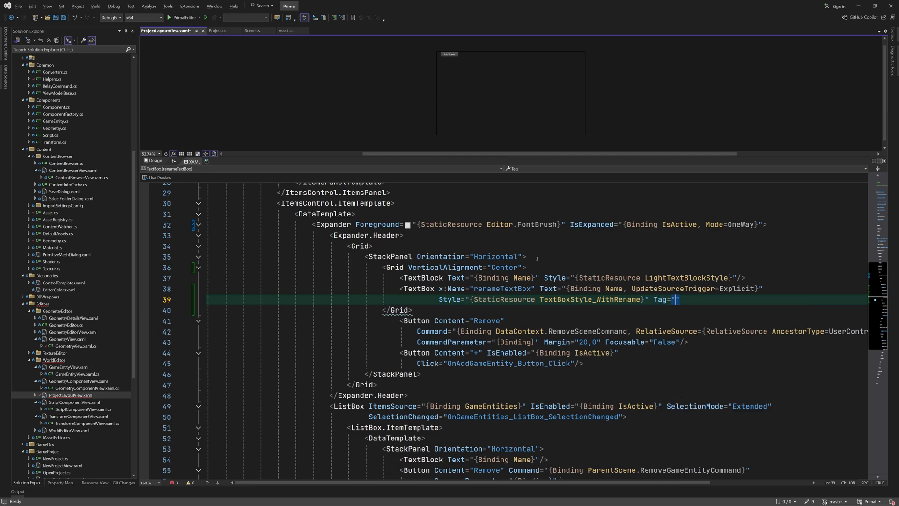
type("{Binding RenameCommand}")
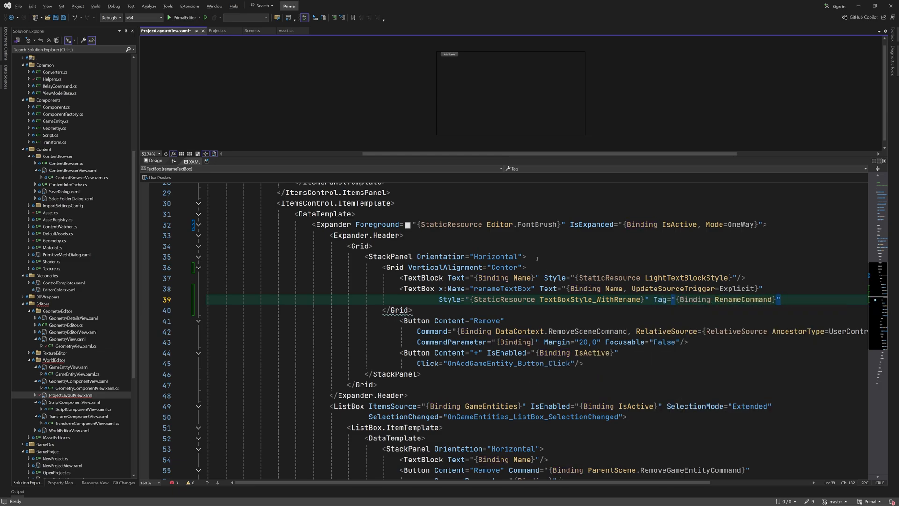
type("Visibility=\"Collapsed\"")
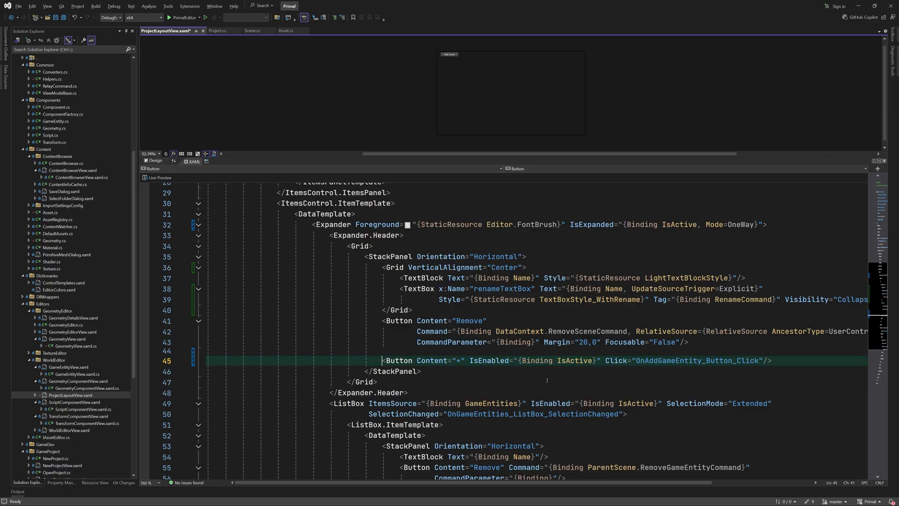
Add a Button Content="Rename" with a Click handler, then switch to Scene.cs.
type("<Button Content=\"Rename\"")
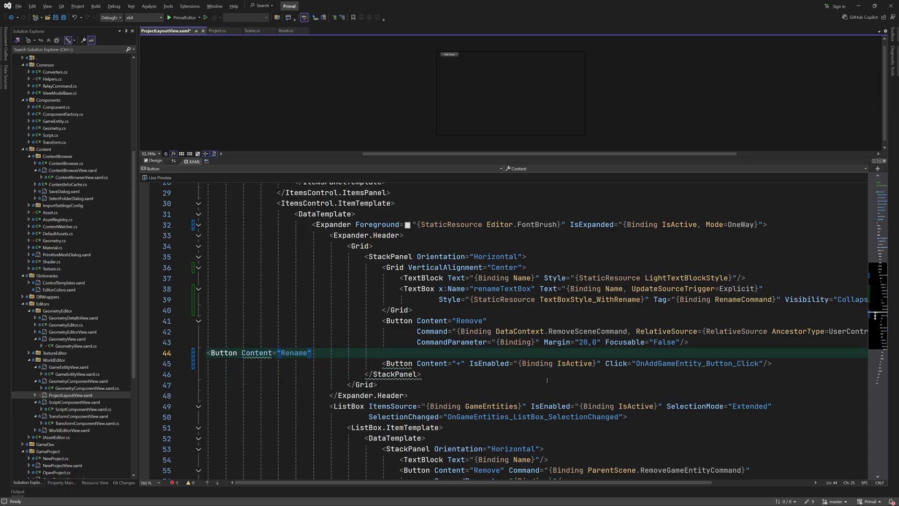
type("click=\"OnRenameScene_Button_Click\" Tag=\"{Binding ElementName=renameTextBox}\"/>")
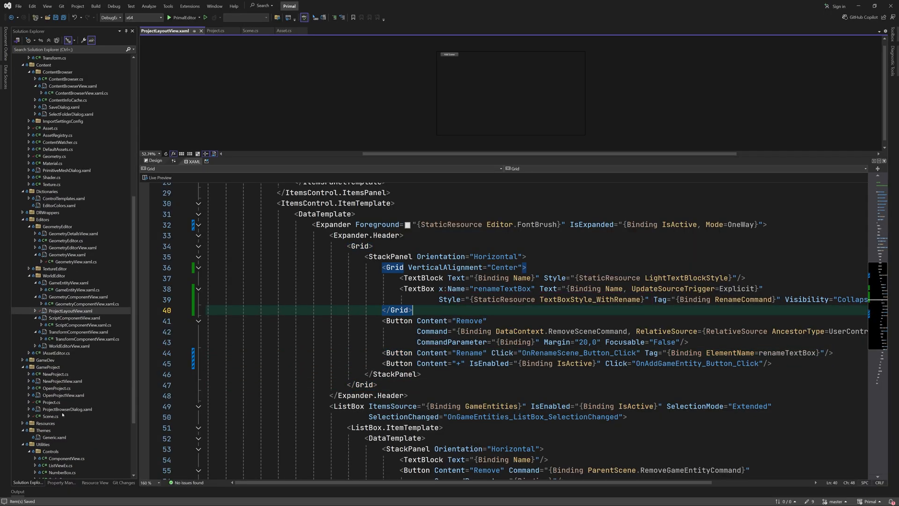
left_click(239, 30)
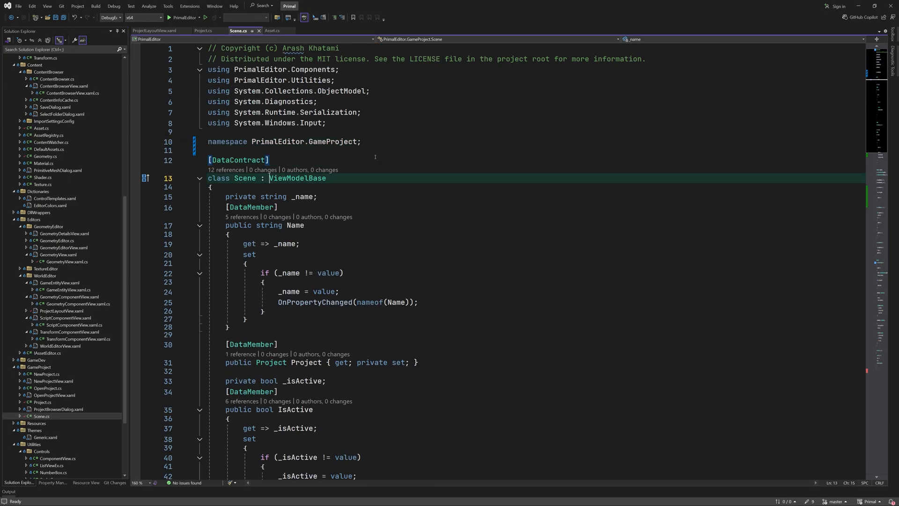
Declare an ICommand RenameCommand property and start its RelayCommand<string> lambda in OnDeserialized.
type("public I")
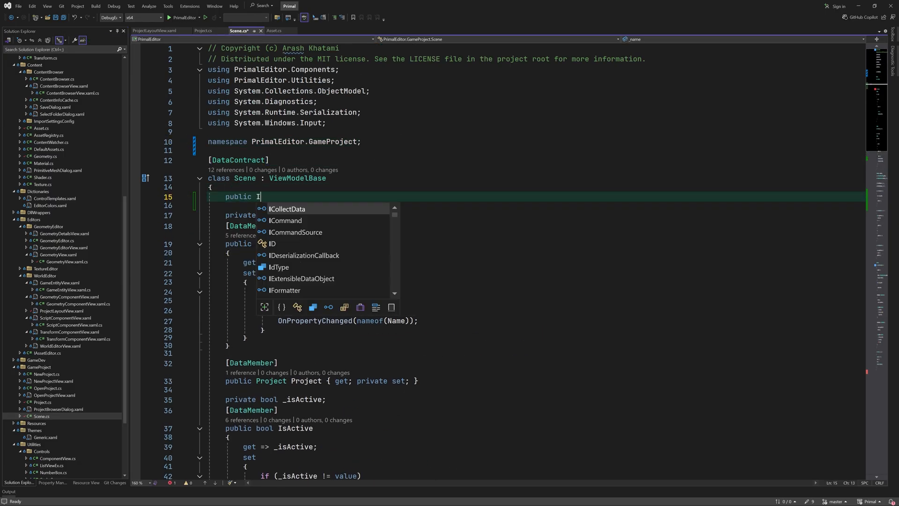
type("Command RenameCommand { get; set; }")
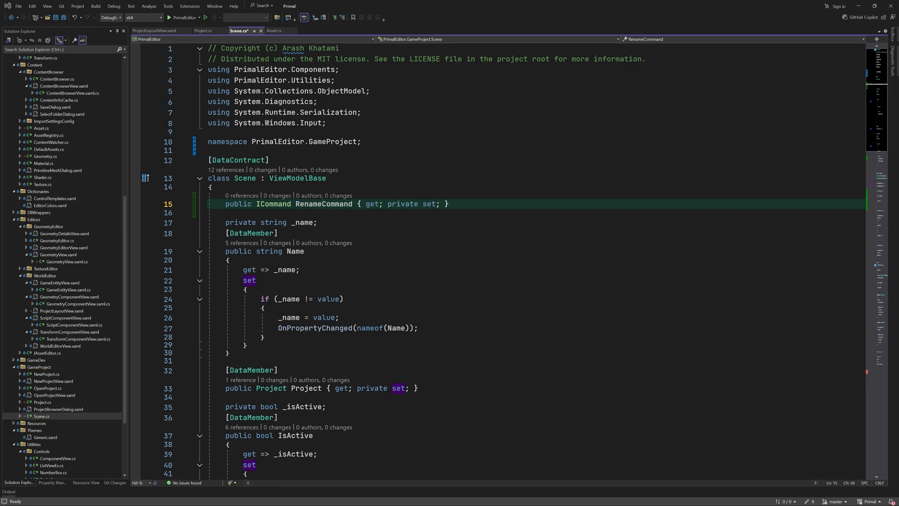
scroll("down", 3)
type("RenameCommand =")
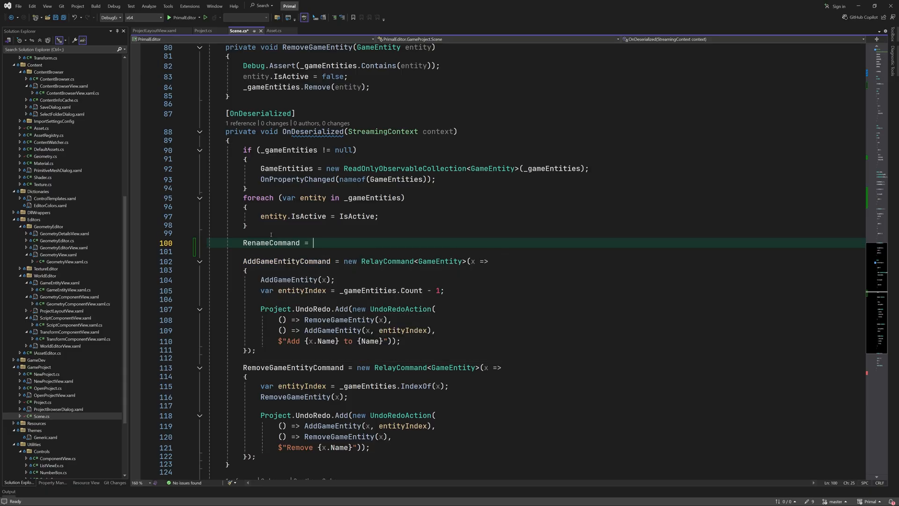
type("new RelayCommand<string>(x=>")
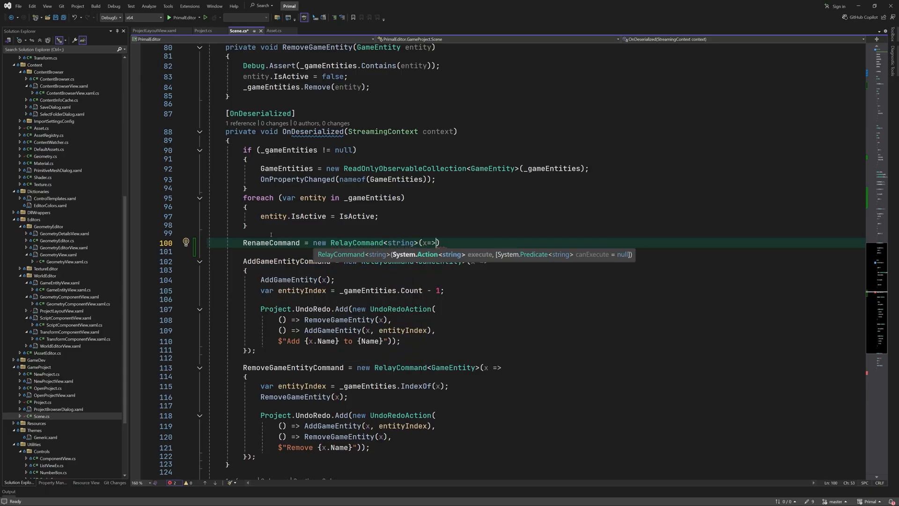
key("enter")
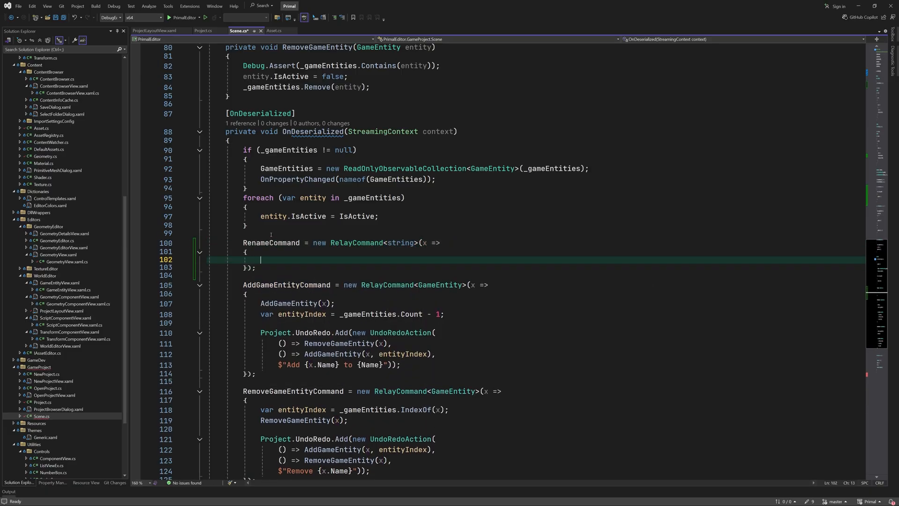
Make the lambda store oldName, set Name = x, and add an UndoRedoAction "Rename scene"; go to the layout code-behind.
type("var oldName = _name;")
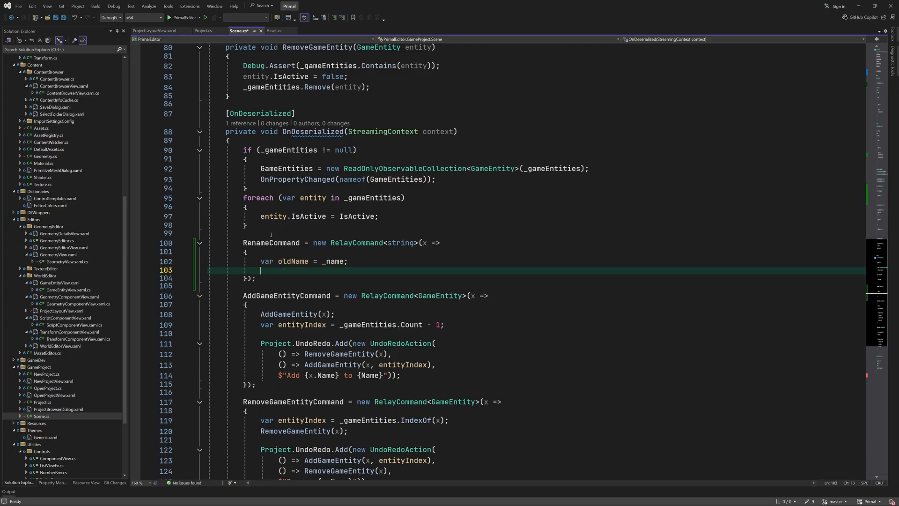
type("Name = x;")
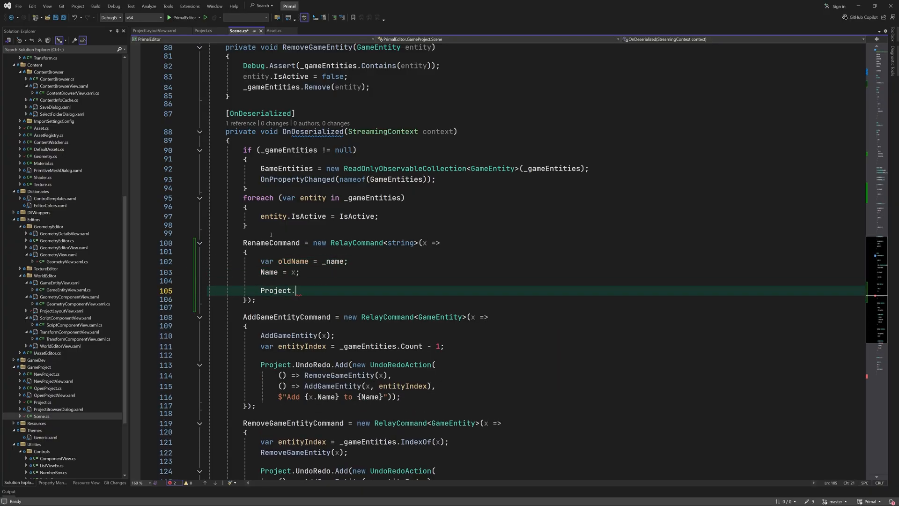
type("UndoRedo")
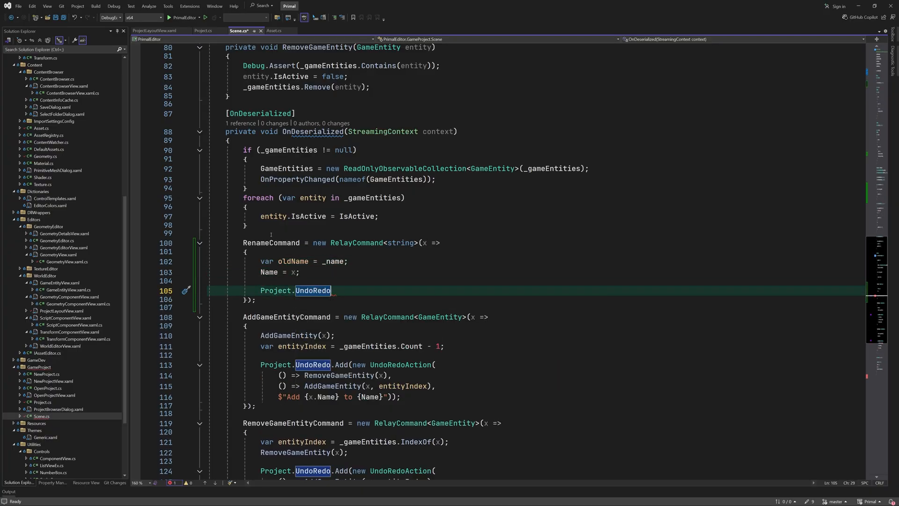
type(".Add(new UndoRedoAction(nameof(Name), this,")
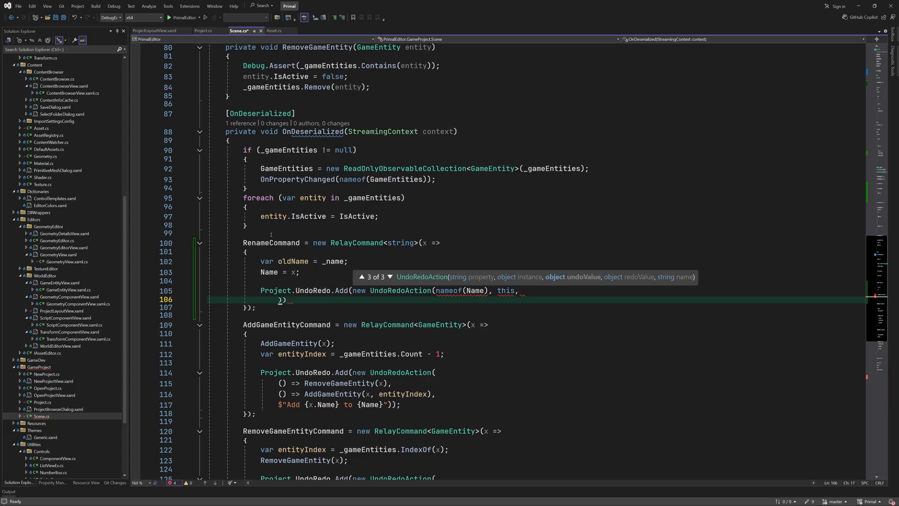
type("oldName, x, $")
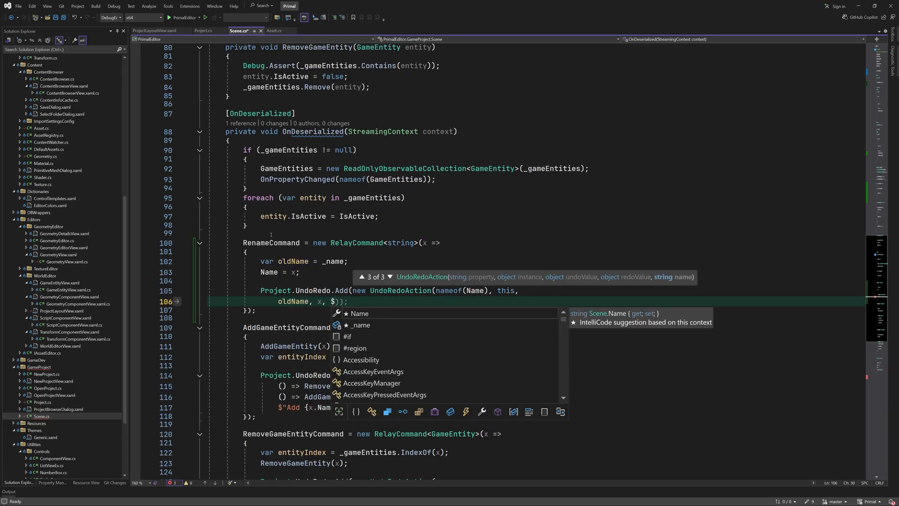
type("Rename")
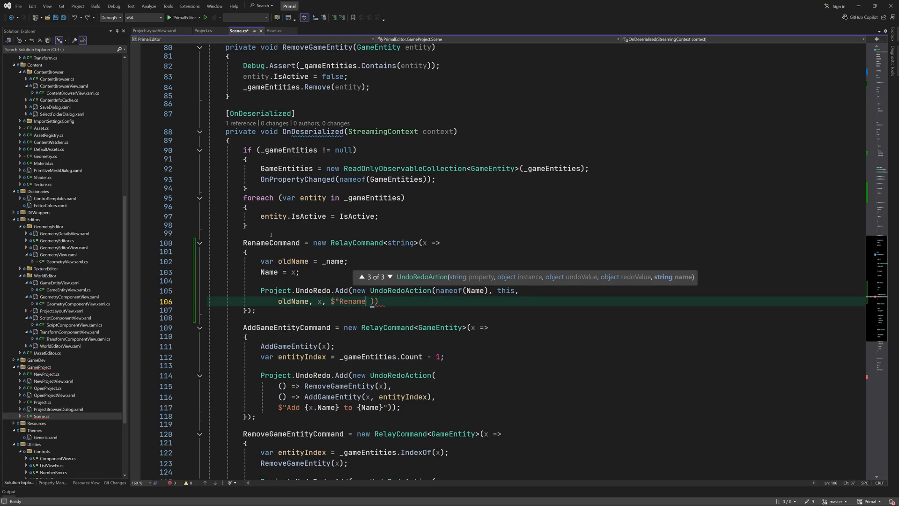
type("scene '{oldName}' to '{x}'\"")
left_click(315, 310)
type(", x => x != _name")
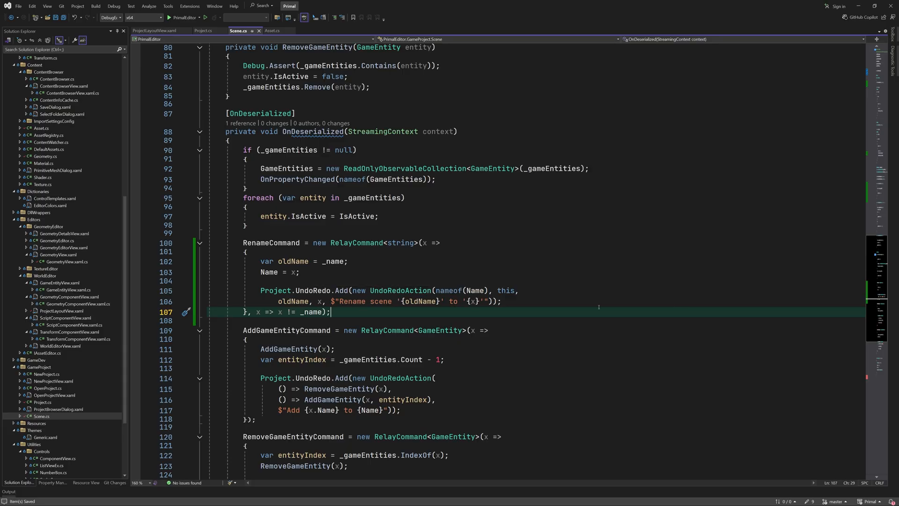
left_click(165, 30)
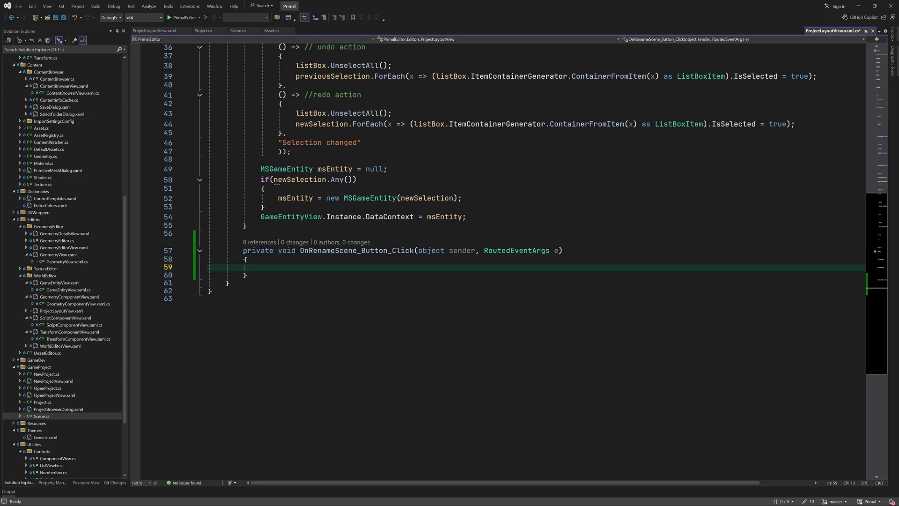
In OnRenameScene_Button_Click, cast the sender Button's Tag to TextBox and make it visible.
scroll("up", 3)
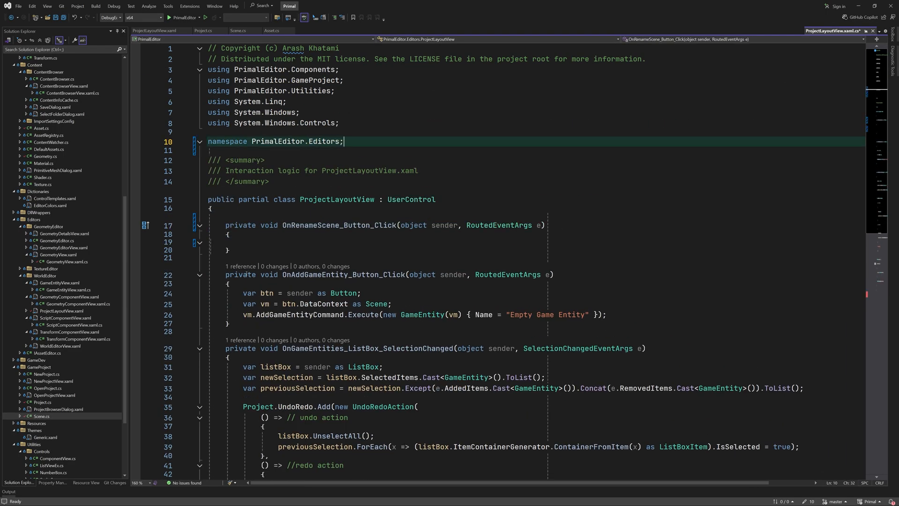
scroll("down", 3)
type("var textBox = (TextBox)(")
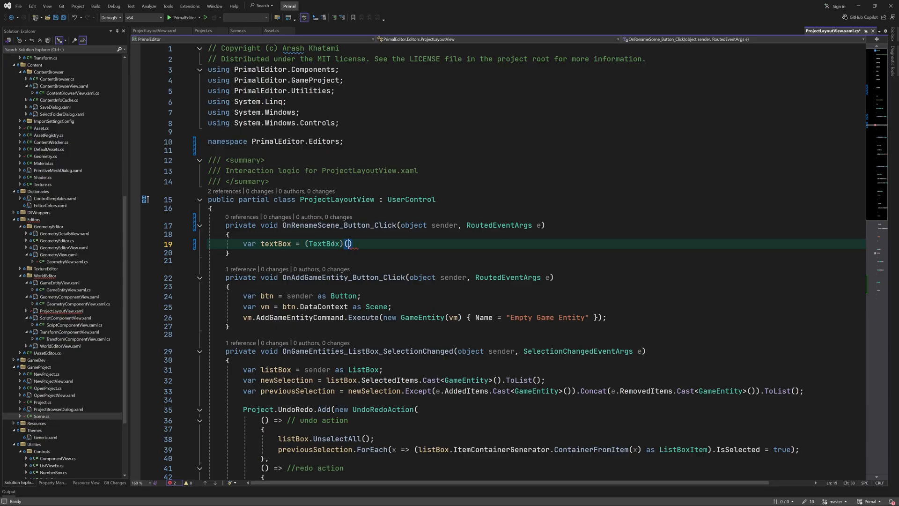
type("sender as Button).Tab")
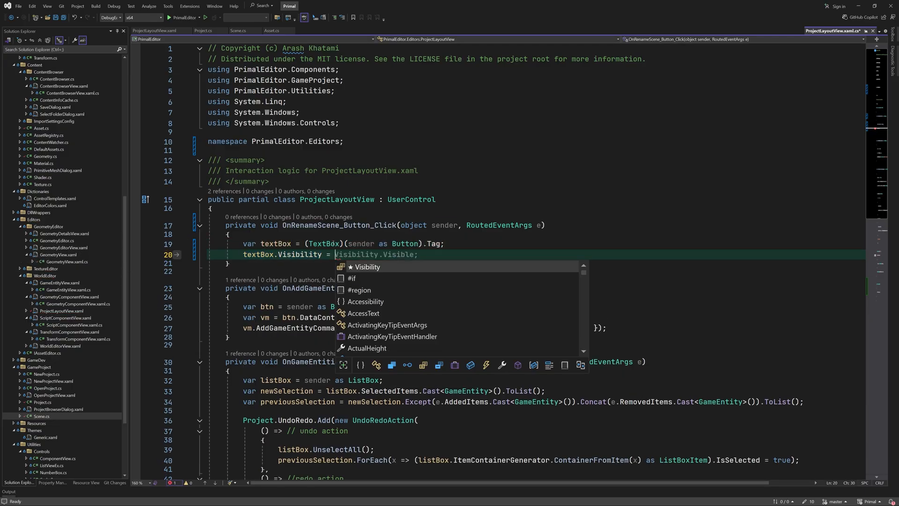
type("textBox.fo")
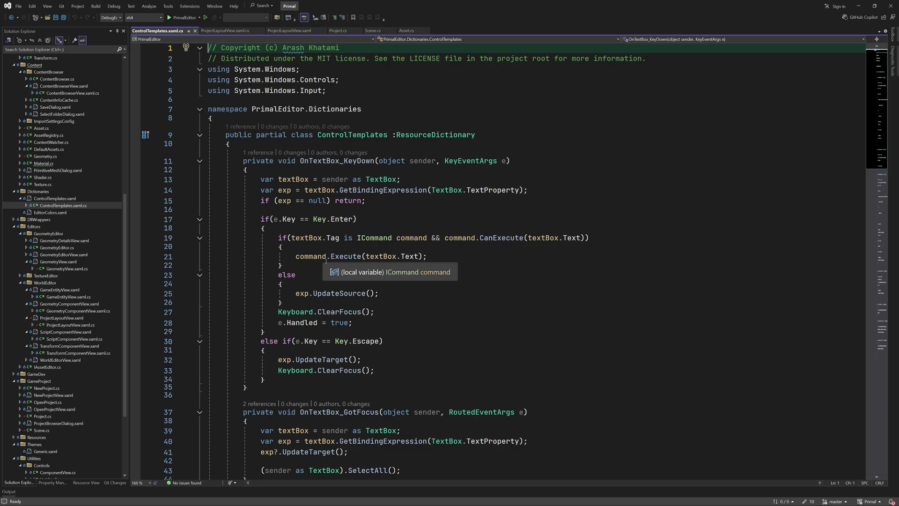
Start Primal Editor from Visual Studio to test entity renaming and undo.
left_click(168, 17)
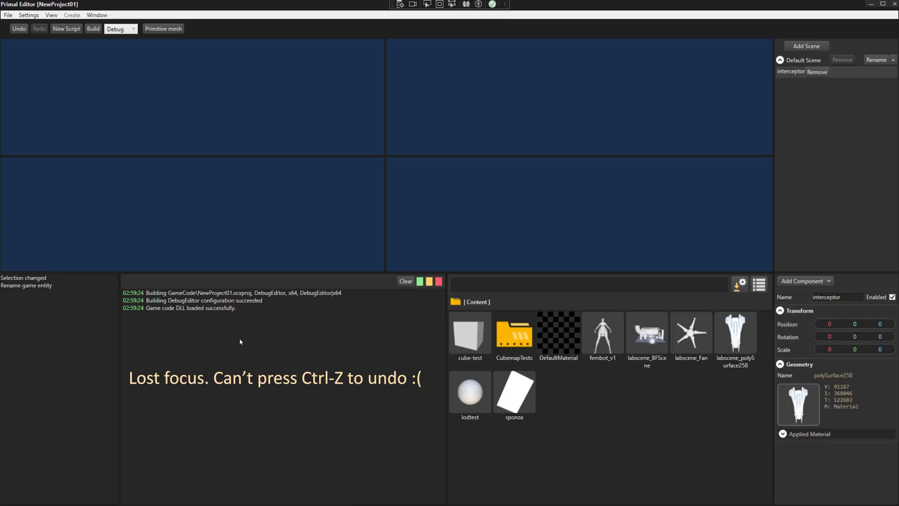
Close Primal Editor and return to ControlTemplates.xaml.cs in Visual Studio.
left_click(229, 292)
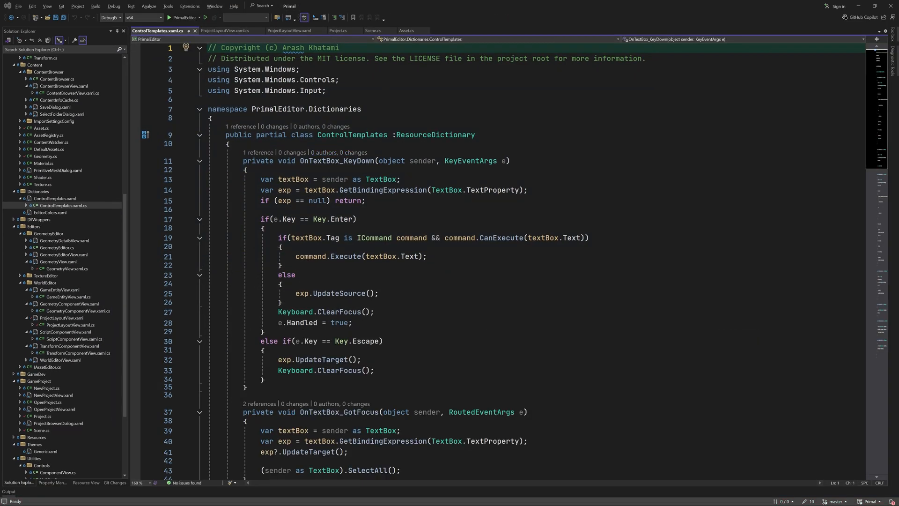
Write static MoveFocusUp walking VisualTreeHelper.GetParent until Keyboard.Focus succeeds, then begin another static method.
type("private static void MoveFocusUp(UIElement element")
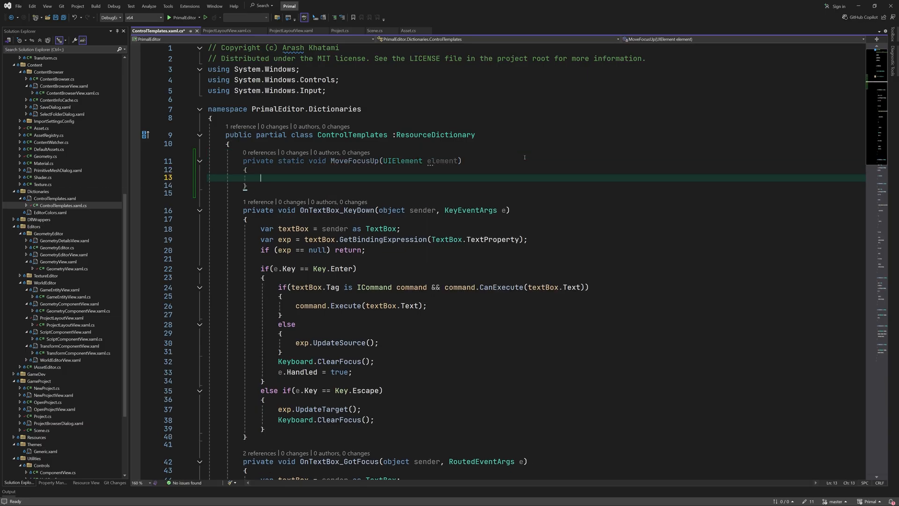
type("DependencyObject parent = element;")
type("while ((parent = VisualTreeHelper.GetParent")
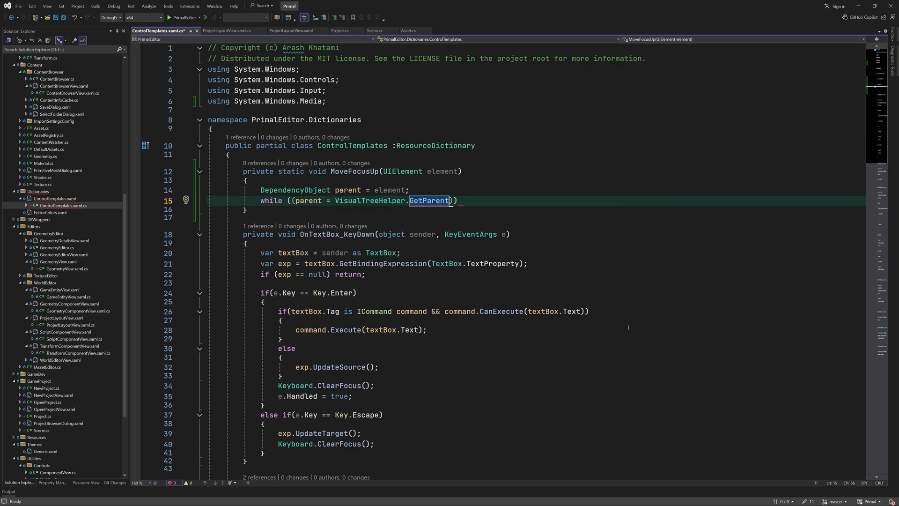
type("(parent)) != null ) {")
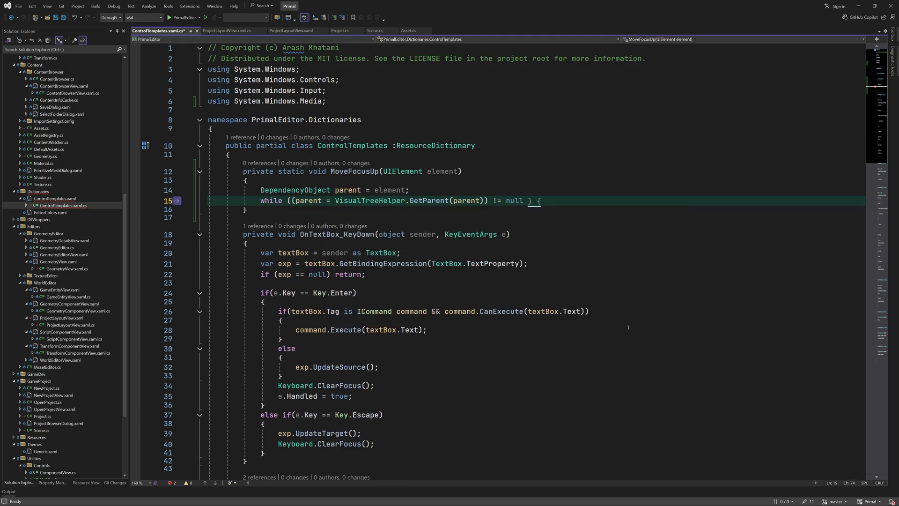
type("&& Keyboard.f")
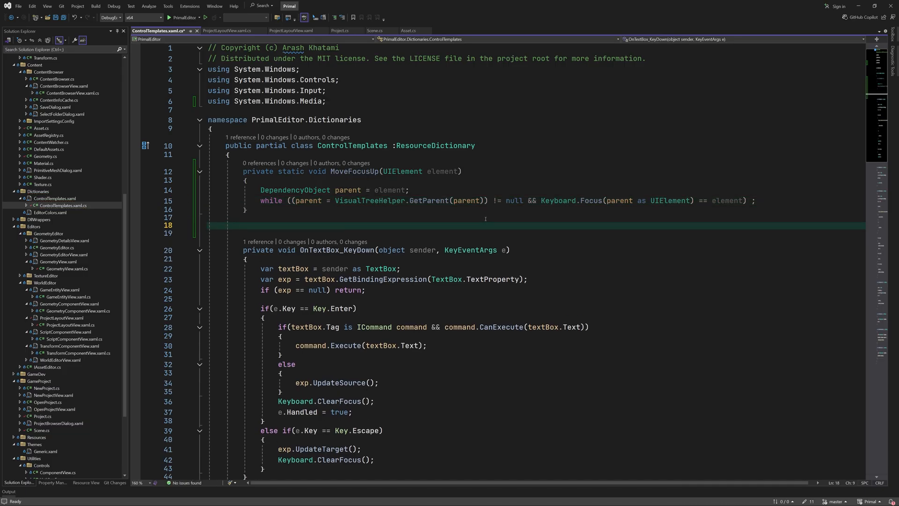
type("private statice")
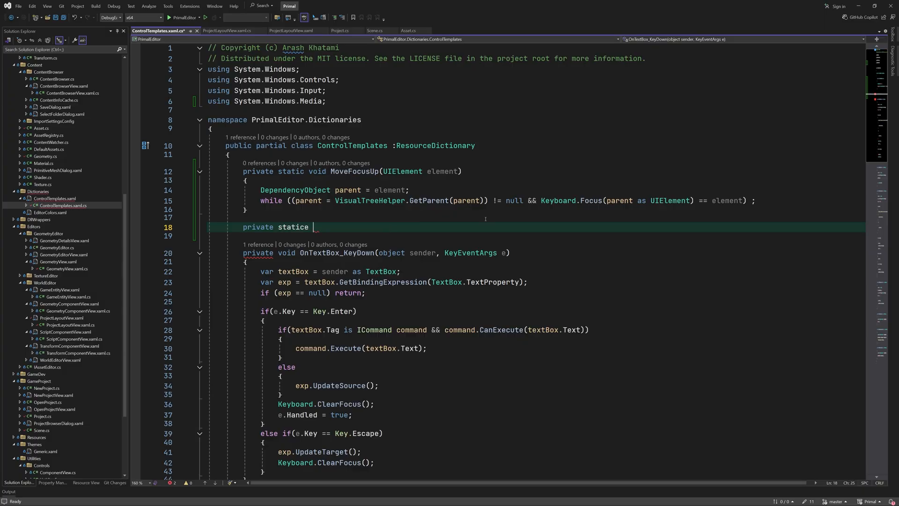
Extract UpdateTextBoxSource(TextBox, BindingExpression) and call it from OnTextBox_KeyDown for Enter or Tab.
type("void UpdateTextBoxSource(TextBox textBox, BindingExpression exp)")
type("exp.UpdateSource")
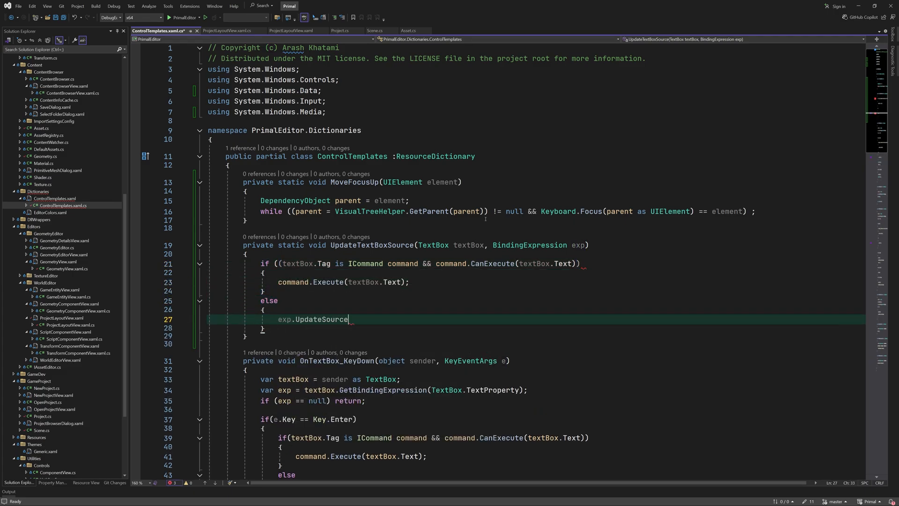
type("();")
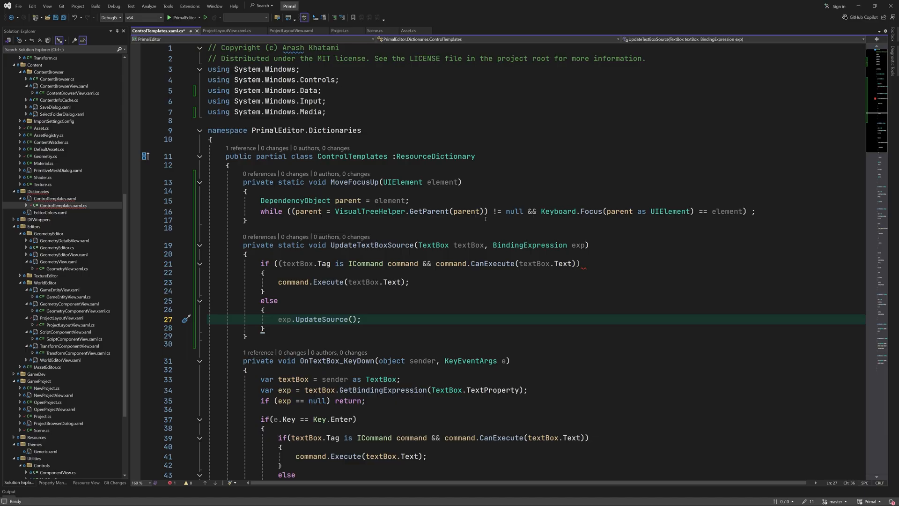
left_click(264, 263)
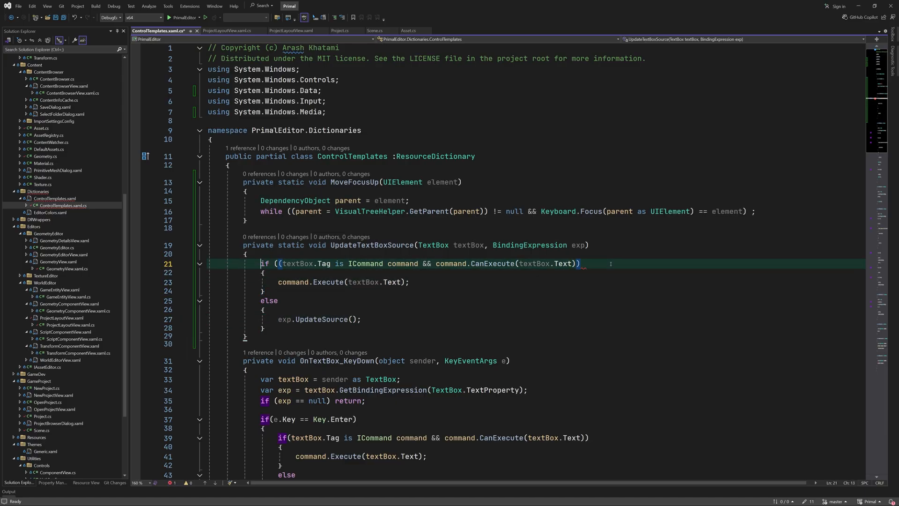
scroll("down", 3)
type("if(e.Key ")
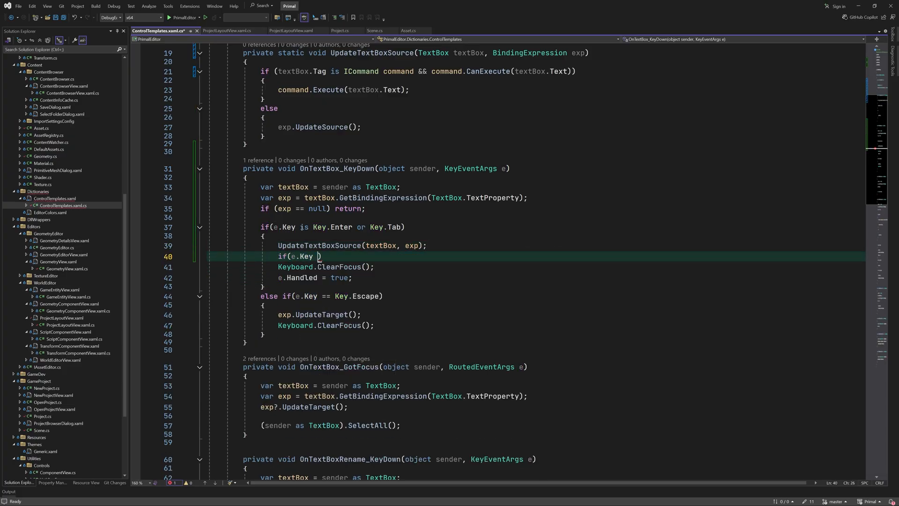
Make OnTextBox_KeyDown call MoveUpFocus when the key is Key.Enter or Key.Escape.
type("is Key.Enter")
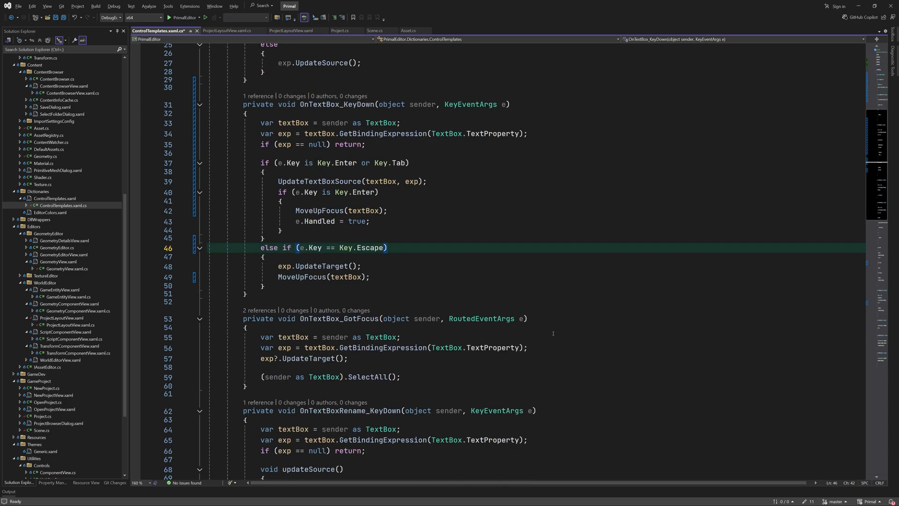
scroll("down", 3)
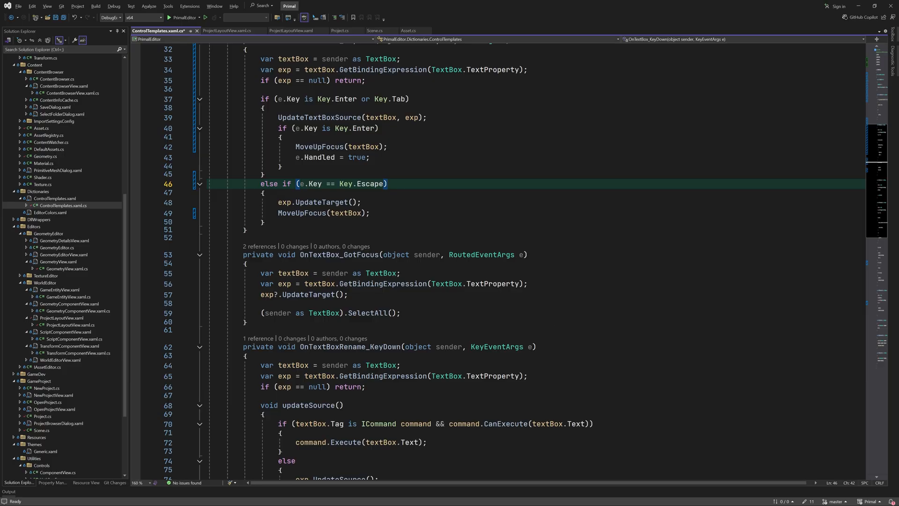
scroll("down", 3)
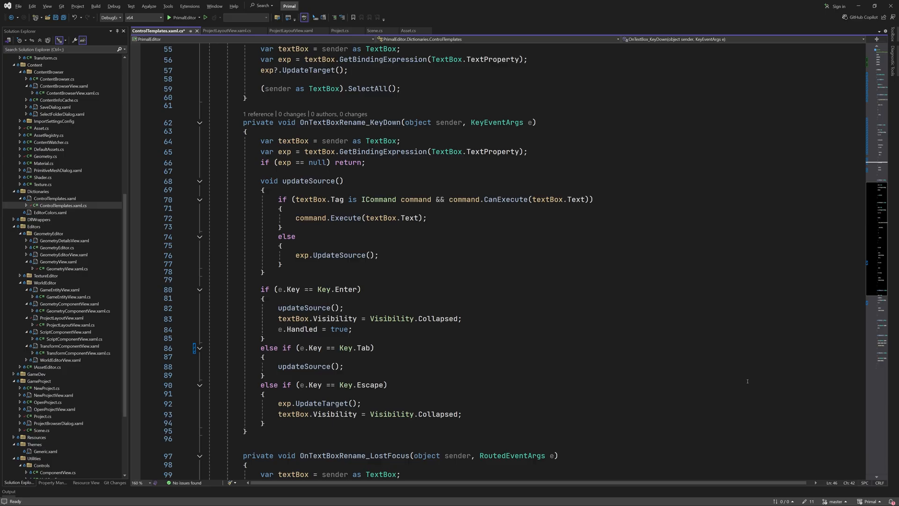
scroll("down", 3)
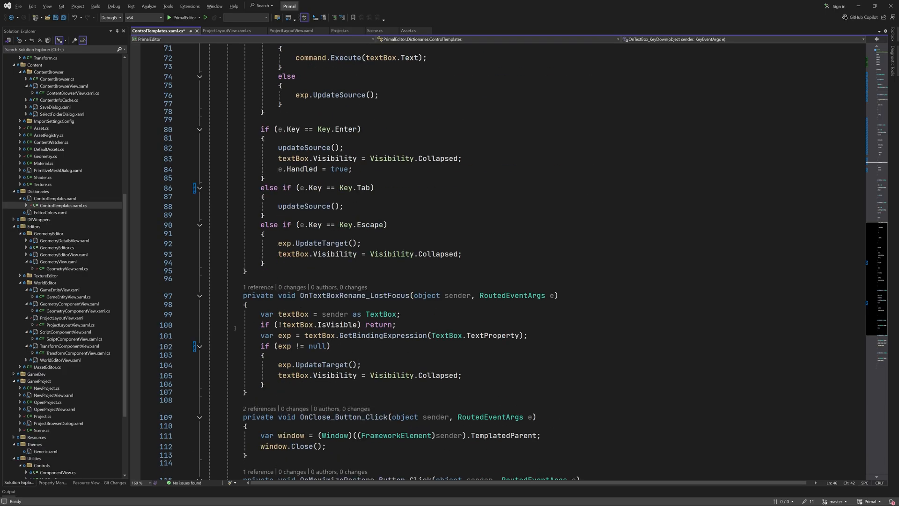
Add OnTextBox_LostFocus that gets the TextBox and binding expression and calls UpdateTextBoxSource.
type("private void OnTextBox_LostFocus(object sender, RoutedEventArgs e")
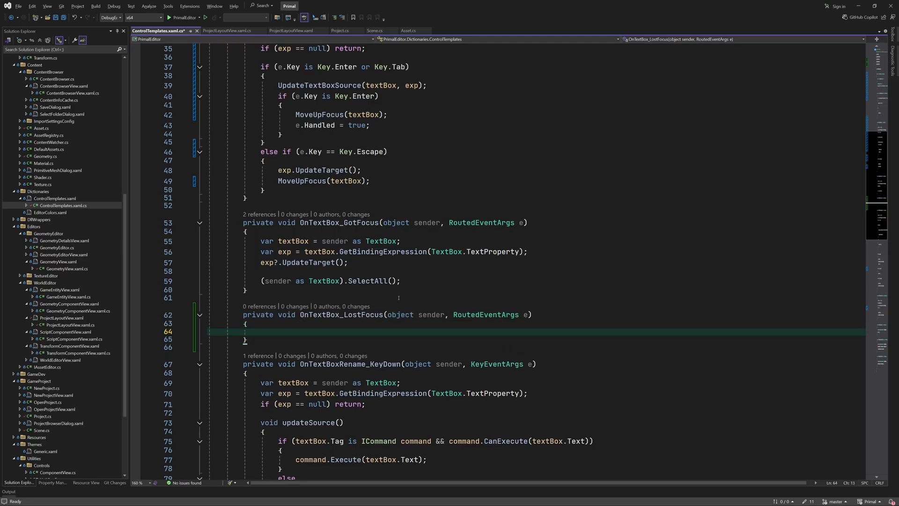
type("var textBox = sender as TextBox;")
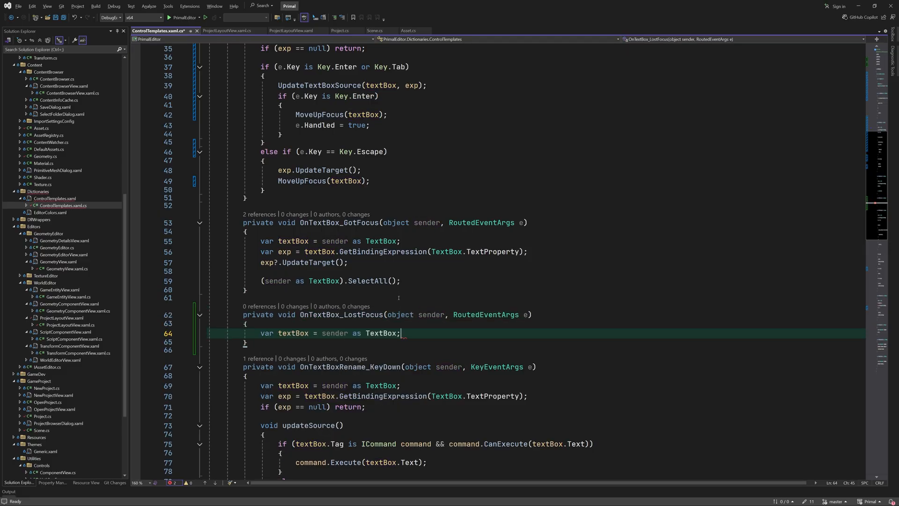
type("if(textBox != null) {")
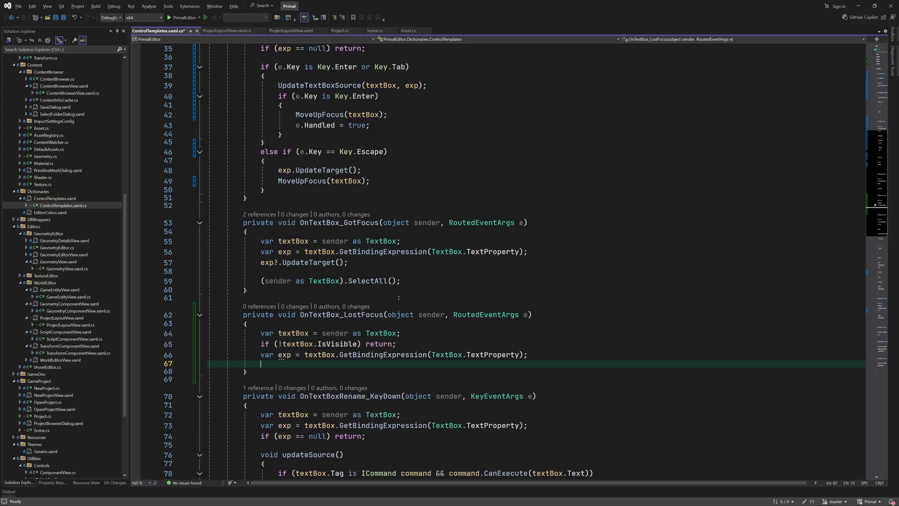
type("if (exp == null) return;")
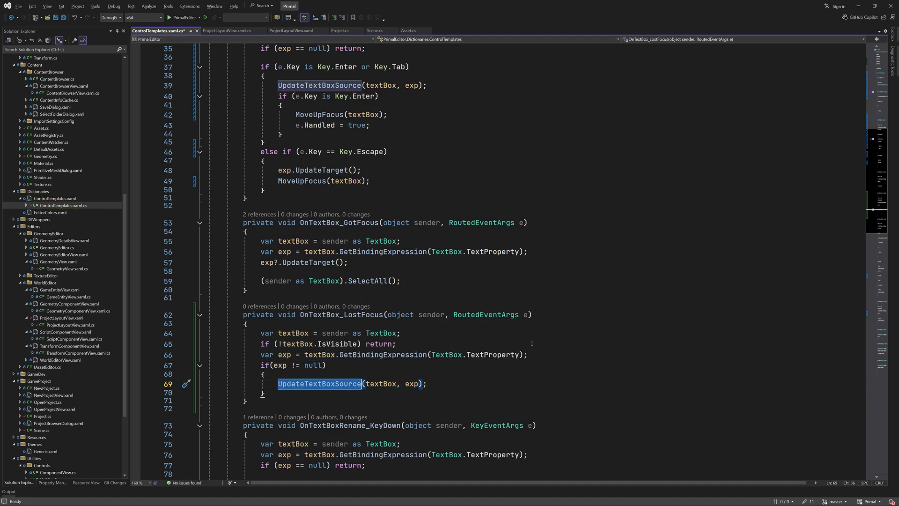
Replace updateSource() calls in OnTextBoxRename_KeyDown with UpdateTextBoxSource and move to ControlTemplates.xaml.
scroll("down", 3)
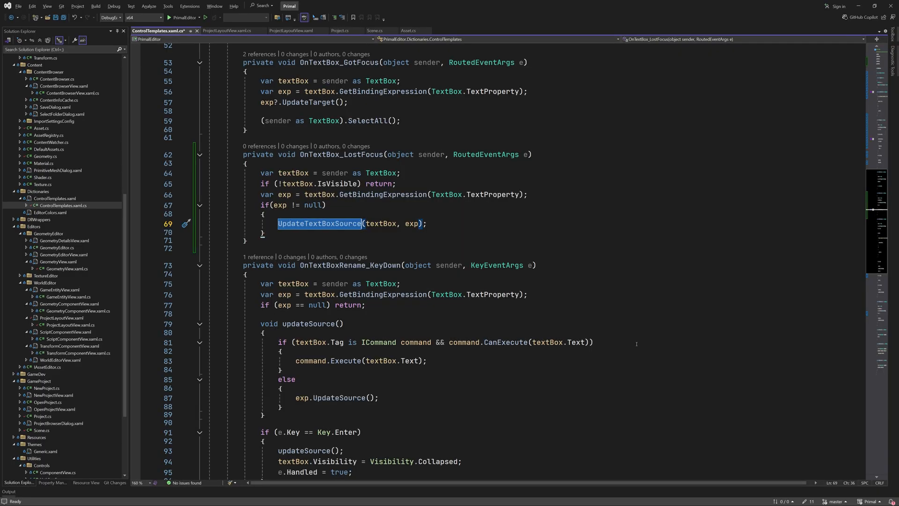
scroll("down", 3)
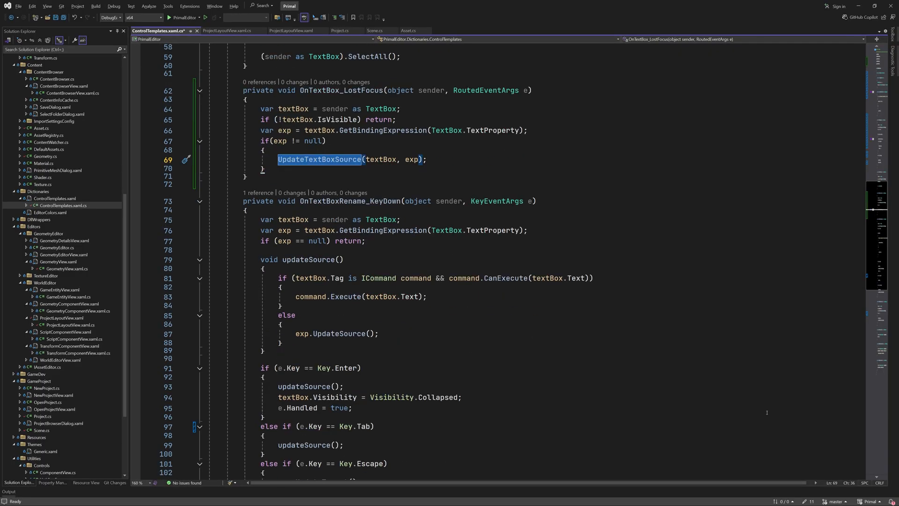
scroll("down", 3)
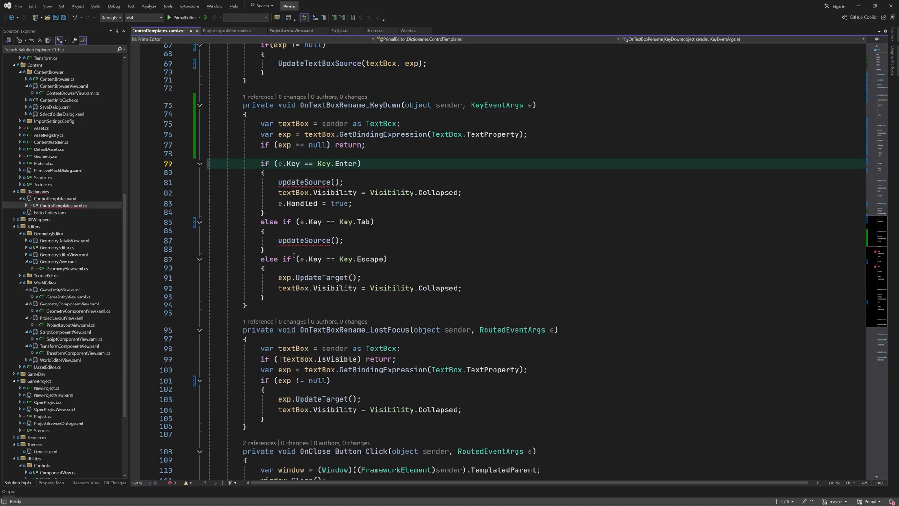
type("update")
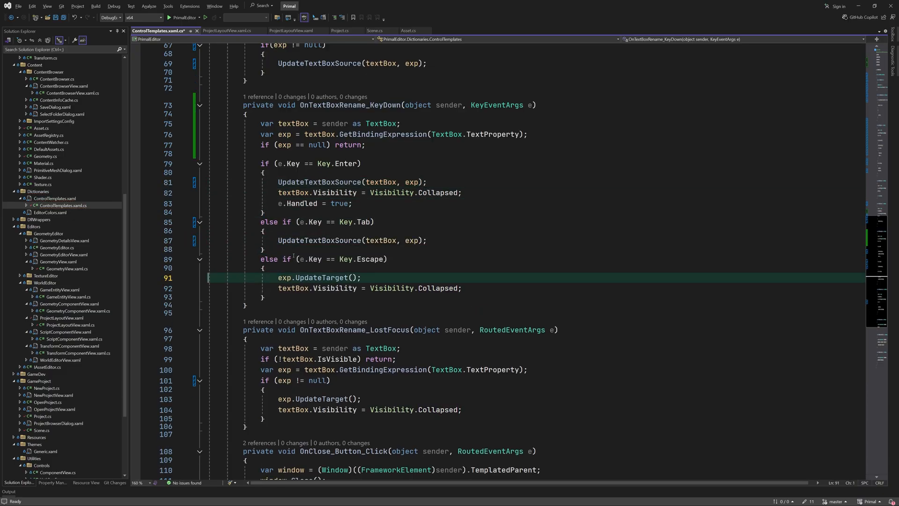
scroll("down", 3)
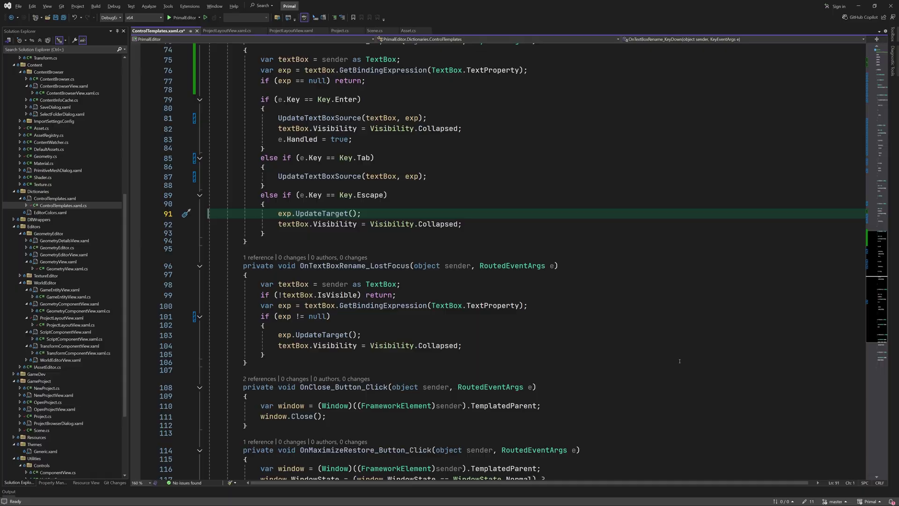
scroll("down", 3)
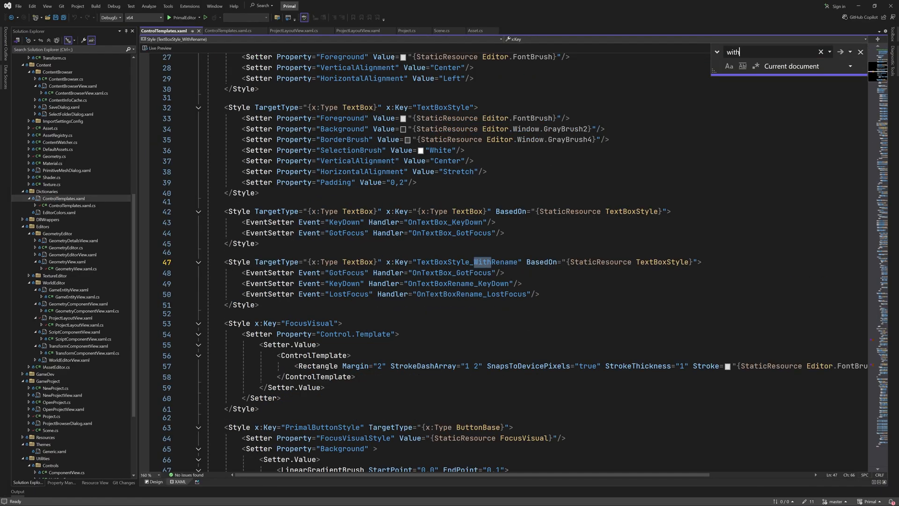
Find the WithRename style, add EventSetter LostFocus=OnTextBox_LostFocus to the TextBox style, and launch Primal Editor.
type("rename")
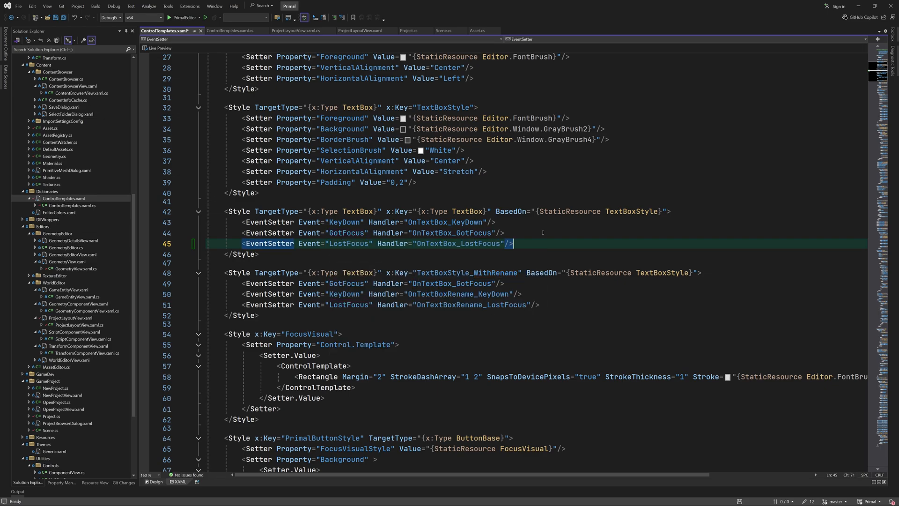
left_click(168, 17)
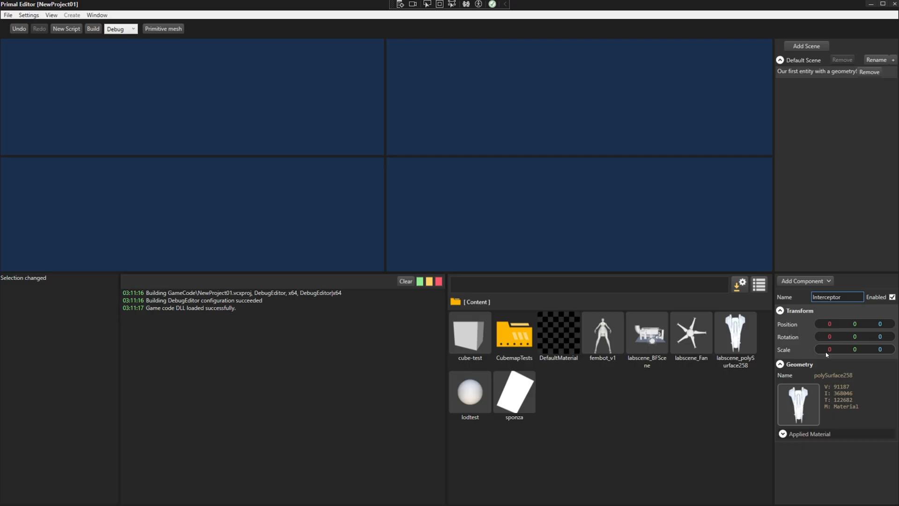
Edit the entity's Name field and undo the rename with Ctrl+Z to confirm undo works.
double_click(836, 296)
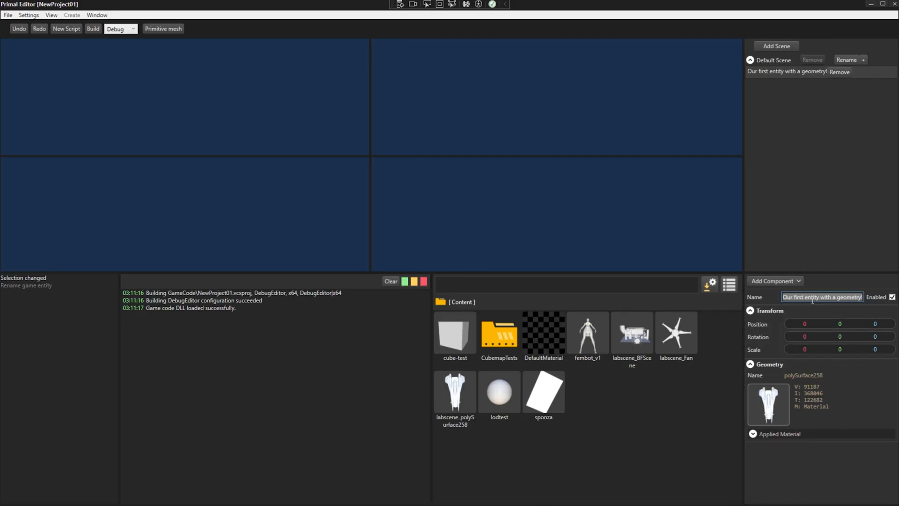
left_click(830, 280)
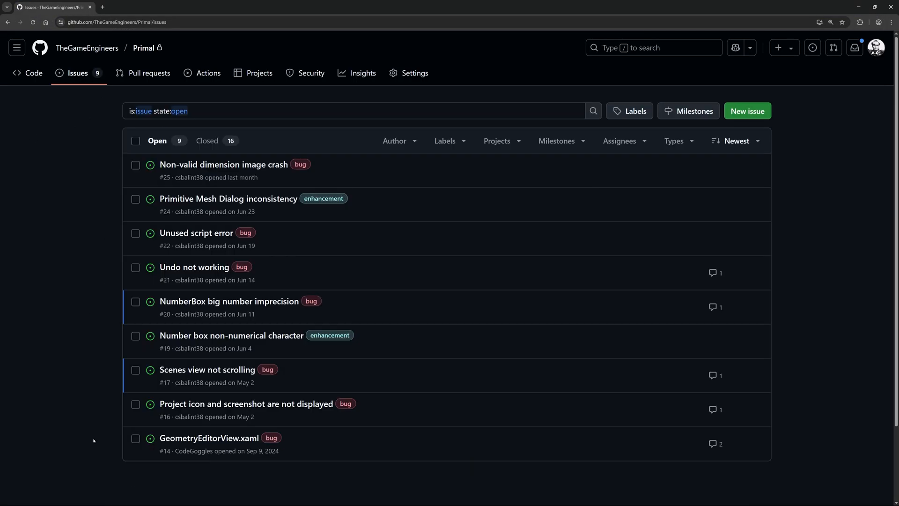
Read issue #21 'Undo not working' and its MoveFocus fix, then return to ControlTemplates.xaml.
left_click(194, 267)
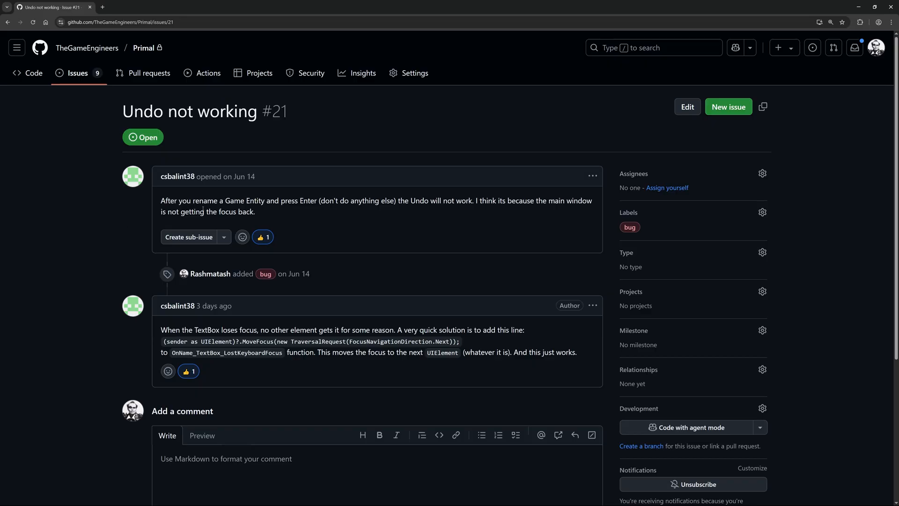
mouse_move(302, 392)
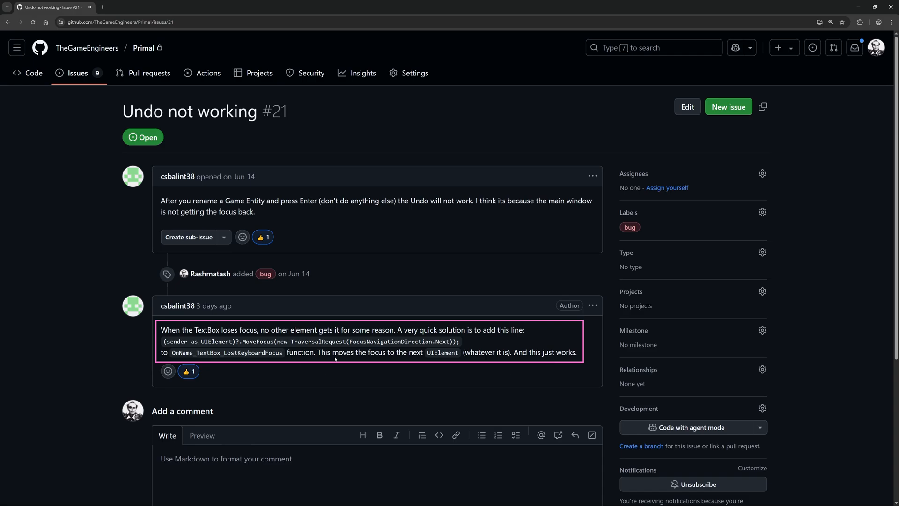
type("Fic")
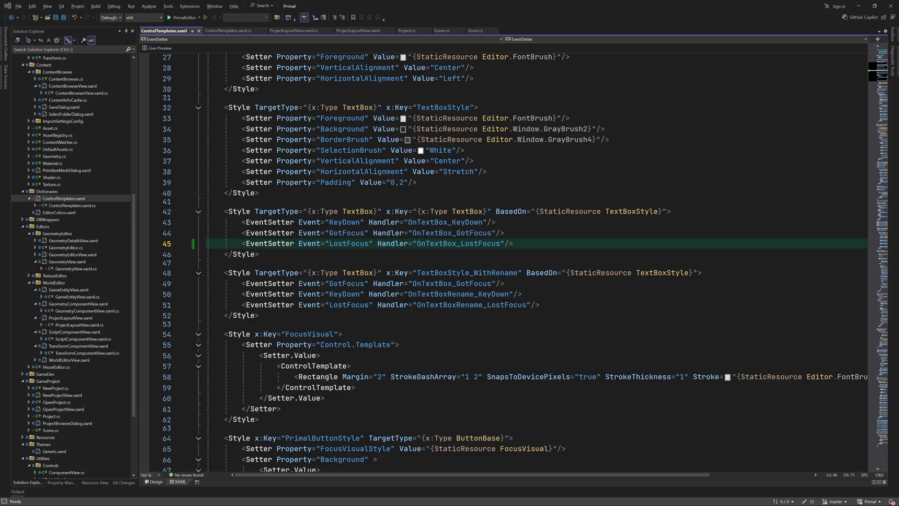
Add a Margin attribute to the '+' add-entity Button in ProjectLayoutView.xaml.
left_click(357, 30)
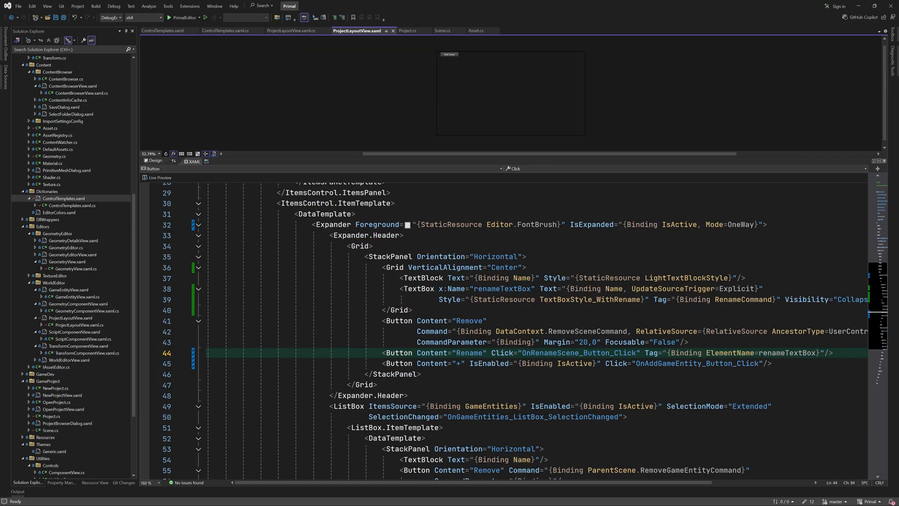
type("mar")
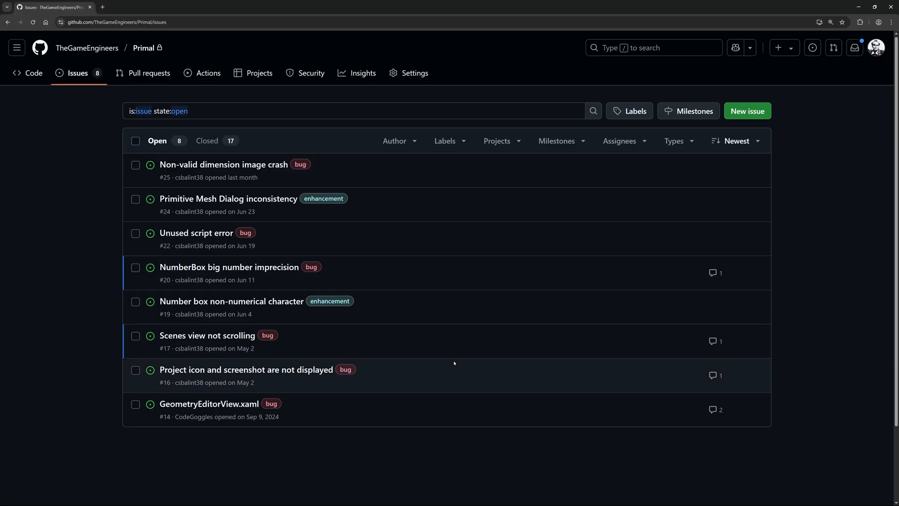
Read issue #17 'Scenes view not scrolling' and its mouse-wheel forwarding solution.
left_click(207, 336)
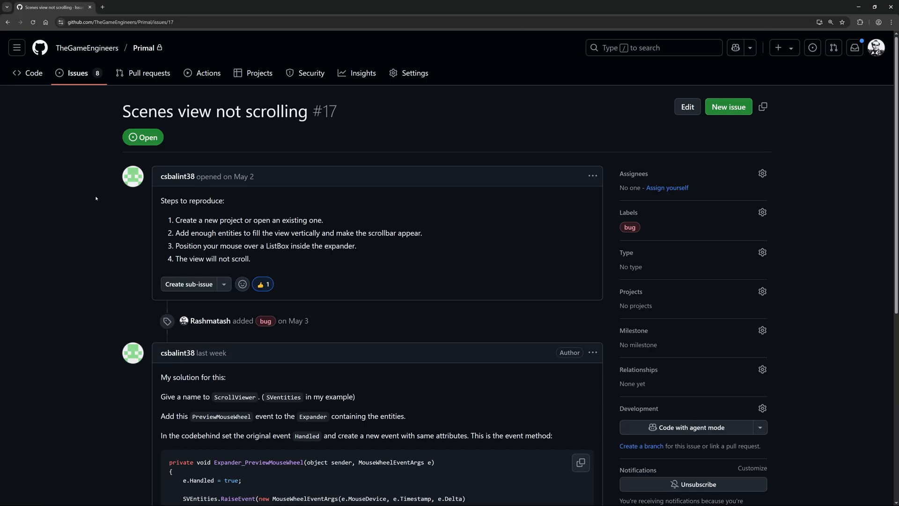
scroll("down", 3)
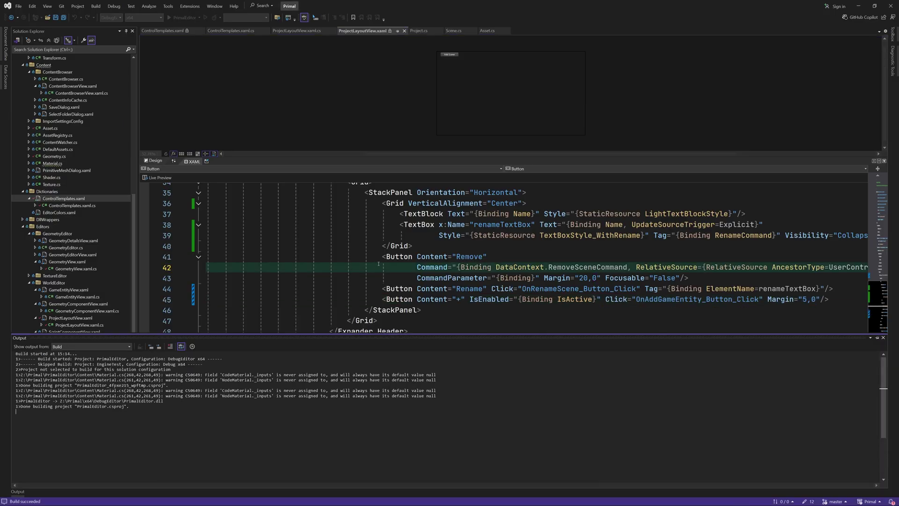
left_click(206, 17)
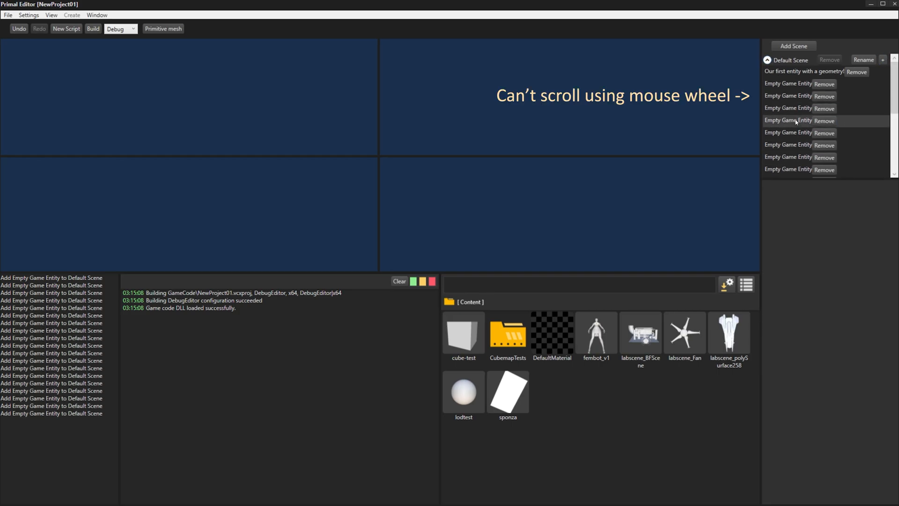
left_click(787, 144)
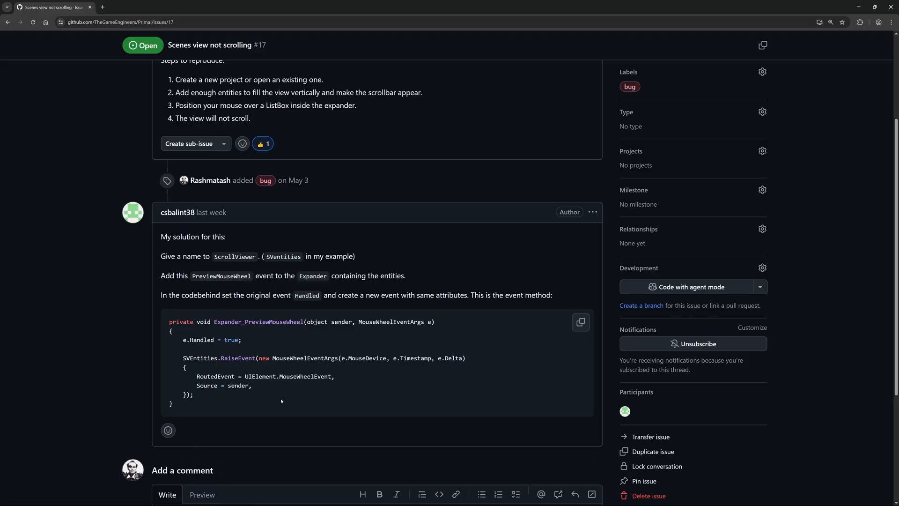
mouse_move(295, 406)
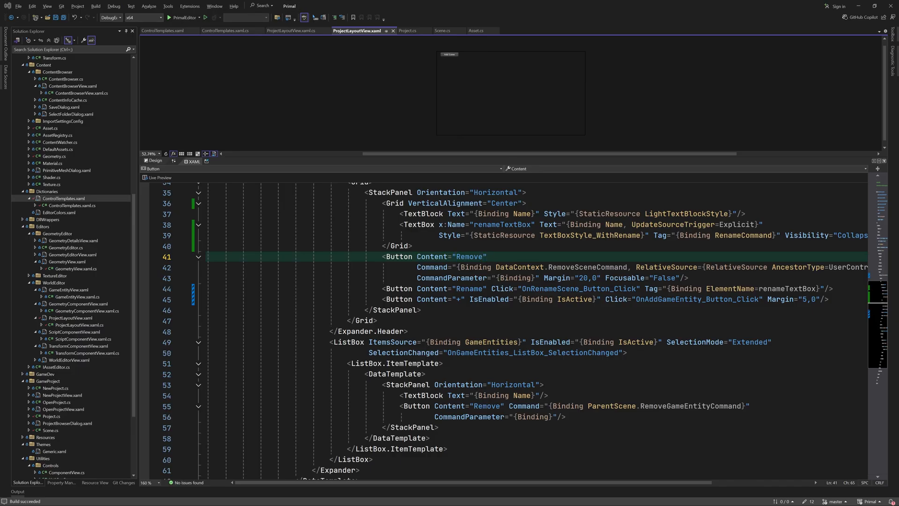
Copy the ListBox style into a ListBoxNoScrollStyle without the inner ScrollViewer and save.
left_click(164, 30)
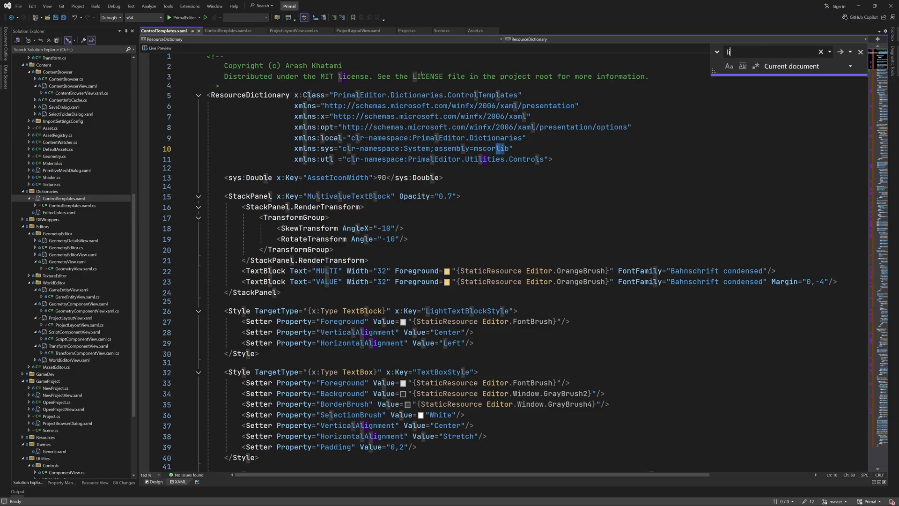
type("listbox")
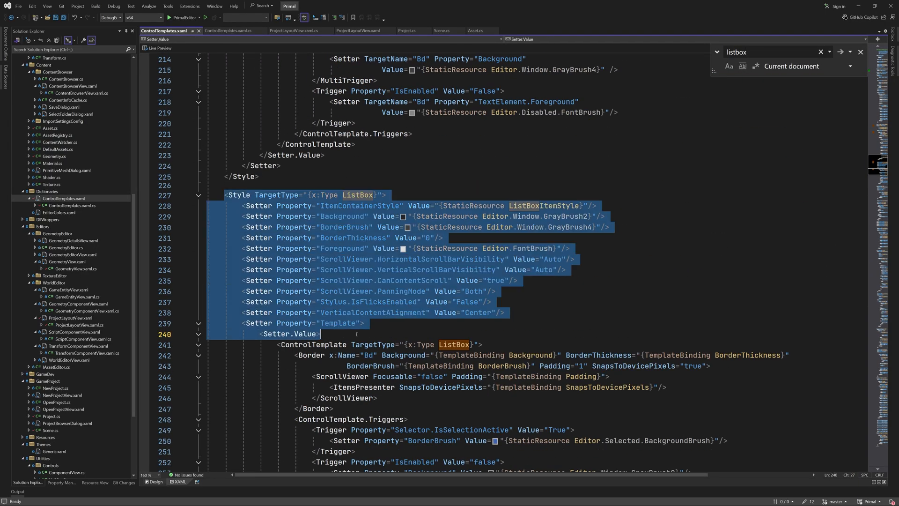
scroll("down", 3)
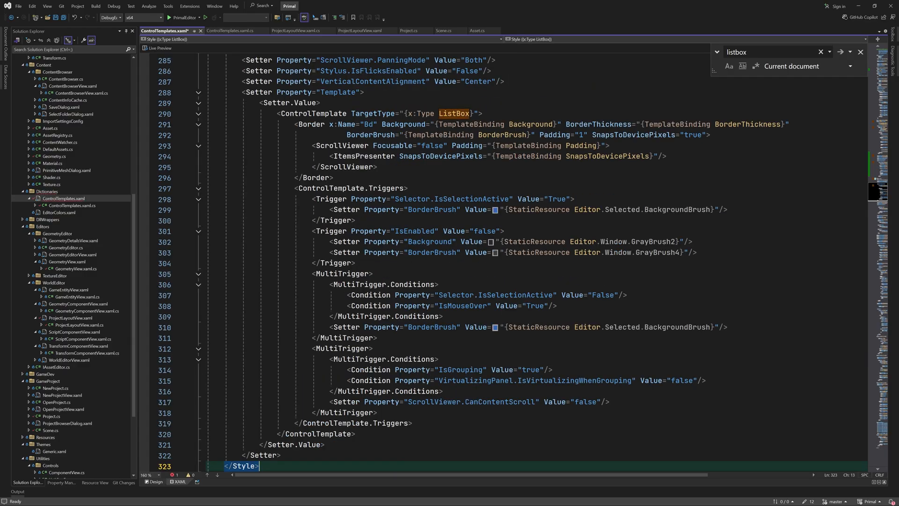
scroll("up", 3)
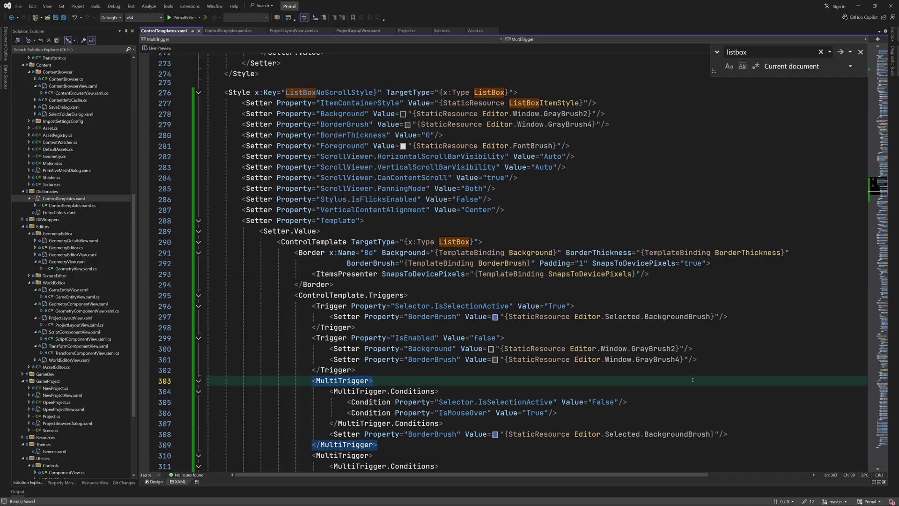
left_click(357, 30)
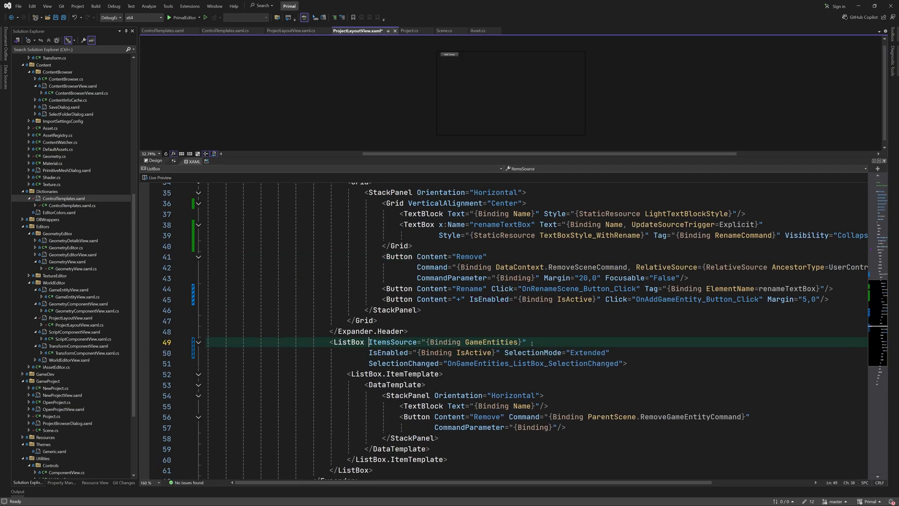
Give the entity ListBox ListBoxNoScrollStyle, AllowDrop, MinHeight 48, HorizontalAlignment Stretch and a Loaded handler.
type("Style=\"{StaticResource ListBoxNoScrollStyle}\"")
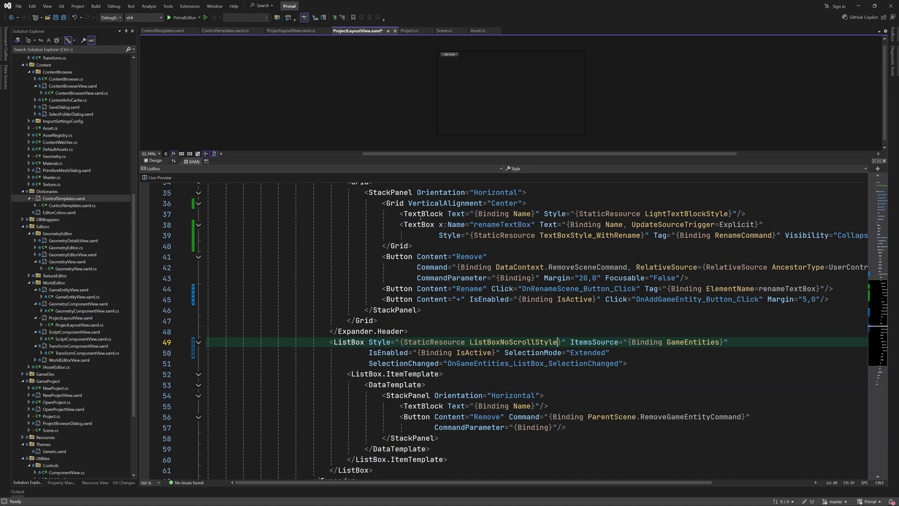
scroll("down", 3)
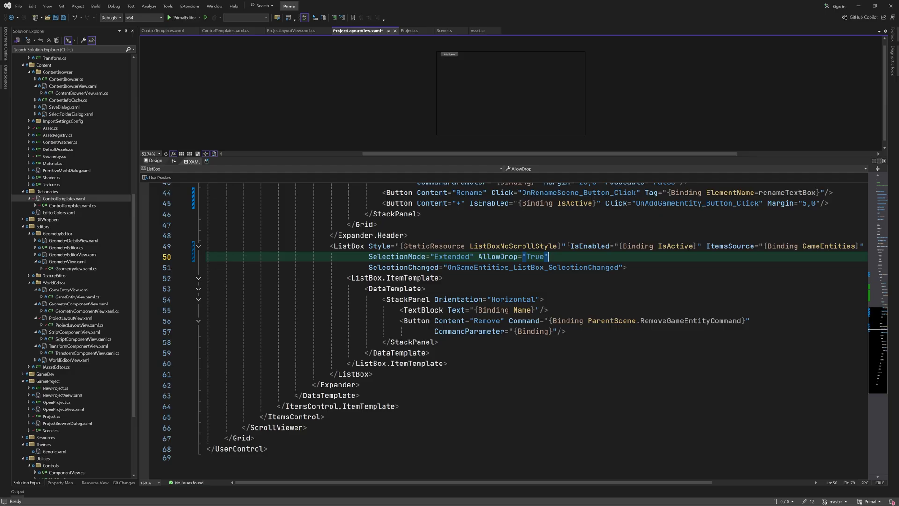
type("MinHeight=\"48\"")
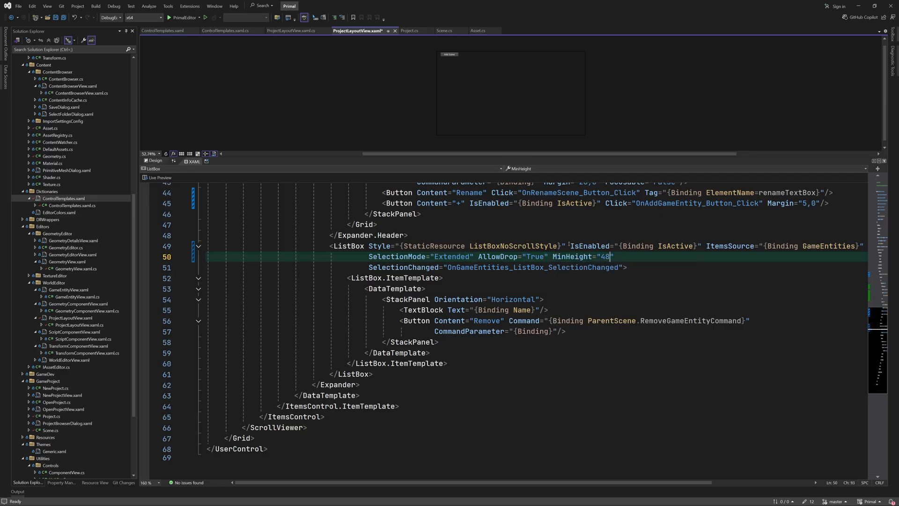
type("HorizontalAlignment=\"Stretch\"")
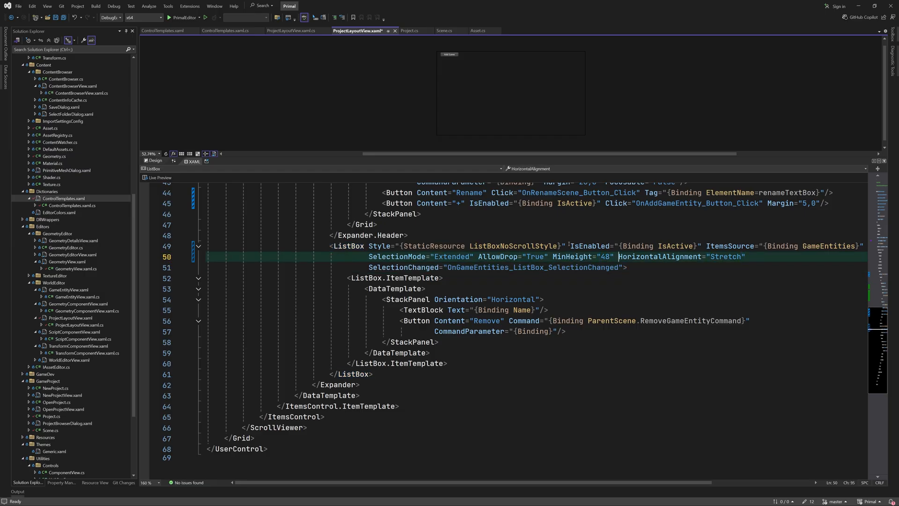
type("loaded=\"OnGameEntities_ListBox_Loaded")
type("Padding=\"1,0,0,0\" Visibility=\"\"")
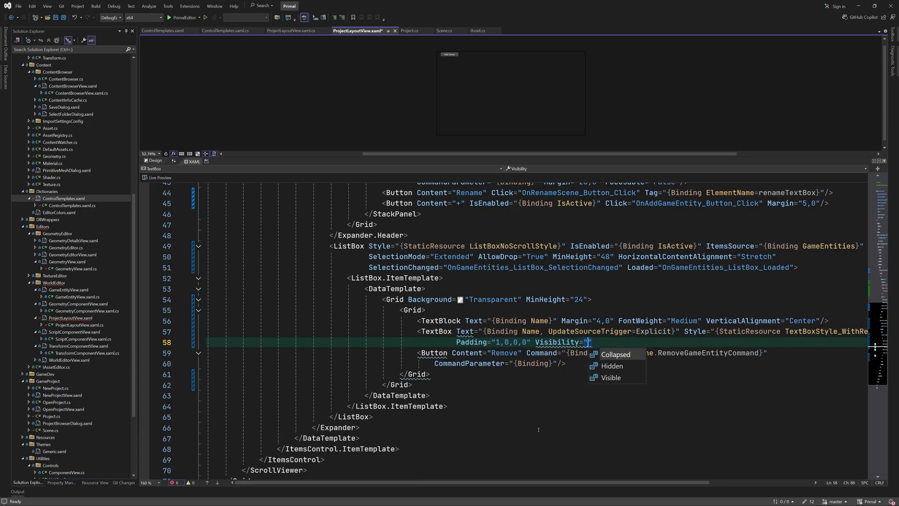
Collapse the rename TextBox and give the Remove button RemoveButtonStyle, x:Name, Collapsed visibility and margin 5,0.
left_click(615, 354)
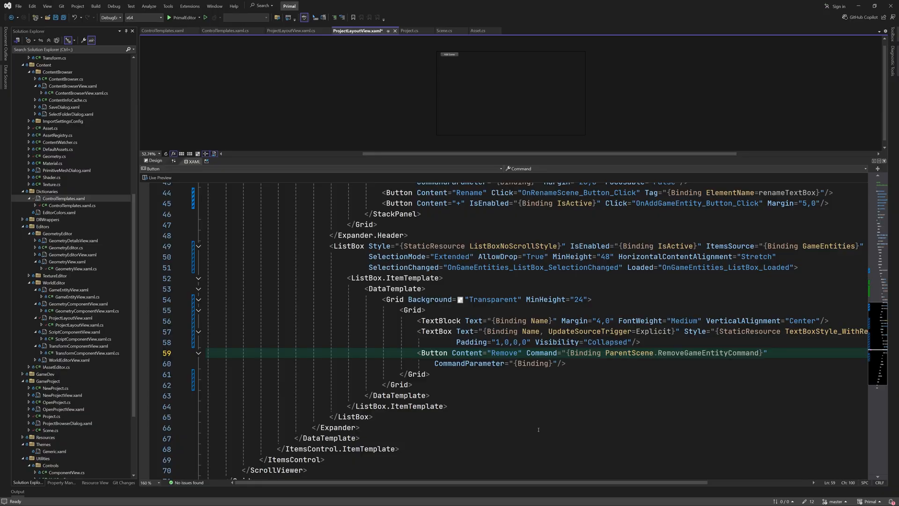
type("Style=\"{staticResource RemoveButtonStyle")
left_click(496, 364)
type(" Margin=\"")
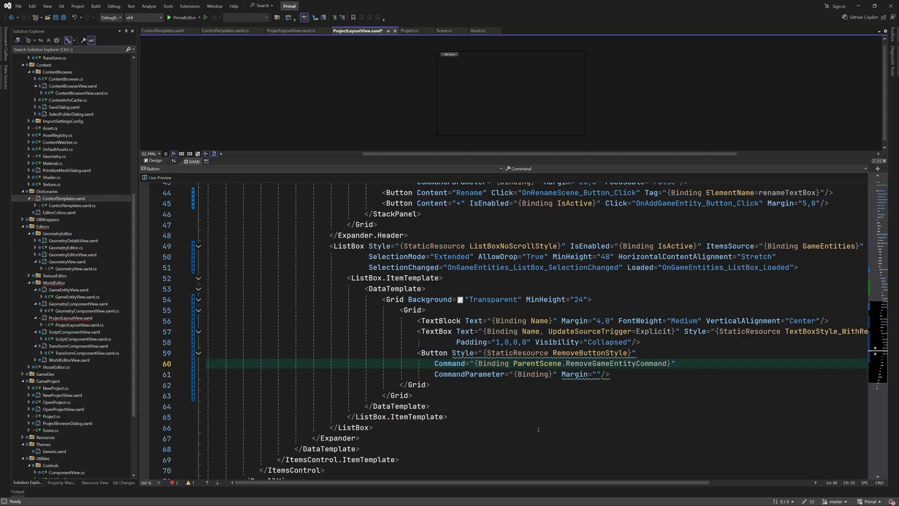
type("x:Name=\"removeButton\" v")
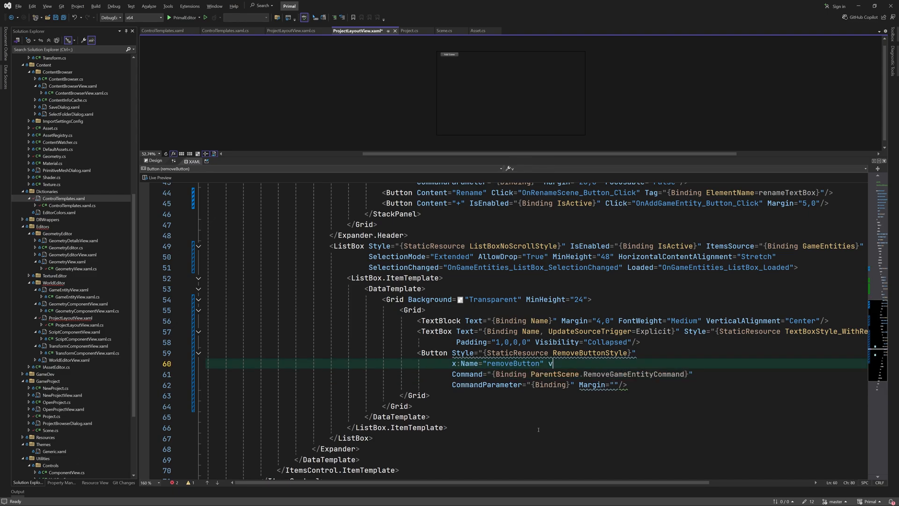
type("Visibility=\"Collapsed\" Margin=\"5,0\" VerticalAlignment=\"Center\"")
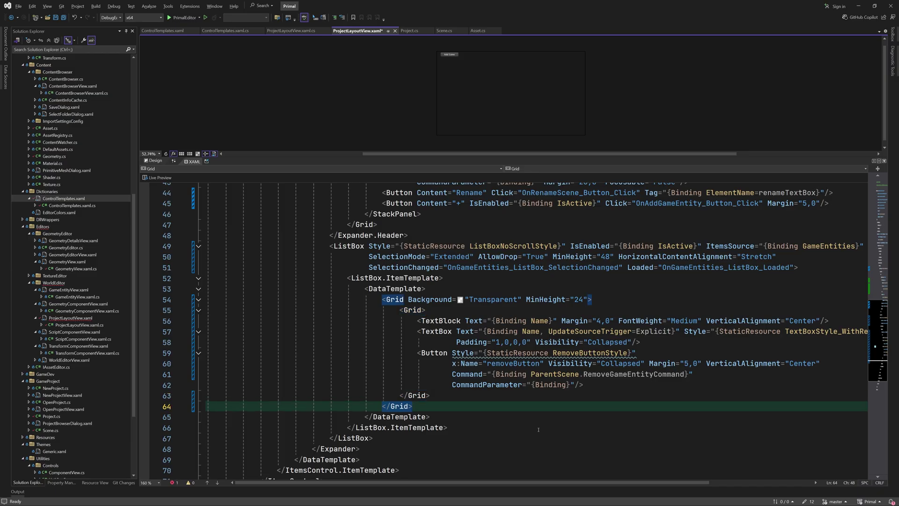
type("<dat")
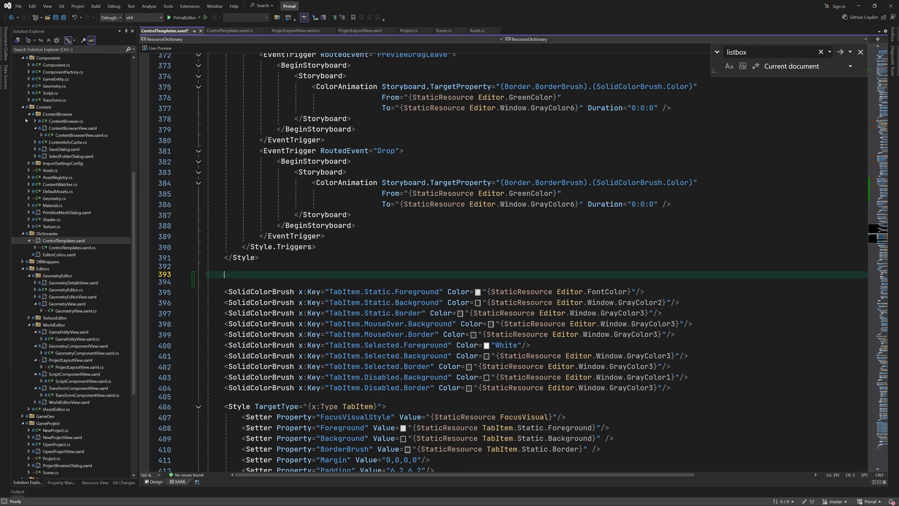
Add vertical alignment and Focusable setters and the #880000 colour to RemoveButtonStyle.
left_click(30, 163)
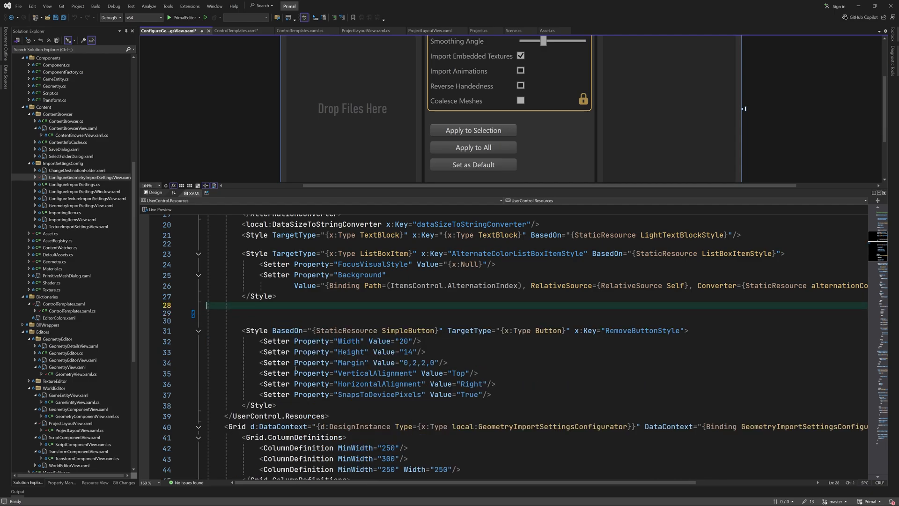
left_click(239, 30)
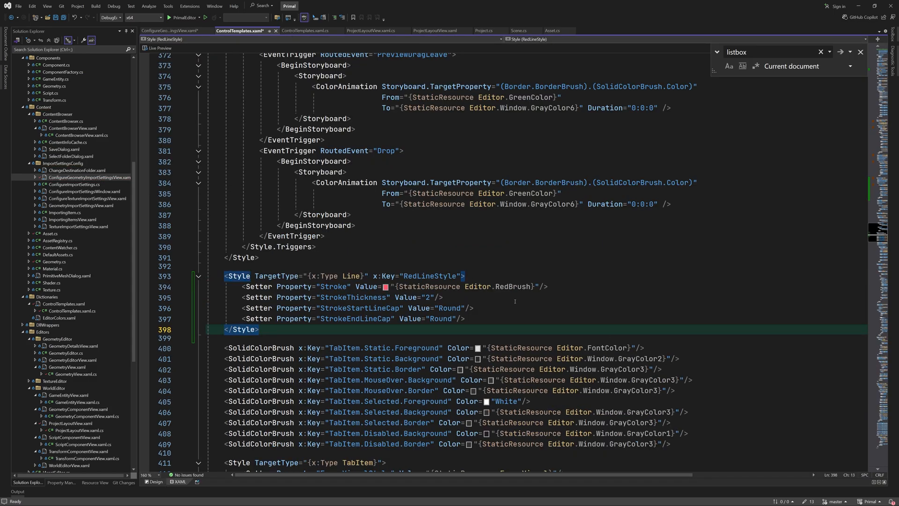
type("<Setter Property=\"verticalAlignment\" Value=\"Center\"/>")
type("<Setter Property=\"HorizontalAlignment\" Value=\"Center\"/>")
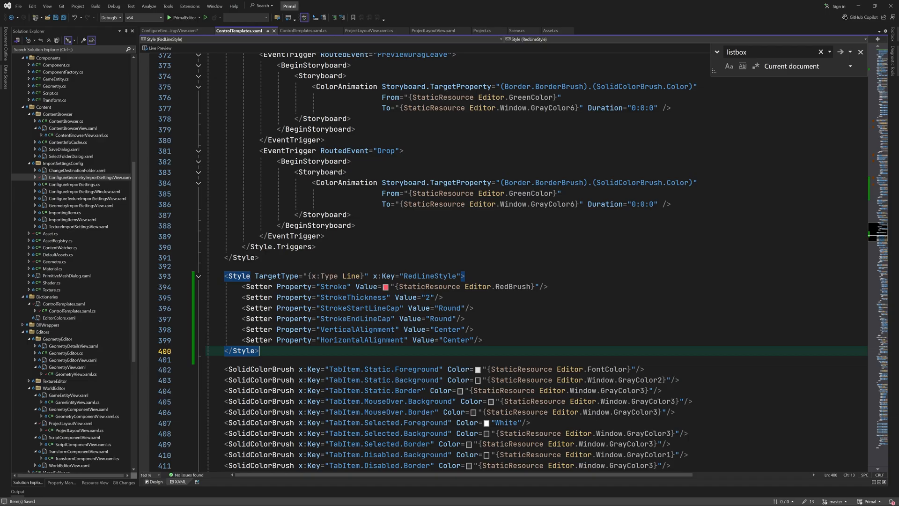
left_click(170, 29)
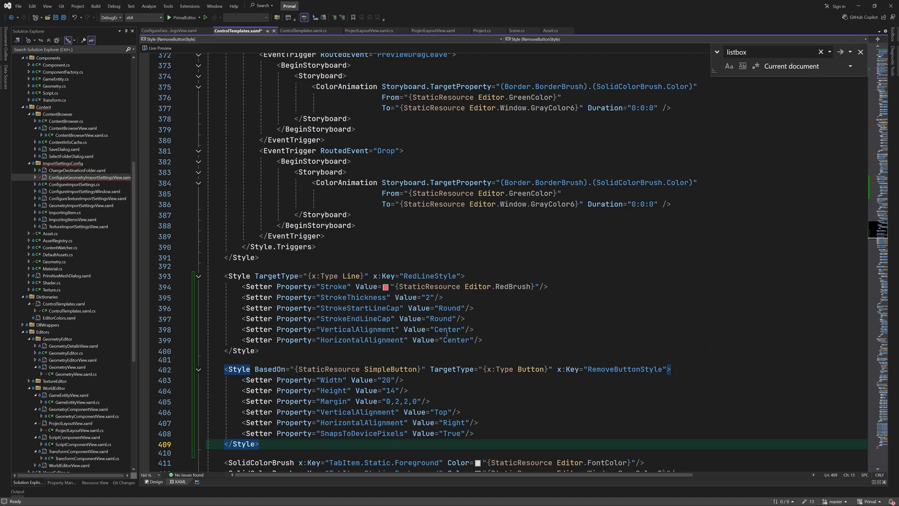
scroll("down", 3)
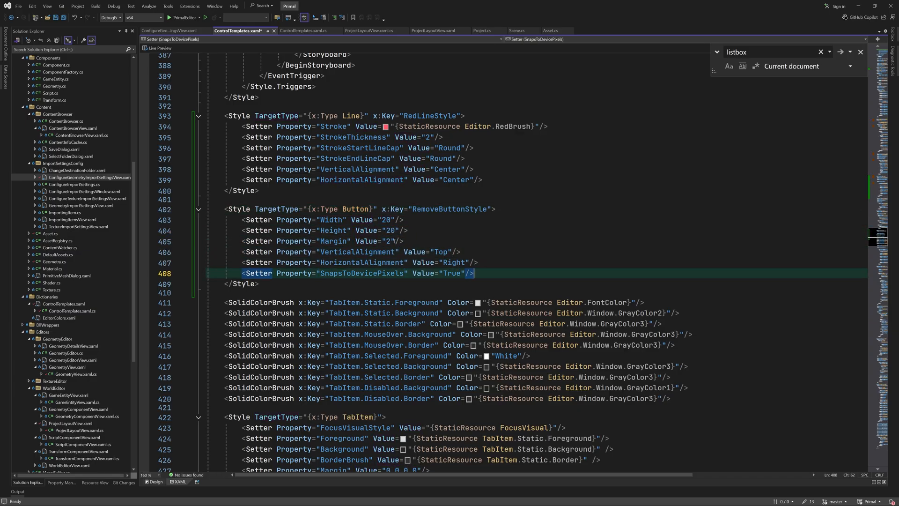
type("<Setter Property=\"Focusable\" value=\"False\"/>")
type("<Setter Property=\"Background\" Value=\"")
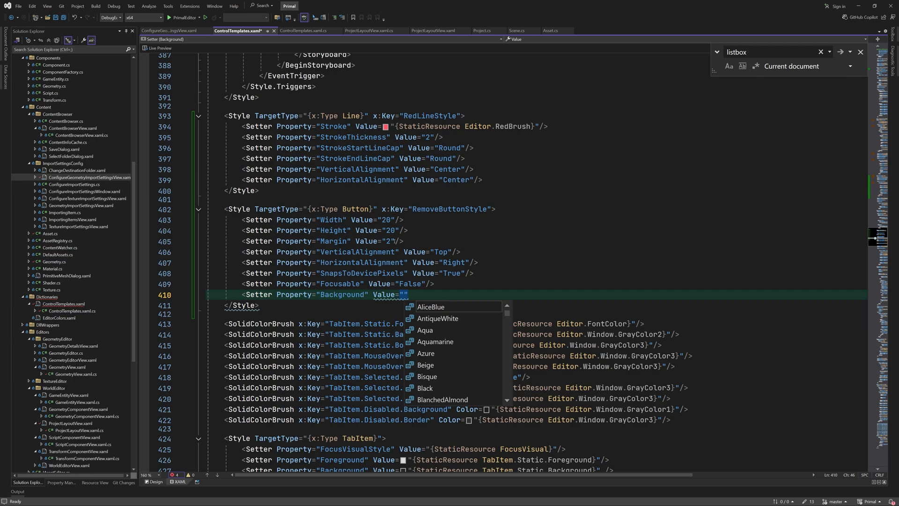
type("#88000000")
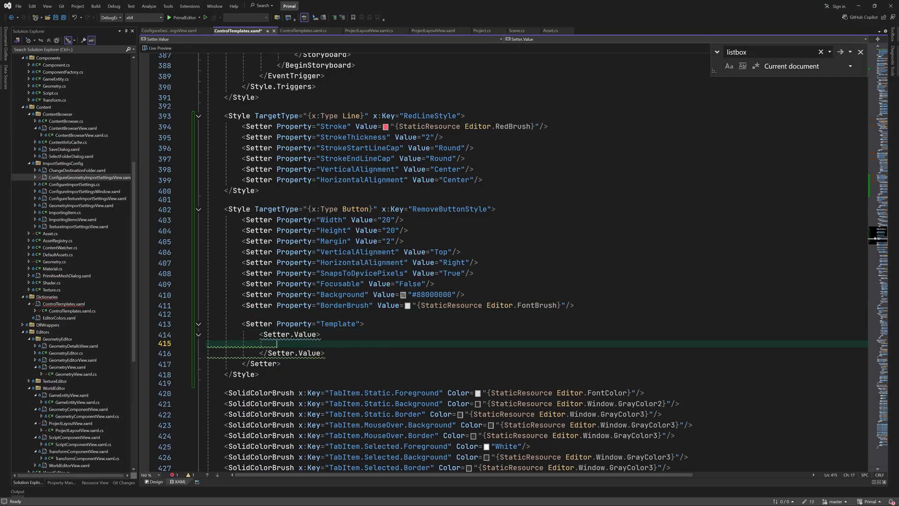
Replace the Border with an Ellipse named circle plus two RedLineStyle lines and update the hover setters.
scroll("up", 3)
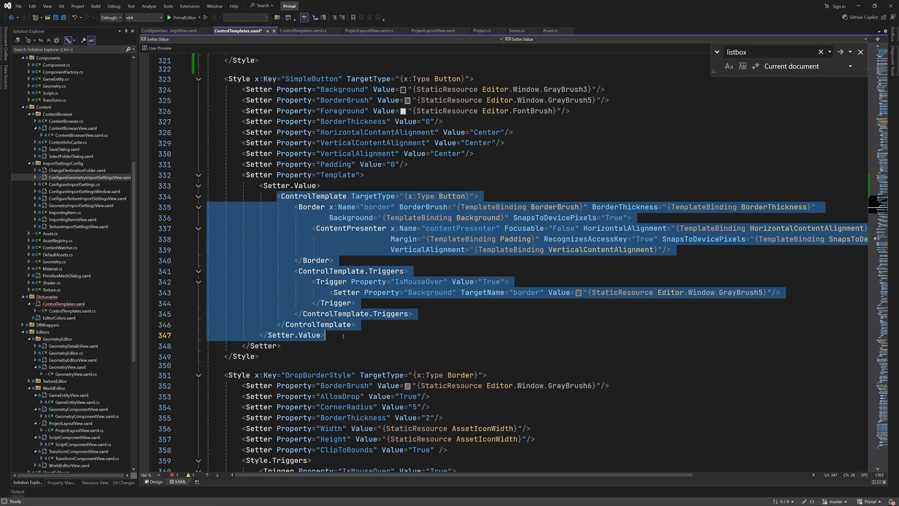
scroll("down", 3)
type("<Ellipse")
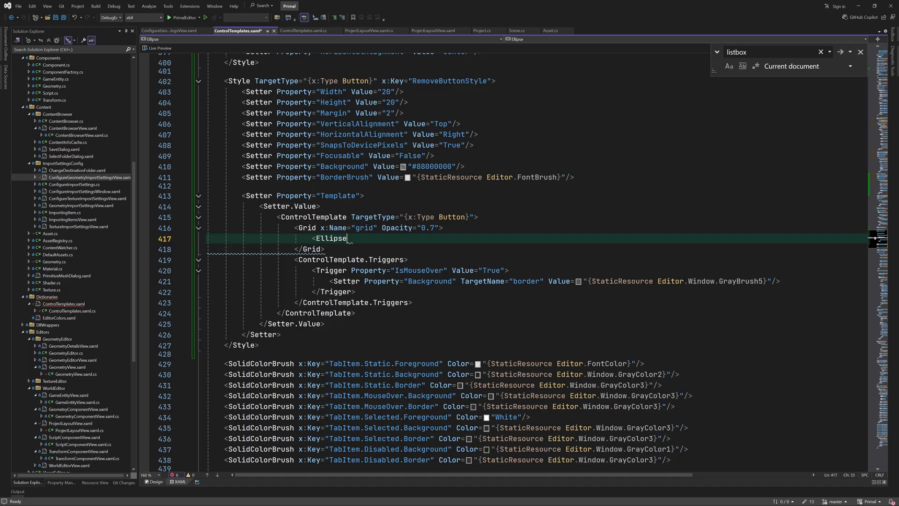
type("x:Name=\"circle\" wit")
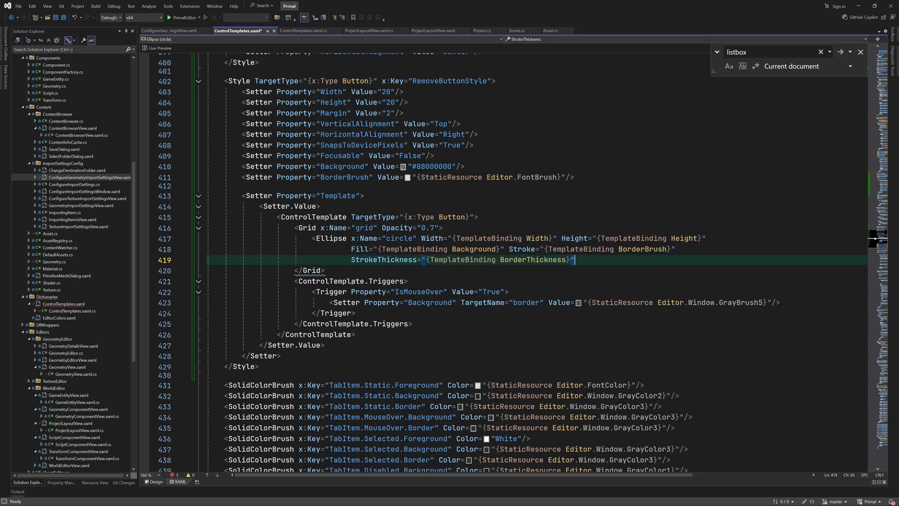
type("SnapsToDevicePixels=\"True\"")
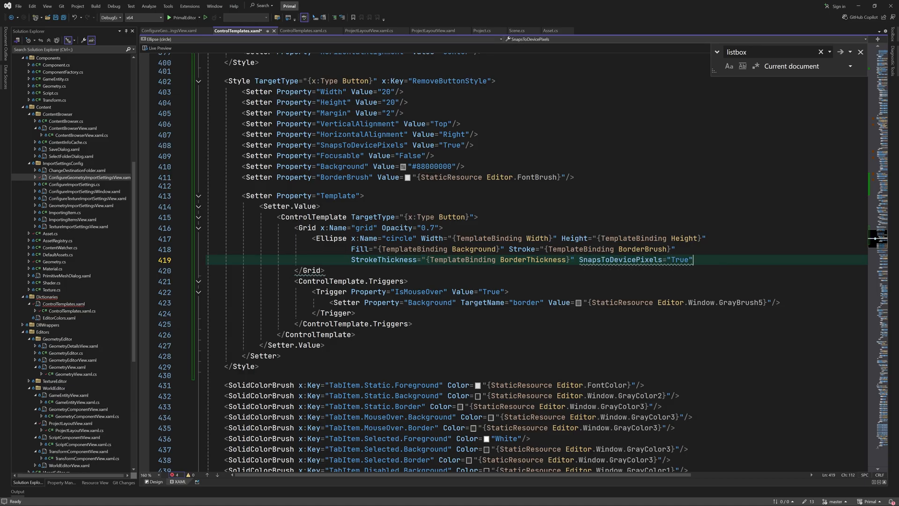
type("<Ln")
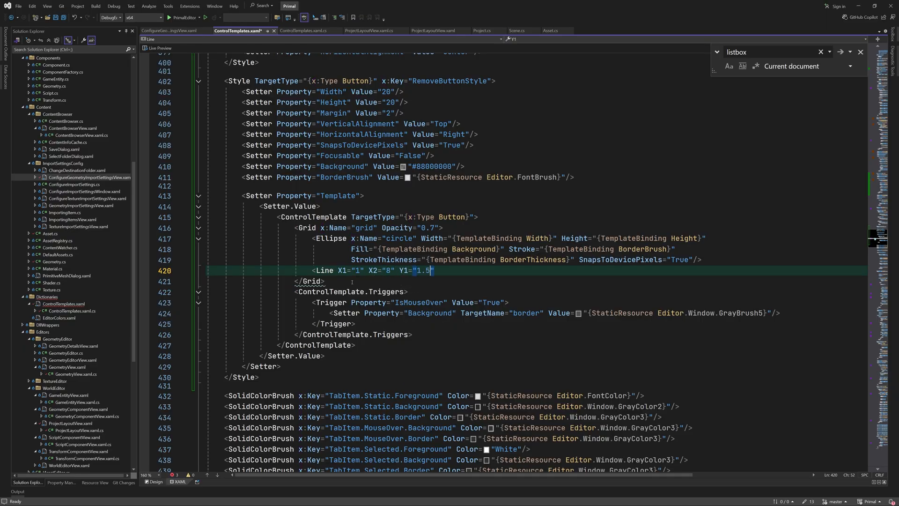
type("Y2=\"8.5\" Style=\"{StaticResource RedLineStyle}\"/>")
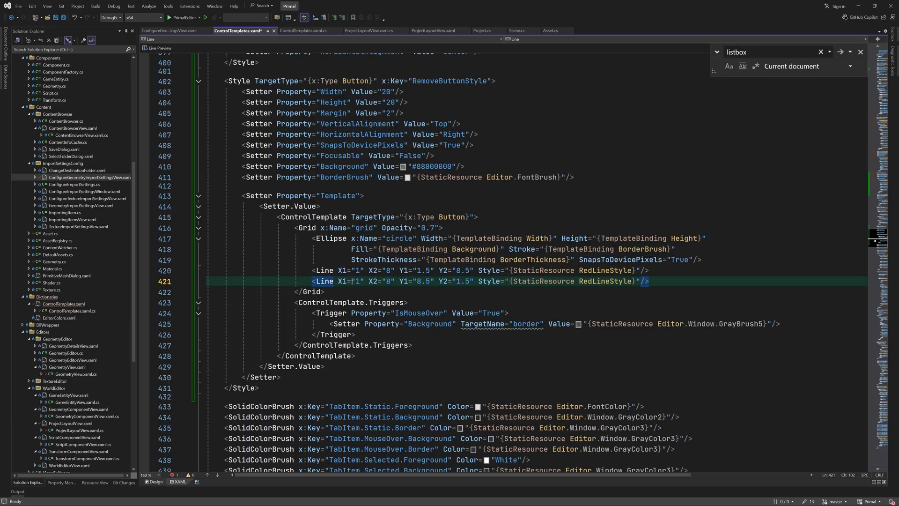
left_click(647, 323)
type("<Setter TargetName=\"grid\" Property=\"Opacity\" Value=\"1")
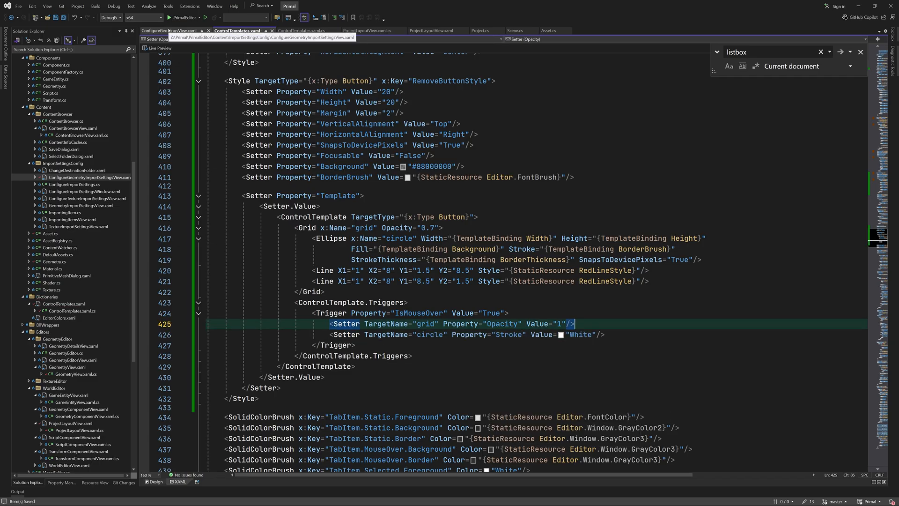
left_click(167, 30)
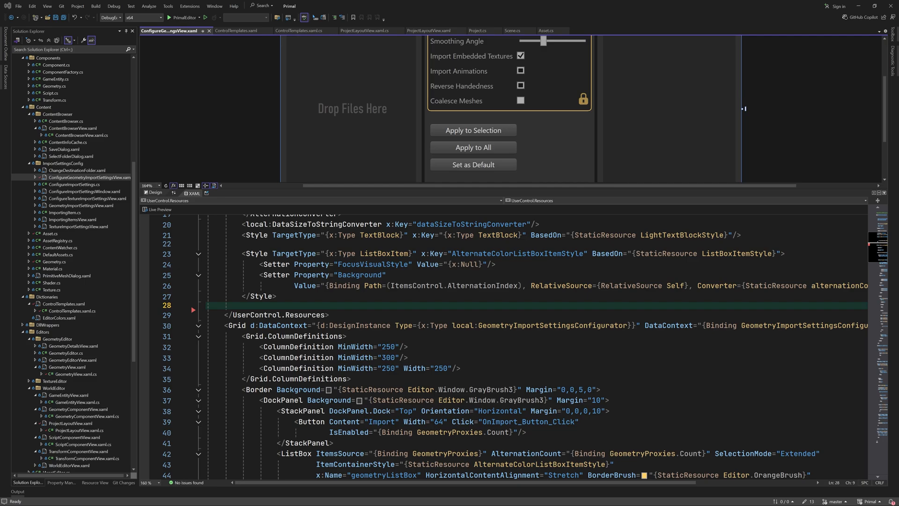
Drop Background from the geometry import remove Button and add Grid.RowSpan 2, Margin 5.
scroll("down", 3)
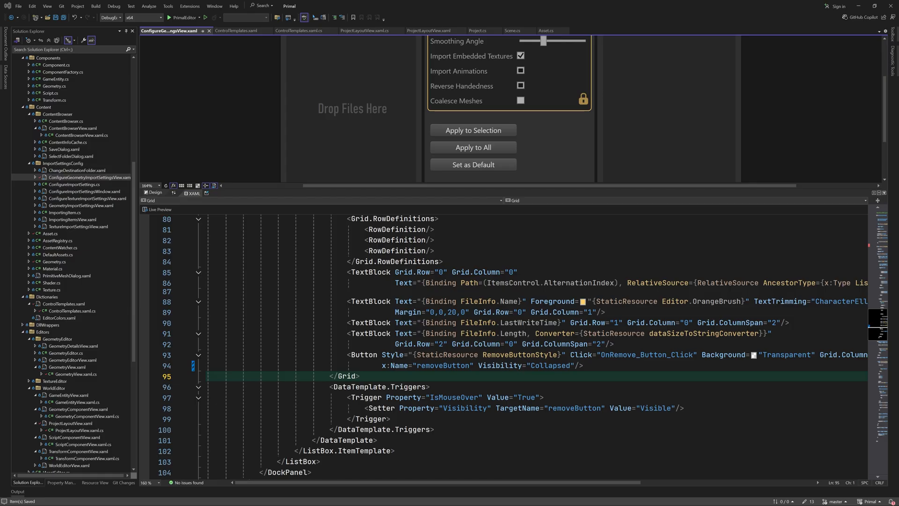
scroll("left", 3)
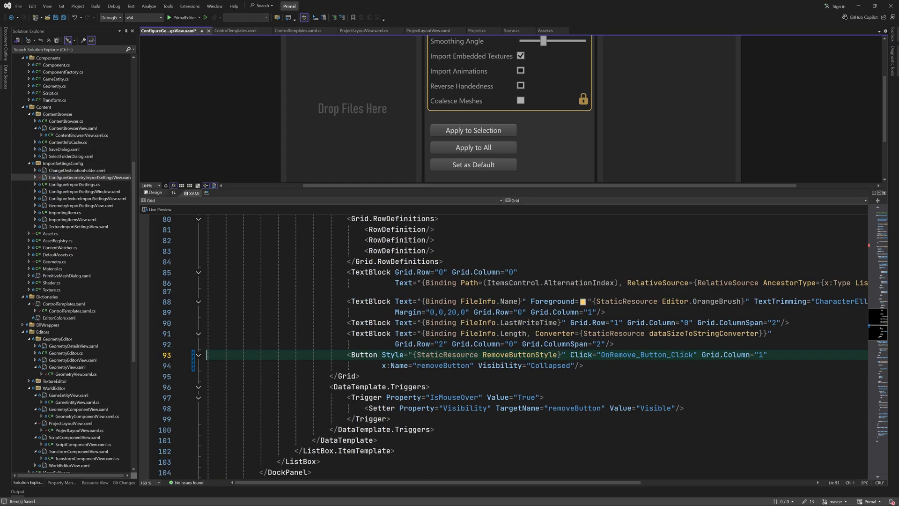
type("Grid.RowSpan=\"2\" Margin=\"5")
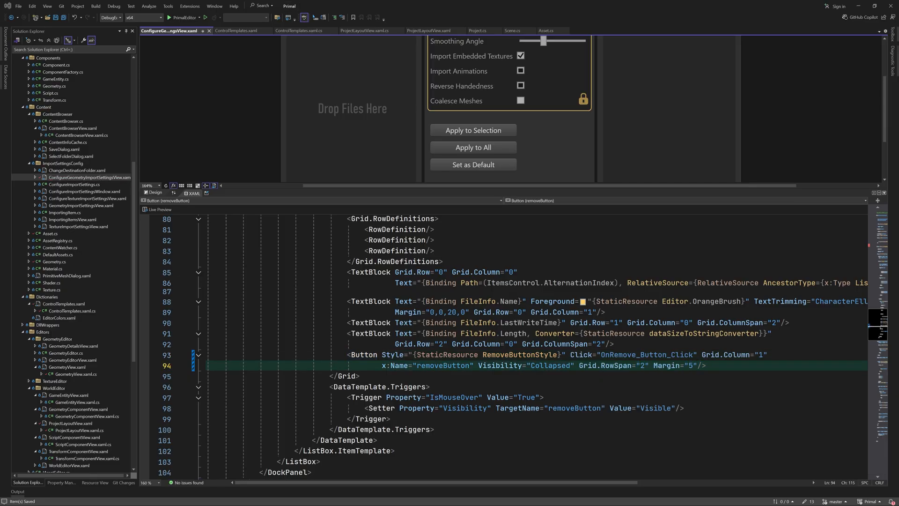
left_click(379, 387)
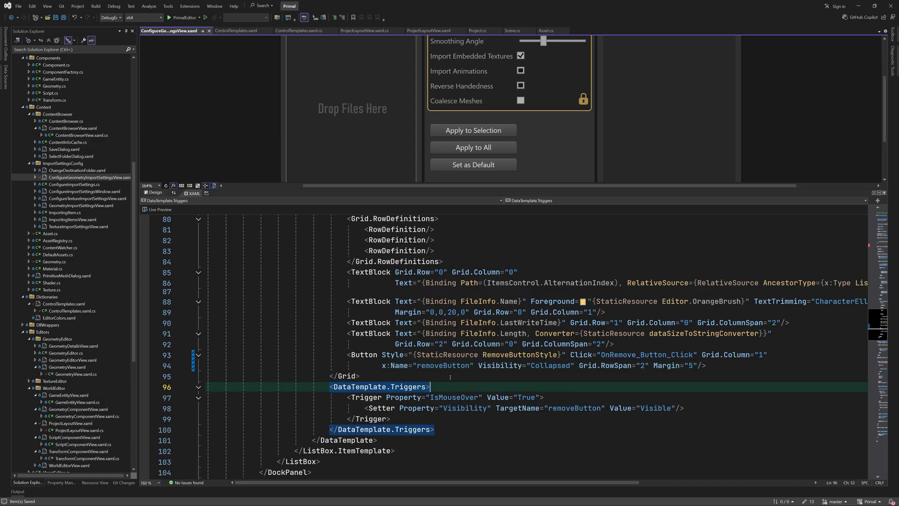
left_click(167, 30)
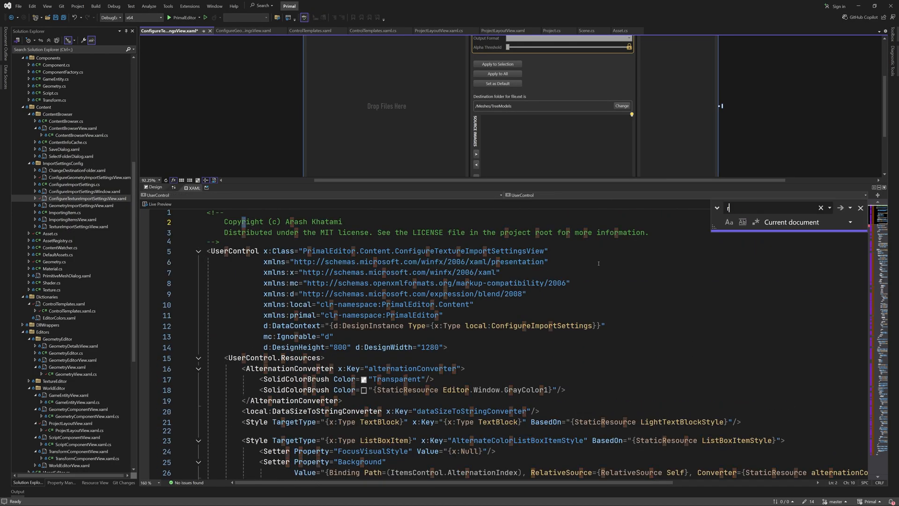
Add Grid.RowSpan 2 and Margin to the texture import removeButton, save and build.
type("emove")
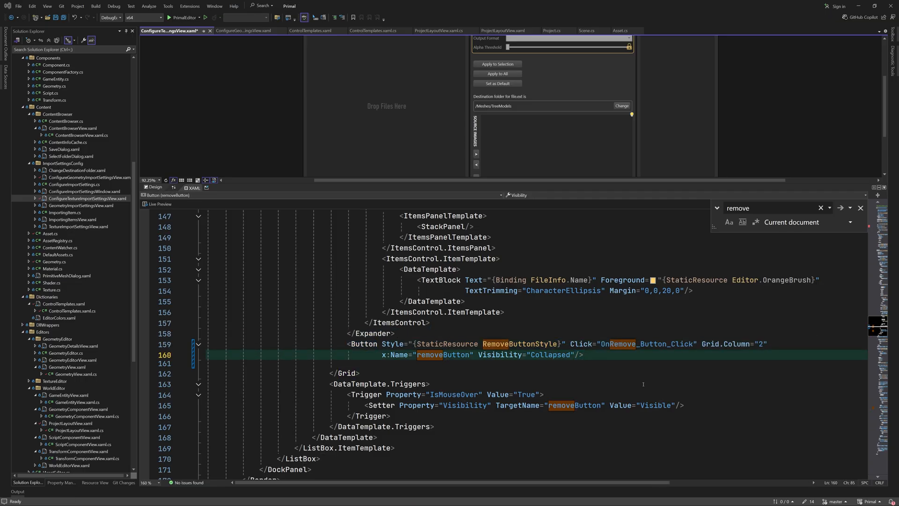
key("ctrl+s")
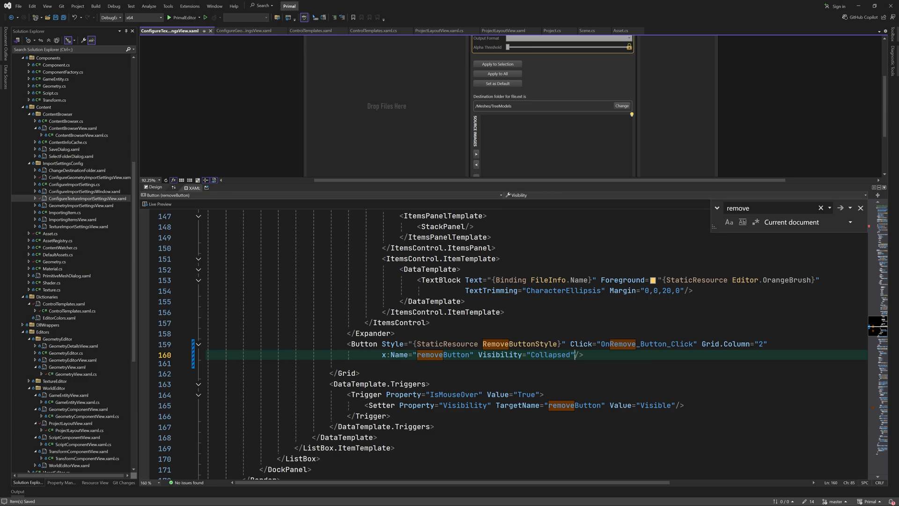
type("Grid.RowSpan=\"2\" m")
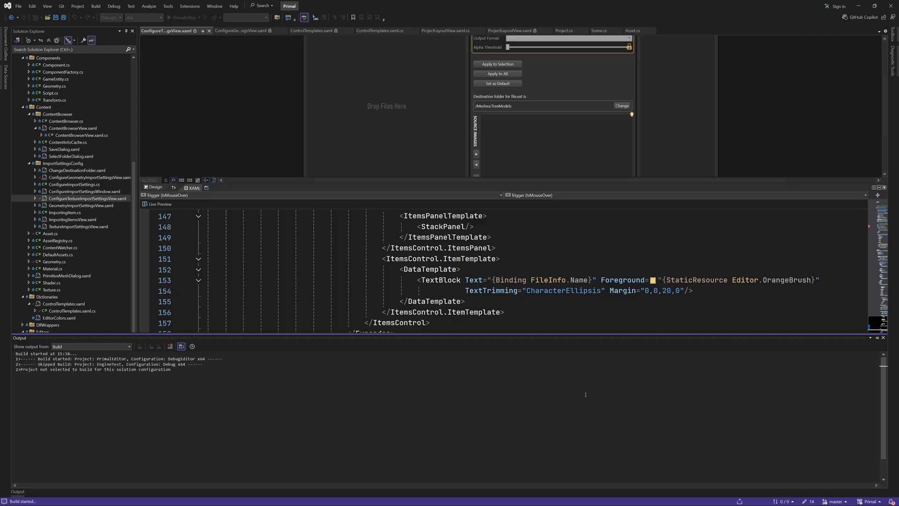
left_click(505, 30)
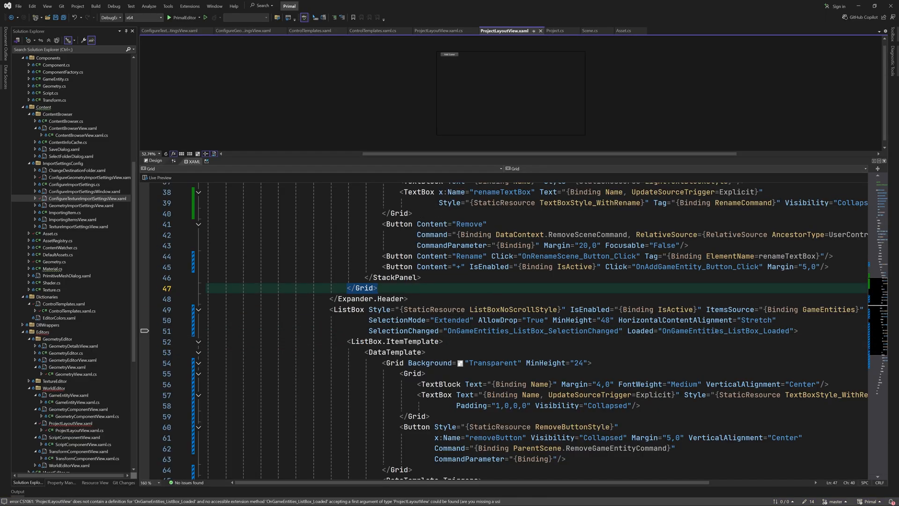
Create OnGameEntities_ListBox_Loaded checking whether the game entity list box has items.
left_click(430, 30)
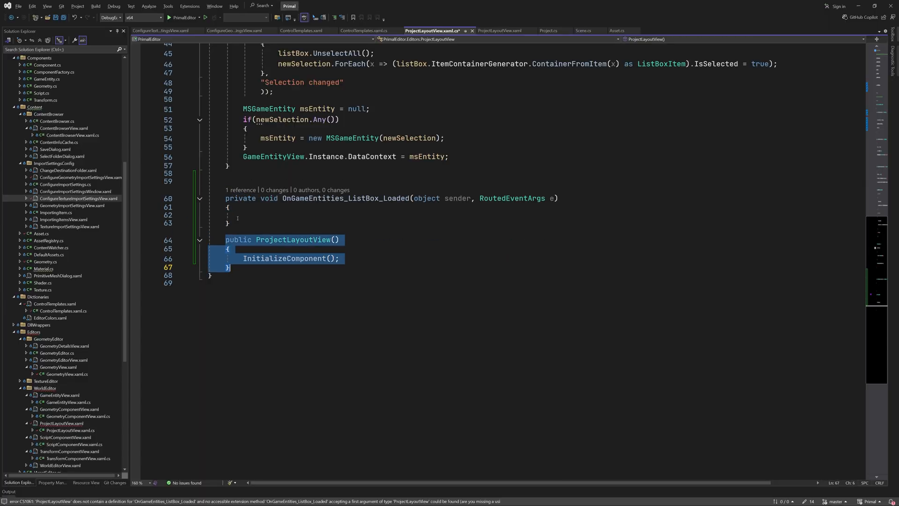
type("var gameEntityListBox = sender as ListBox;")
left_click(394, 215)
type("if (gameEntityListBox.IsEnabled")
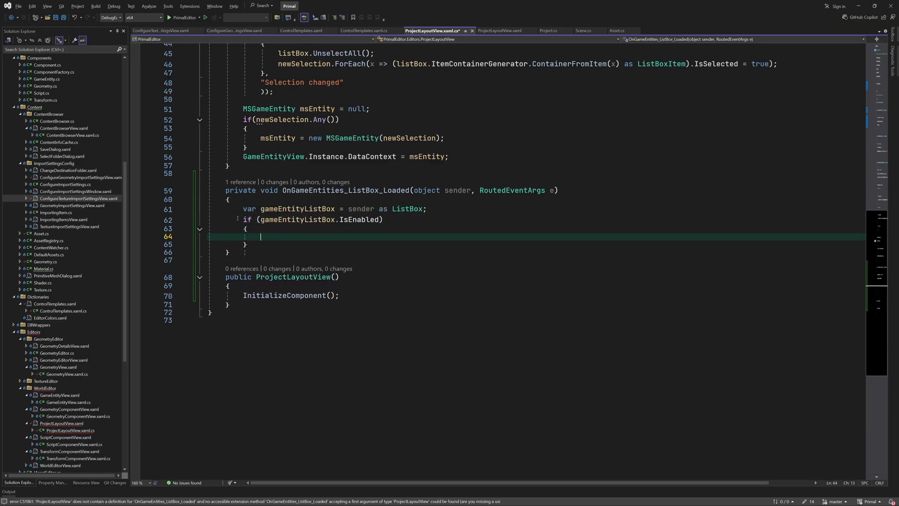
type("if(gameen")
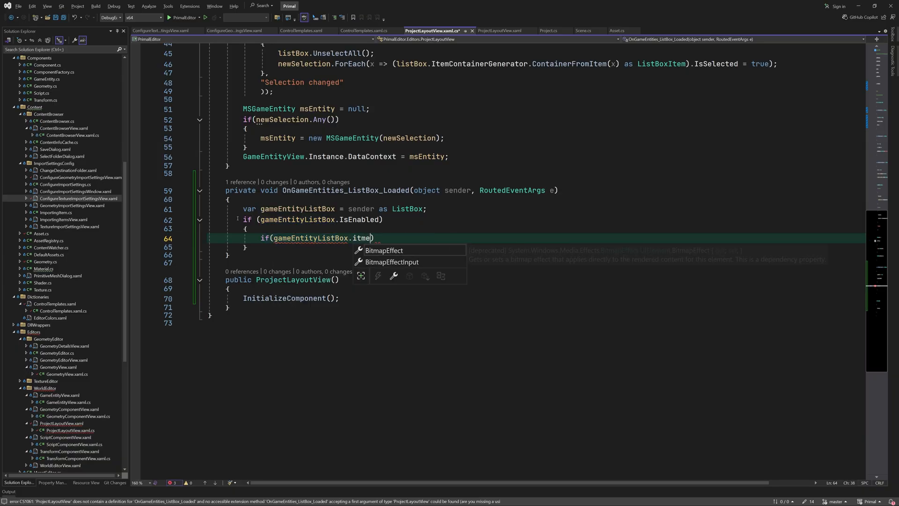
type("Items.Count > 0)")
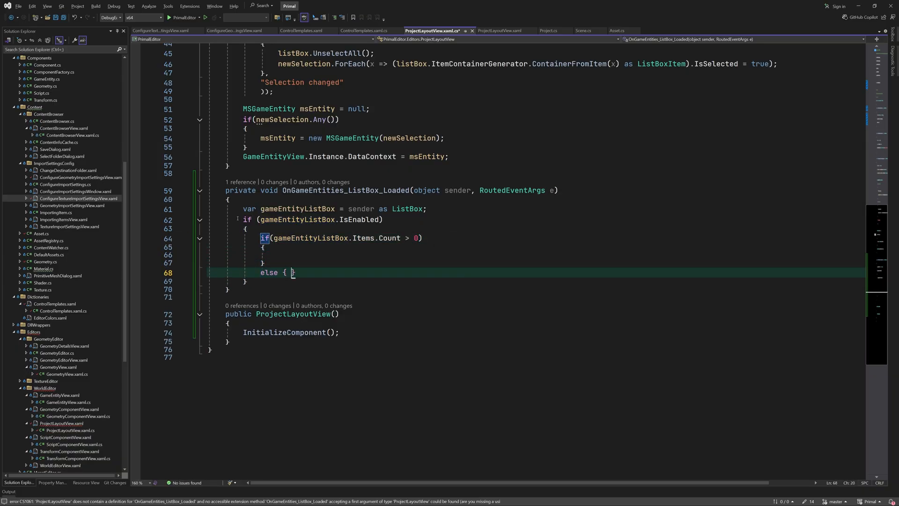
type("Ga")
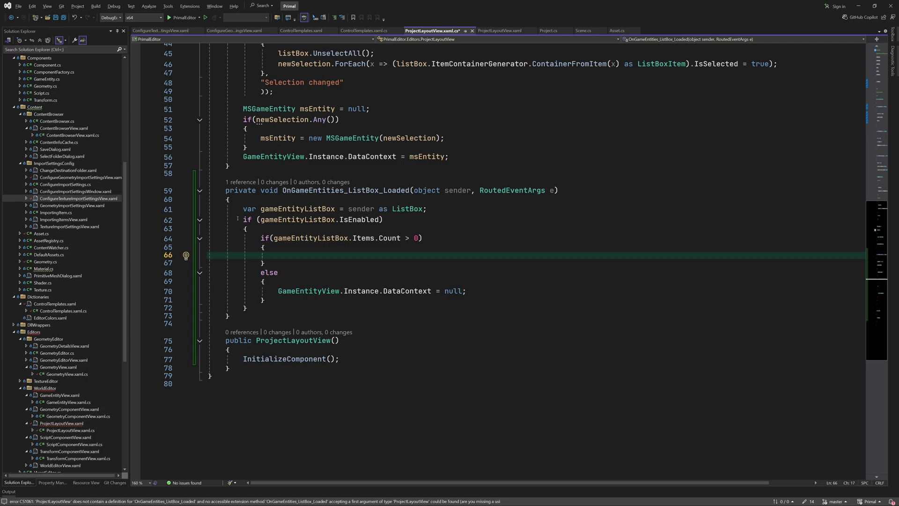
Select index 0 and focus its container, else null the DataContext, then launch the editor.
type("gameEntityListBox.SelectedIndex = 0;")
type("var item = gameEntityListBox.ItemCon")
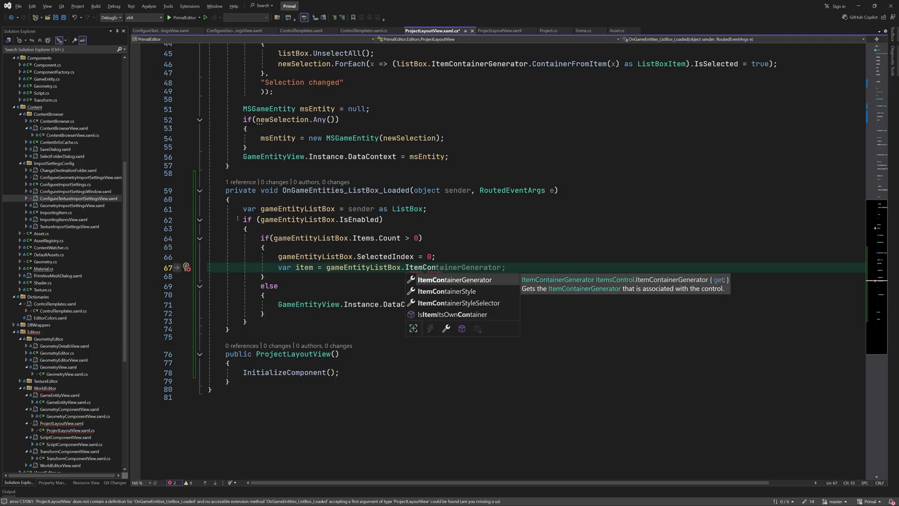
type(".ContainerFromIndex(gameEntityListBox.SelectedIndex) as ListBoxItem;")
type("item?.Focus();")
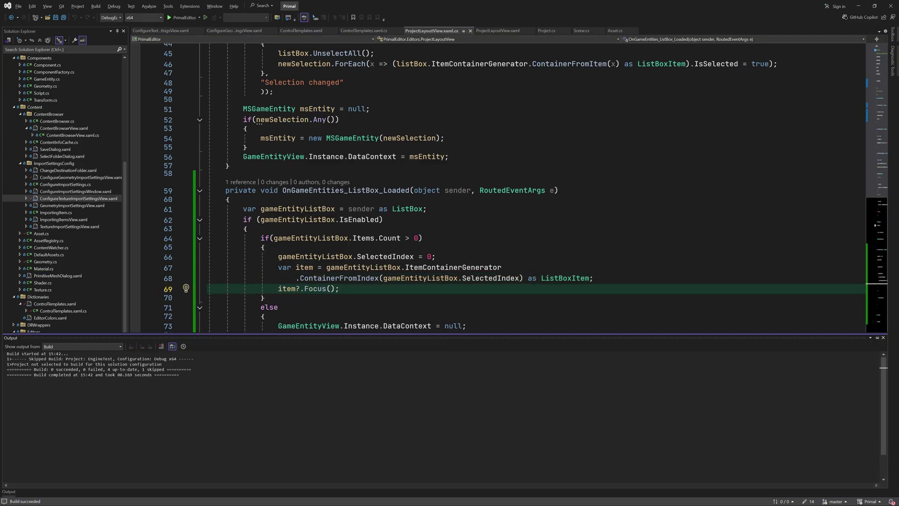
left_click(169, 17)
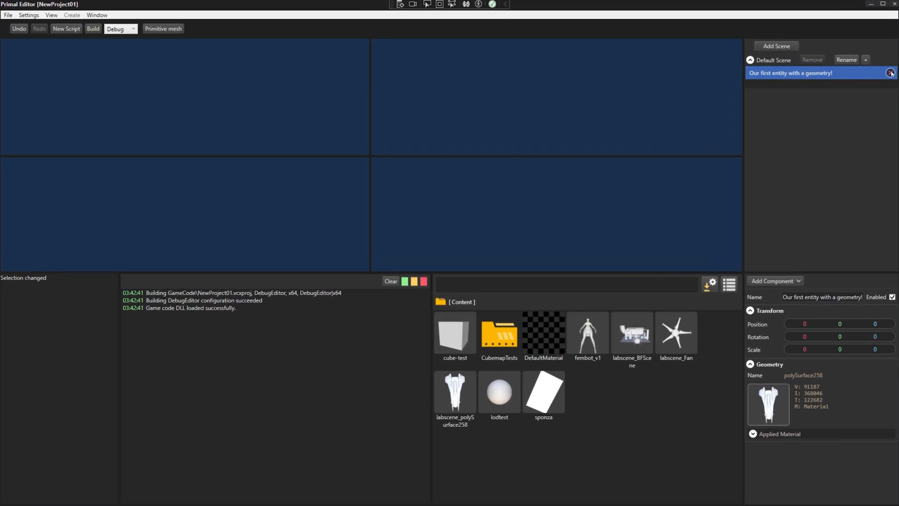
Add several empty game entities to the Default Scene, undoing one addition and renaming an entity.
left_click(893, 60)
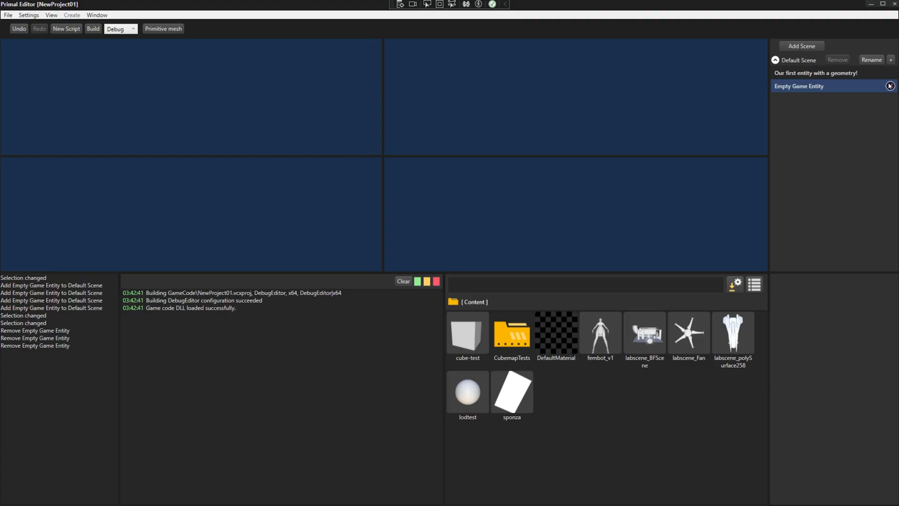
left_click(890, 86)
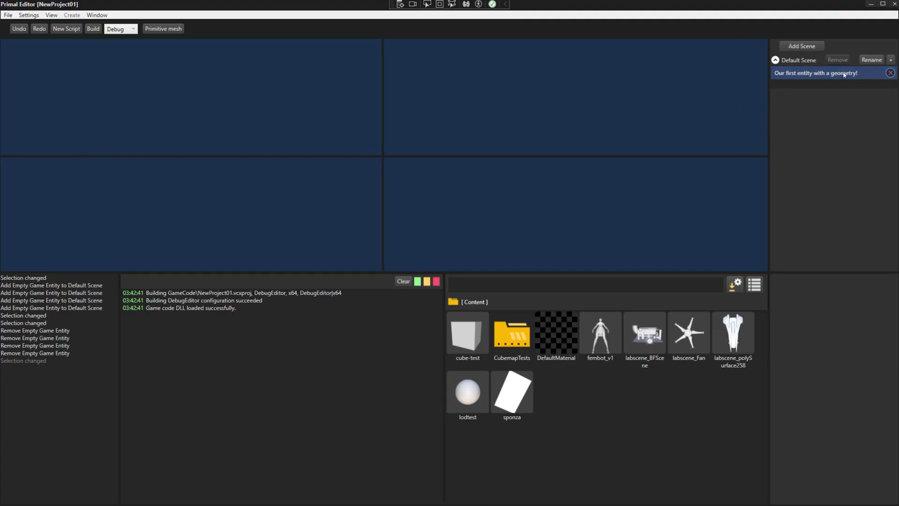
left_click(814, 72)
type("some endod")
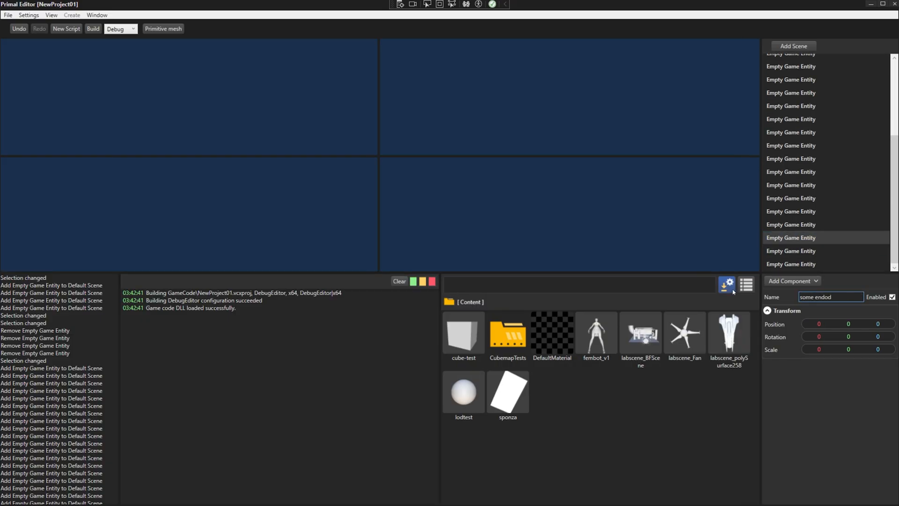
type("ie")
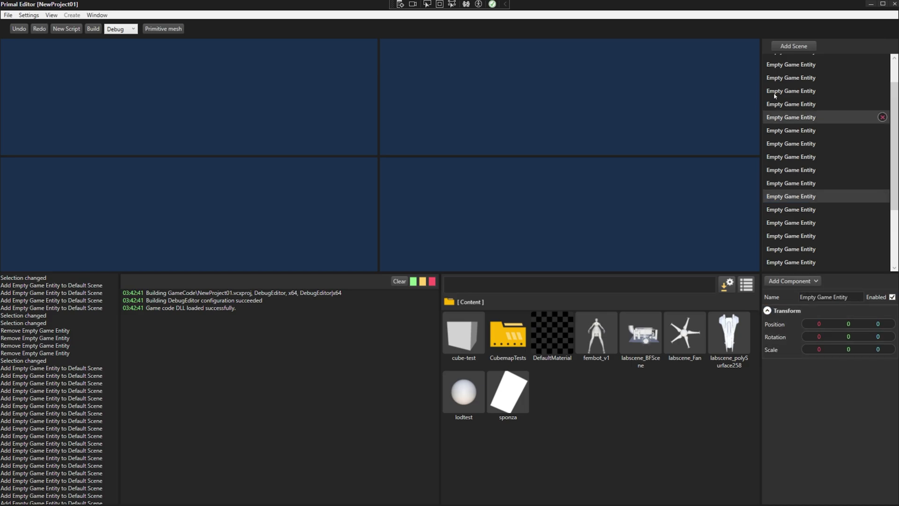
Check the Configure Import Settings window, close it and return to the entity list markup.
left_click(791, 209)
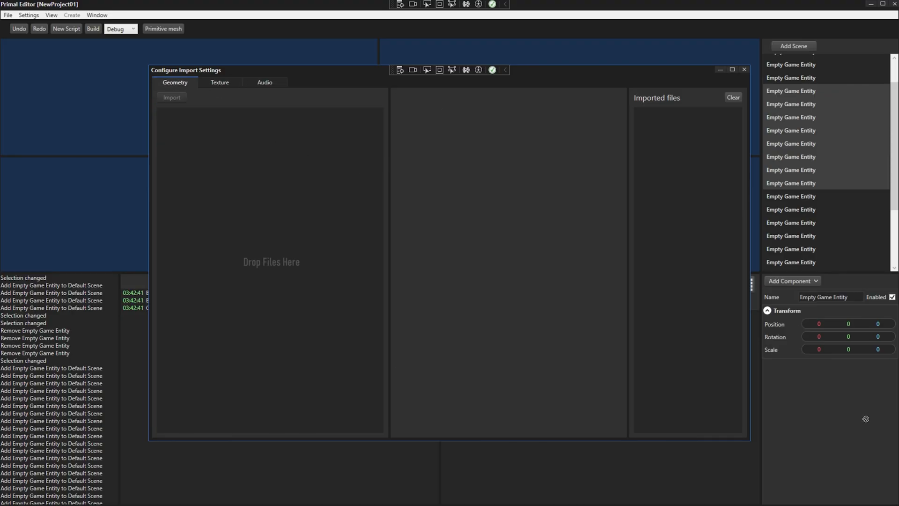
left_click(743, 69)
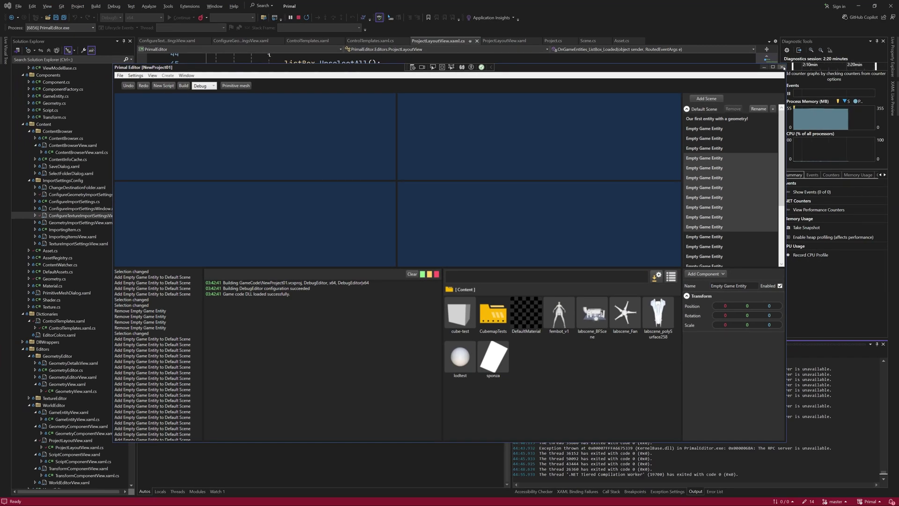
left_click(459, 359)
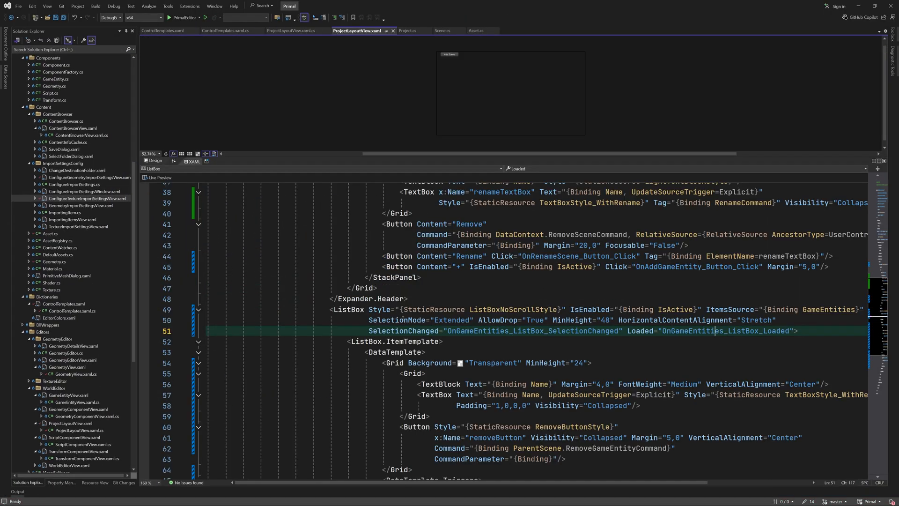
Give the entity ListBox a KeyDown handler with an if(e.Key == Key.Enter) check and a TODO to remove entities.
type("KeyDown=\"OnGameEntities_List\">")
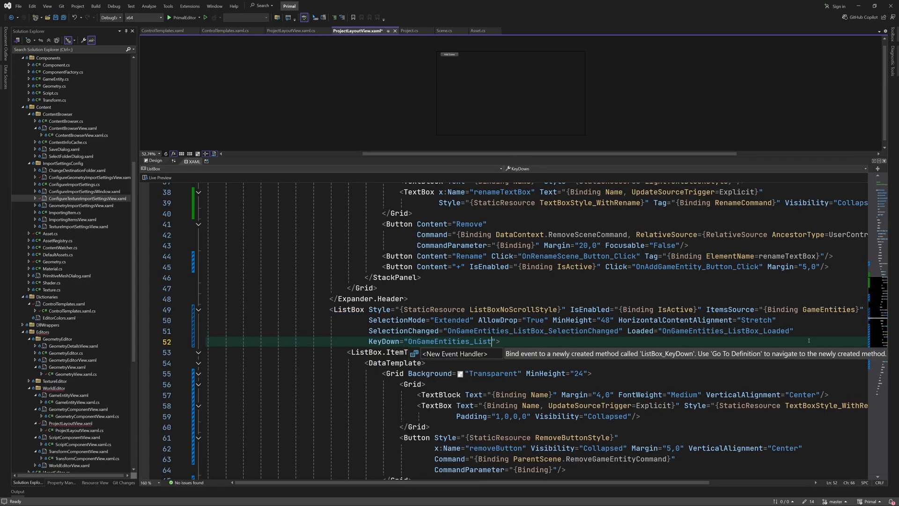
left_click(456, 354)
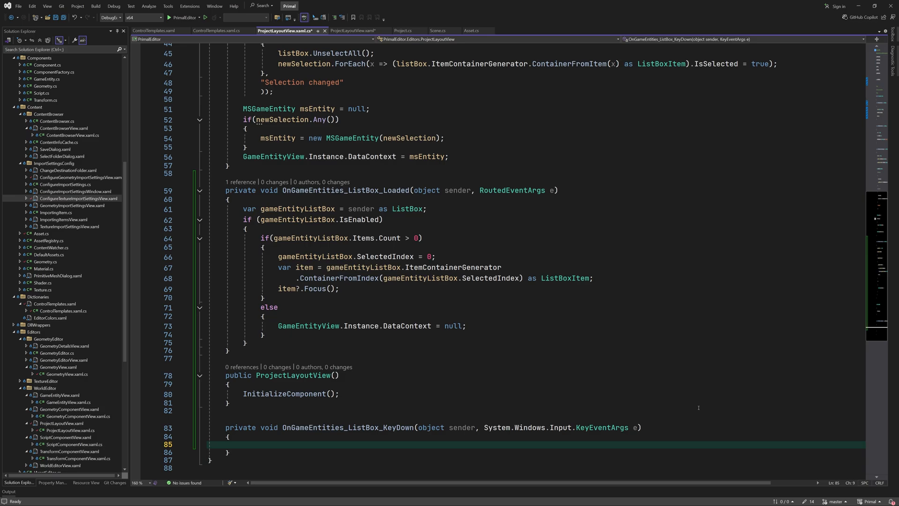
left_click(339, 237)
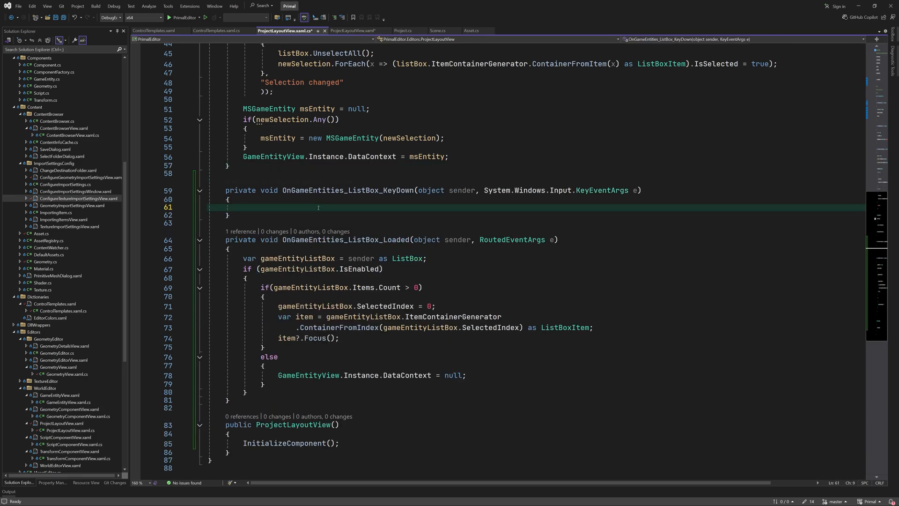
type("if(e.Key == key.Enter")
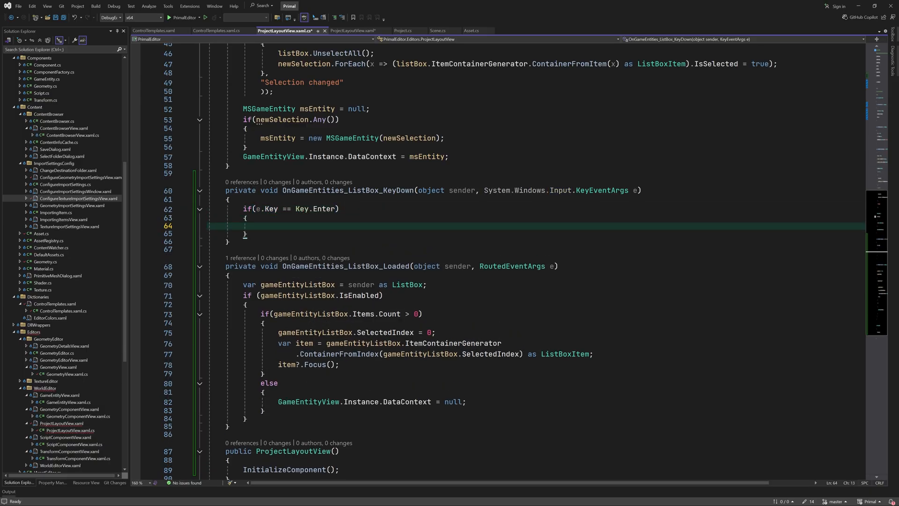
type("// TODO: remove entities.")
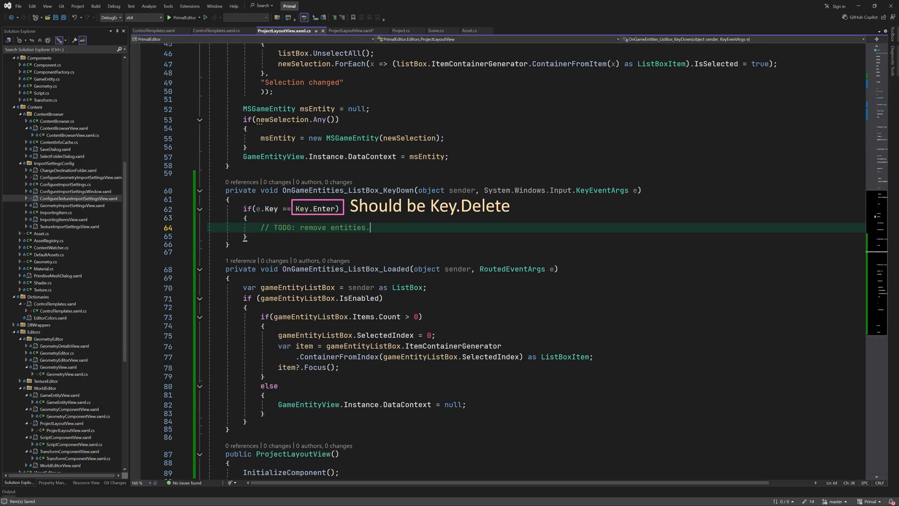
Back in the project layout XAML, begin adding a Drop attribute to the ListBox.
left_click(359, 30)
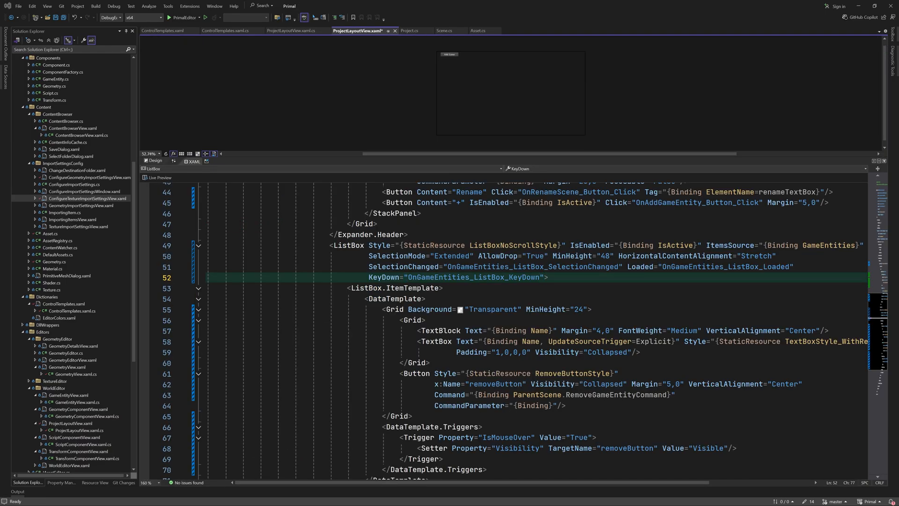
type("Drop=\"\"")
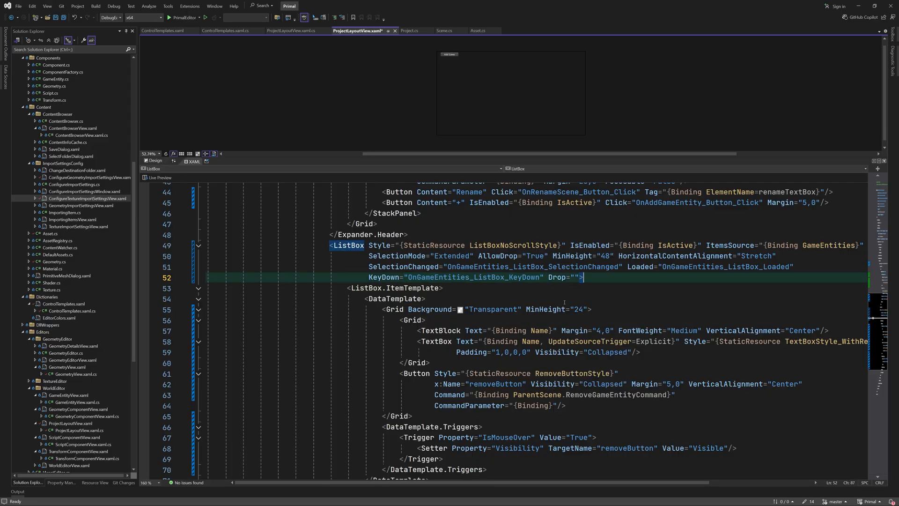
Generate OnGameEntities_ListBox_Drop and reuse the geometry component's drop check for a FrameworkElement sender.
type("OnGameEntities_ListBox_Drop")
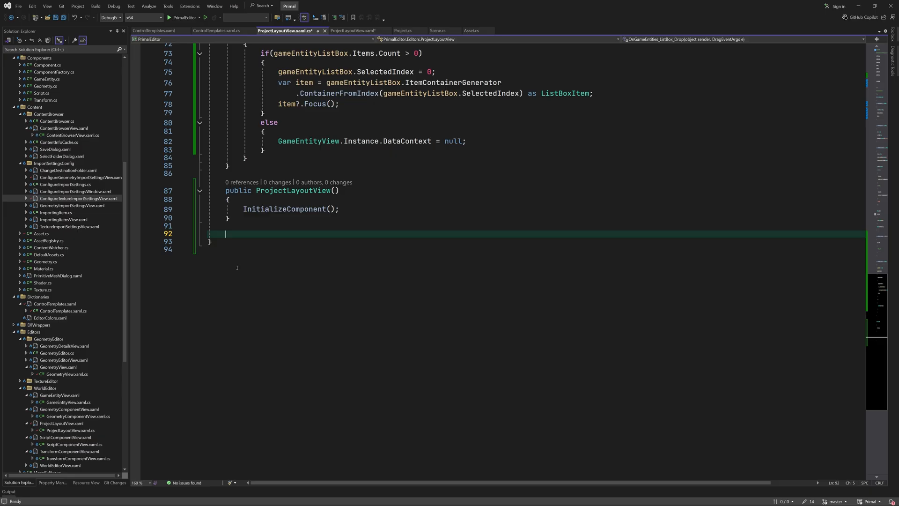
scroll("up", 3)
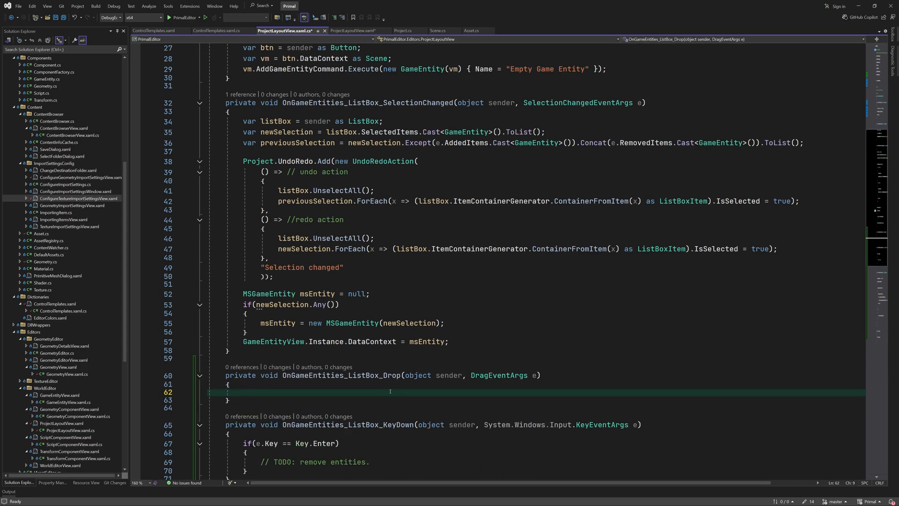
type("if(")
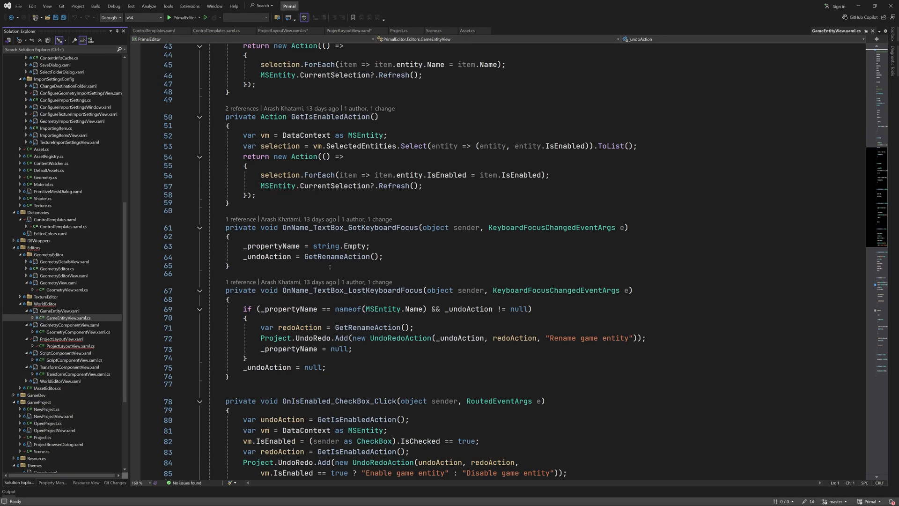
scroll("down", 3)
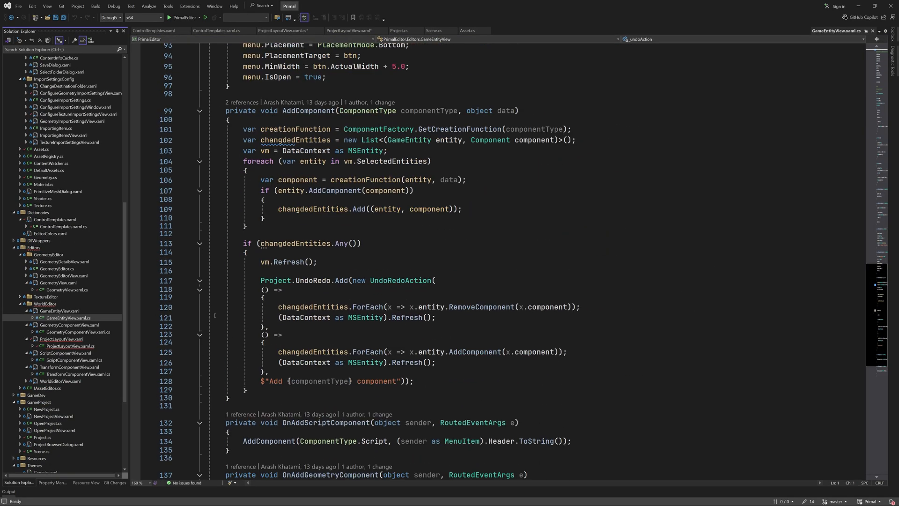
left_click(75, 332)
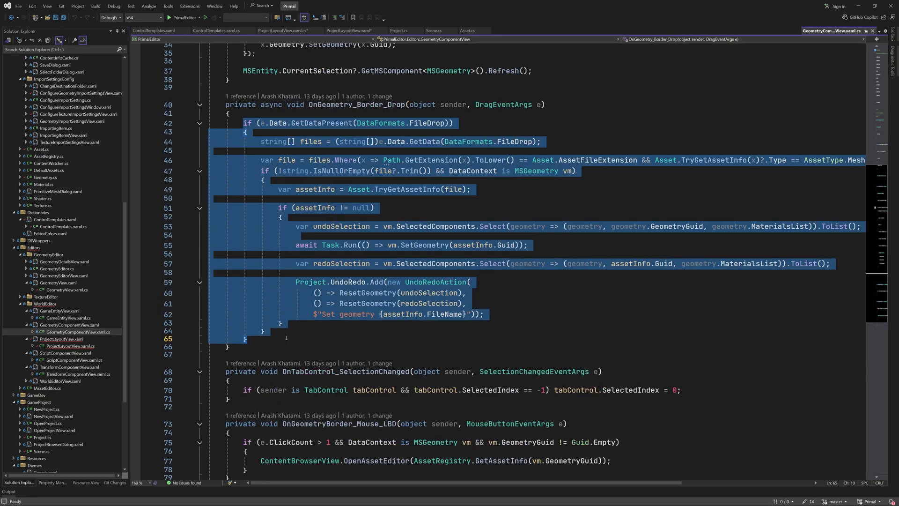
left_click(284, 30)
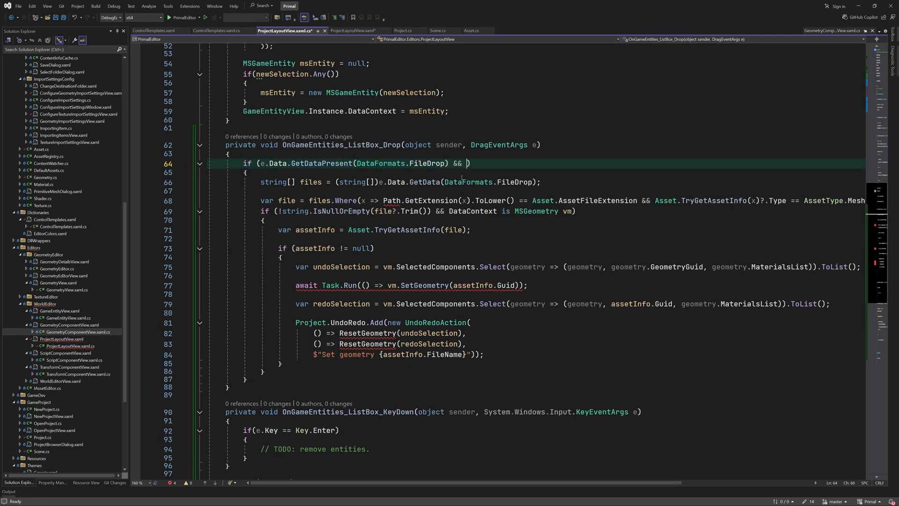
type("sender is FrameworkElement { DataContext: Scene scene} && scene.IsActive")
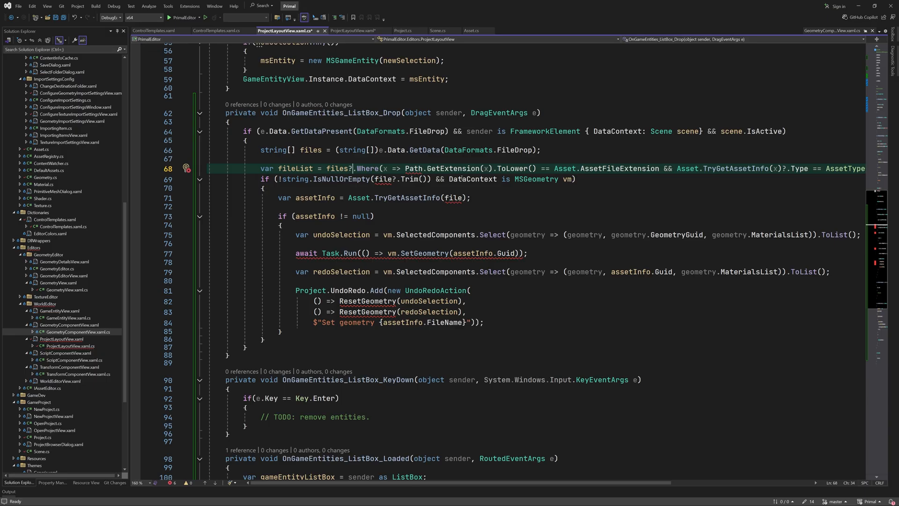
Import the namespace for Path, build the mesh fileList, declare an entities list and start an await Task.Run block.
left_click(186, 167)
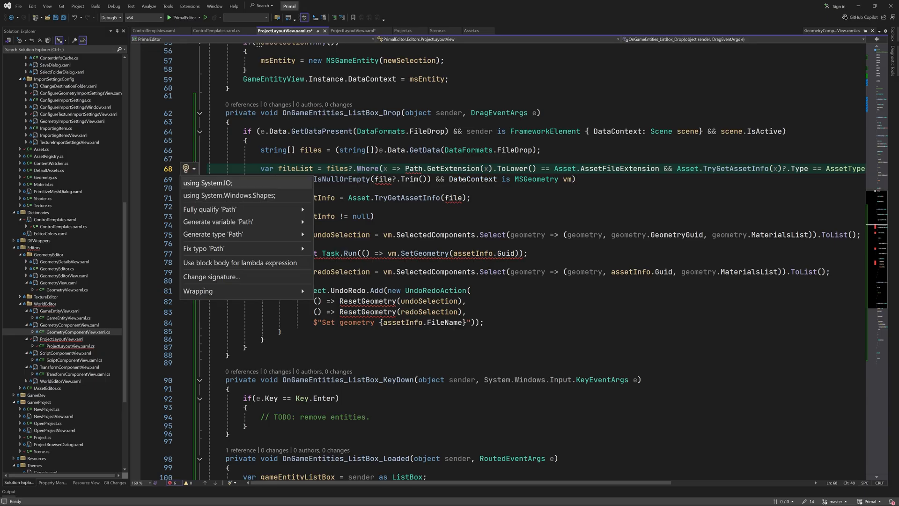
left_click(208, 183)
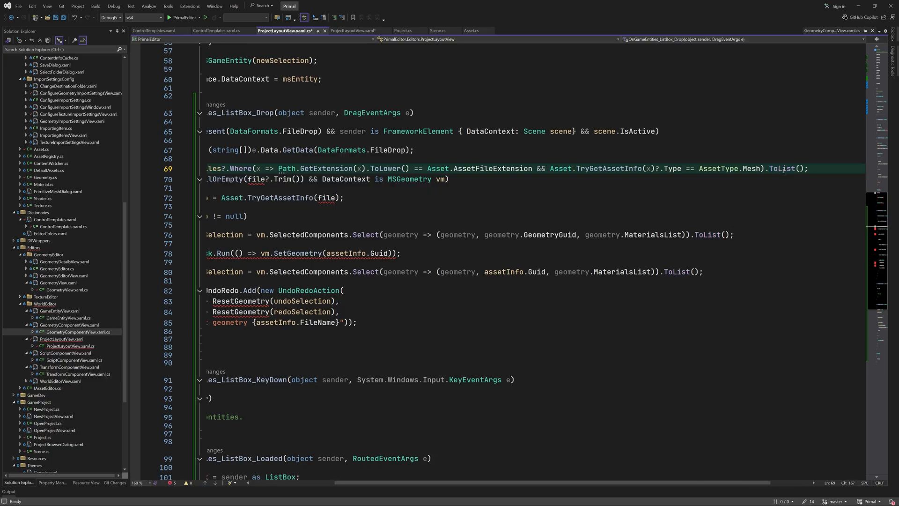
scroll("left", 3)
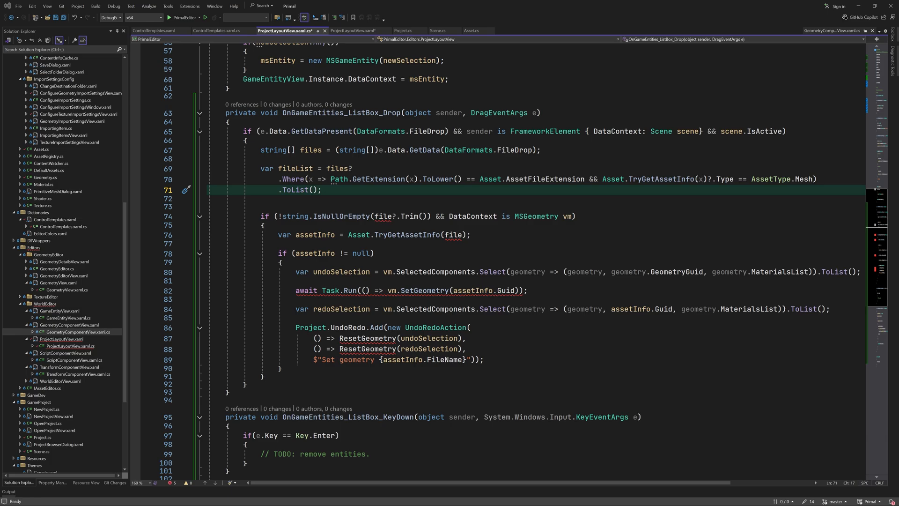
left_click(262, 198)
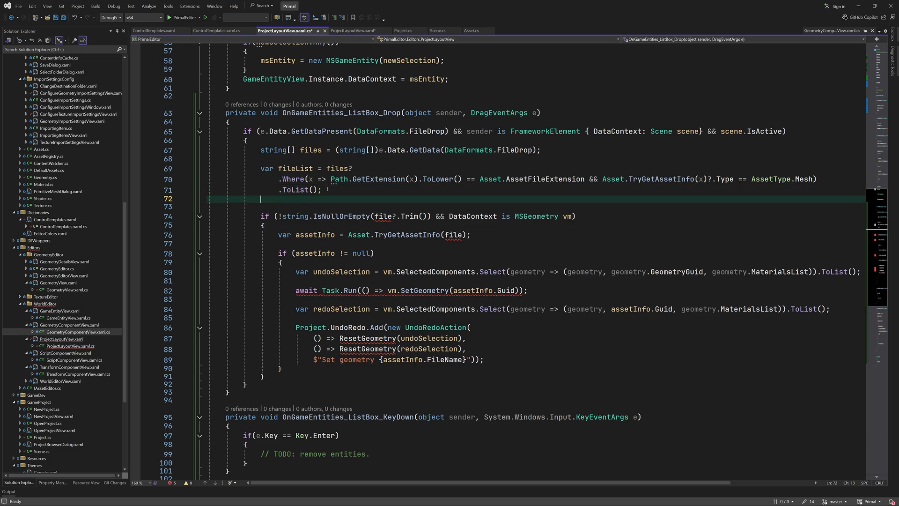
left_click(186, 200)
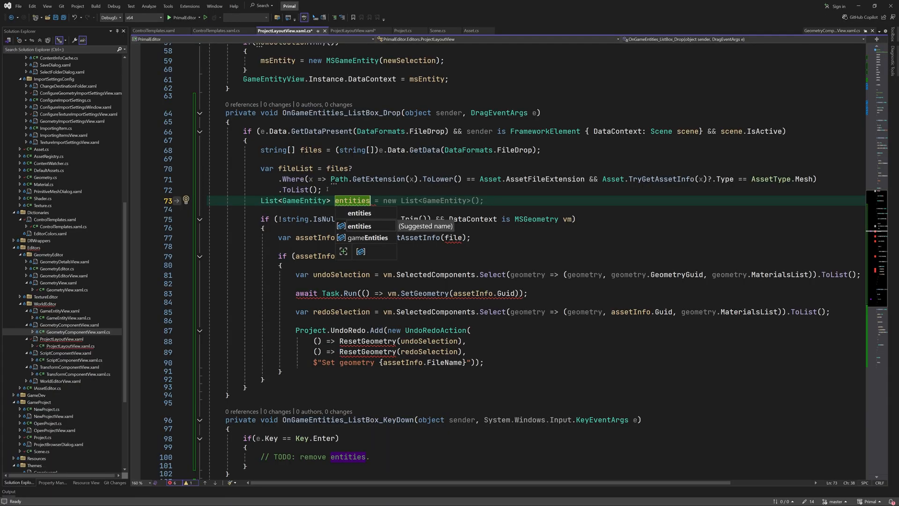
type("awai")
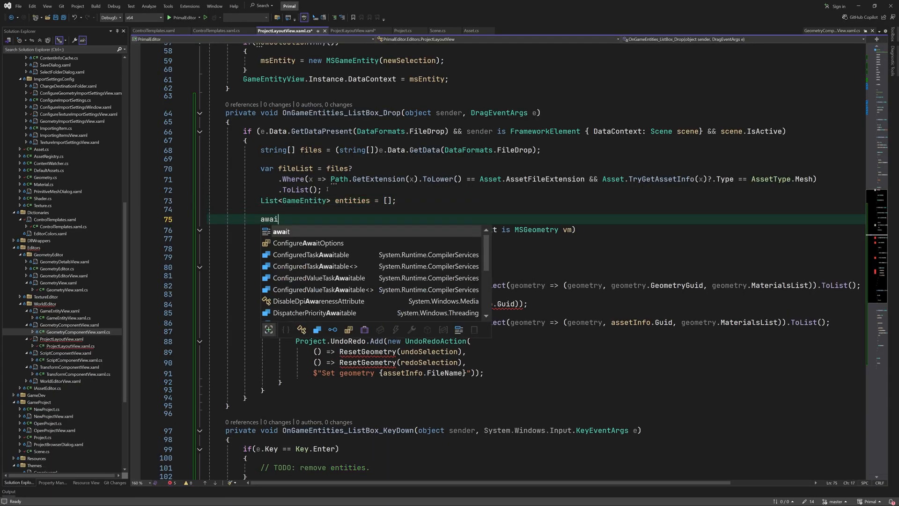
type("task")
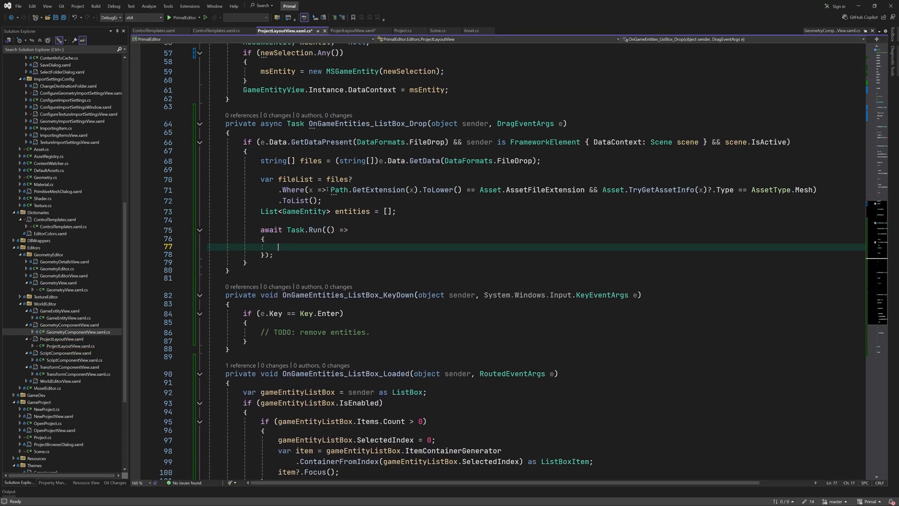
Loop over fileList creating an active GameEntity on the scene for each asserted non-null file.
type("foreach (var file in fileList) {")
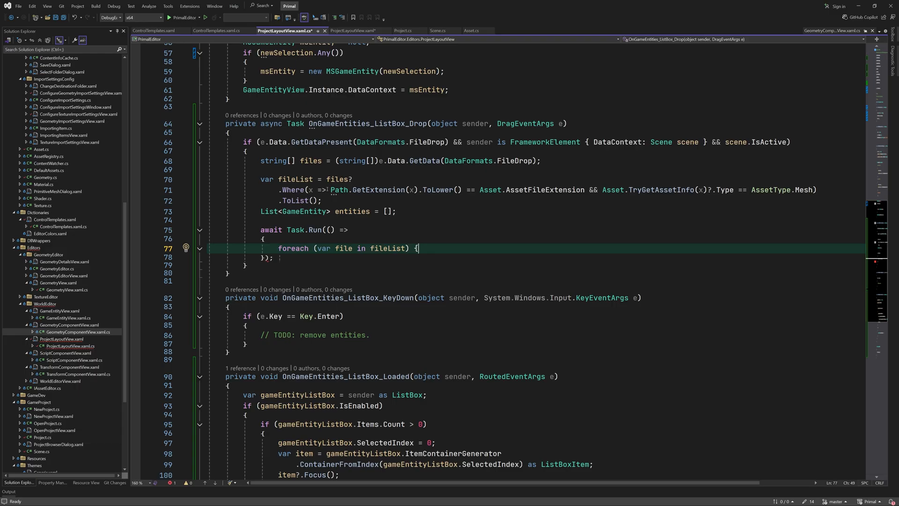
type("Debug.Assert(file != null);")
type("var assetInfo = Asset.TryGetAssetInfo(file);")
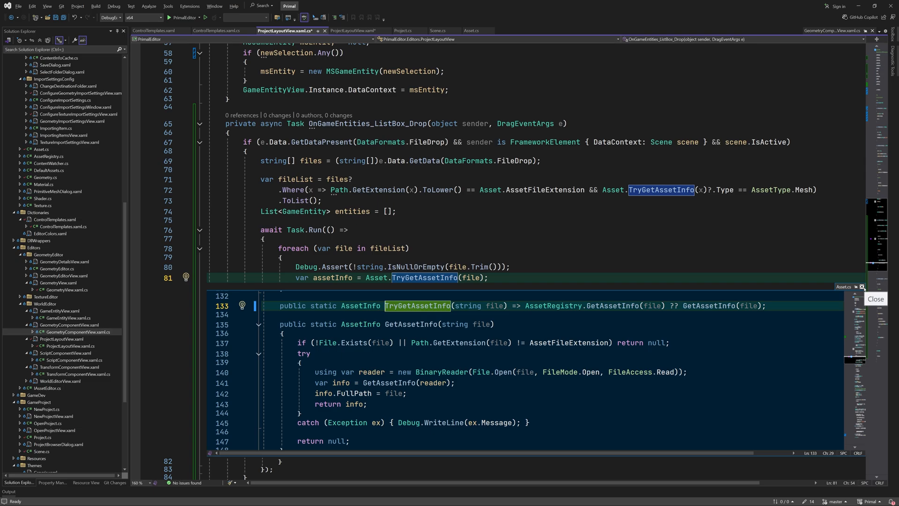
left_click(875, 299)
type("if (assetInfo != null")
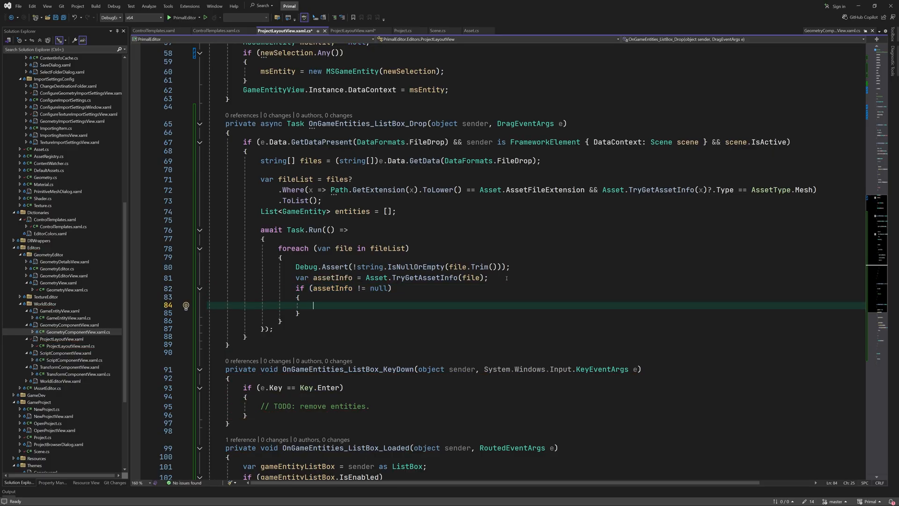
type("var entity = new GameEntity(scene) { Name = assetInfo.FileName.Trim() };")
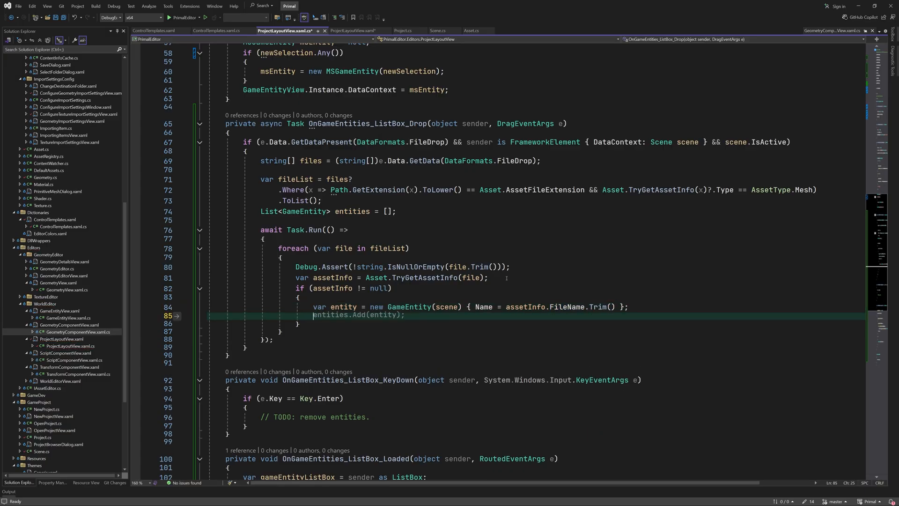
type("entity.IsActive = true;")
type("entity.AddComponent")
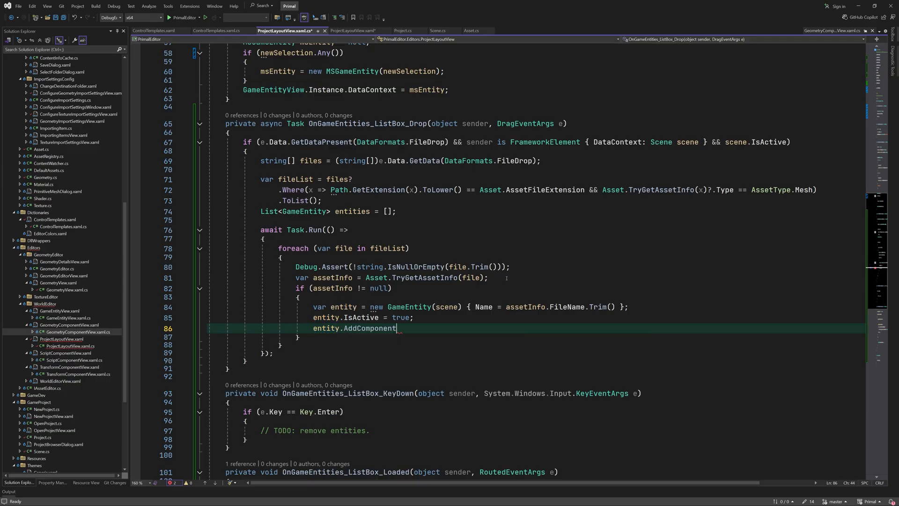
Attach a Geometry component per asset, comment on uploading resources off the UI thread, and add each entity via AddGameEntityCommand.
type("(new Components)")
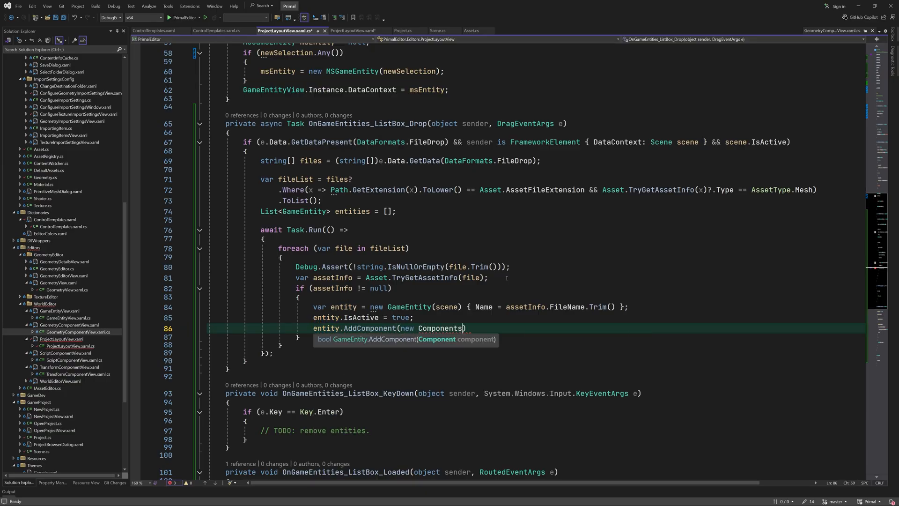
type("Geometry(entities, assetInfo")
type("//       However, setting it to true here will c")
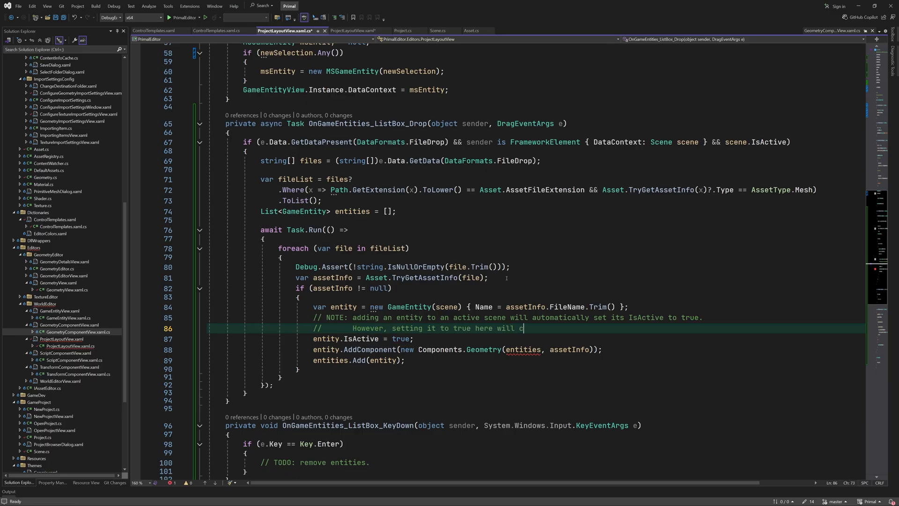
type("reate and upload entity resources without blocking the UI thread.")
type("//       Also we can't add components to inactive entities, since they don't exist")
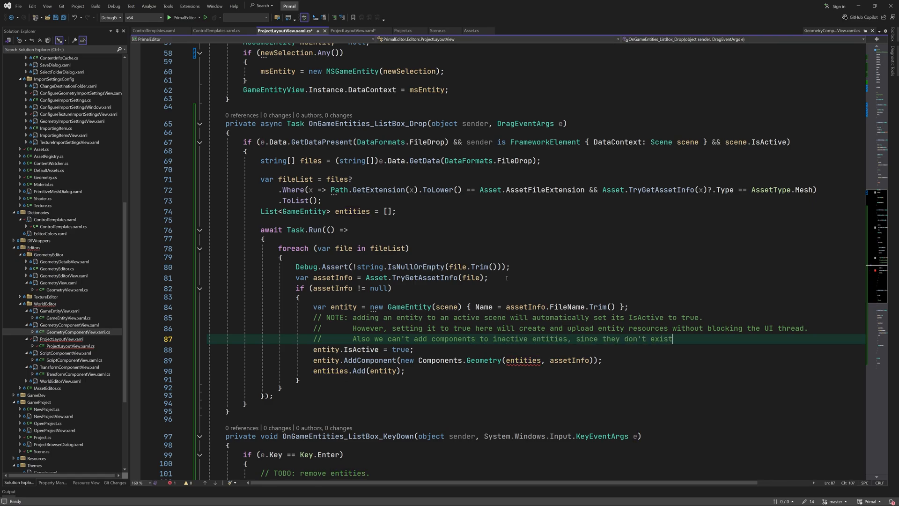
type("in the engine.")
type("entities.ForEach(entity => scene.AddGameEntityCommand.Execute(entity));")
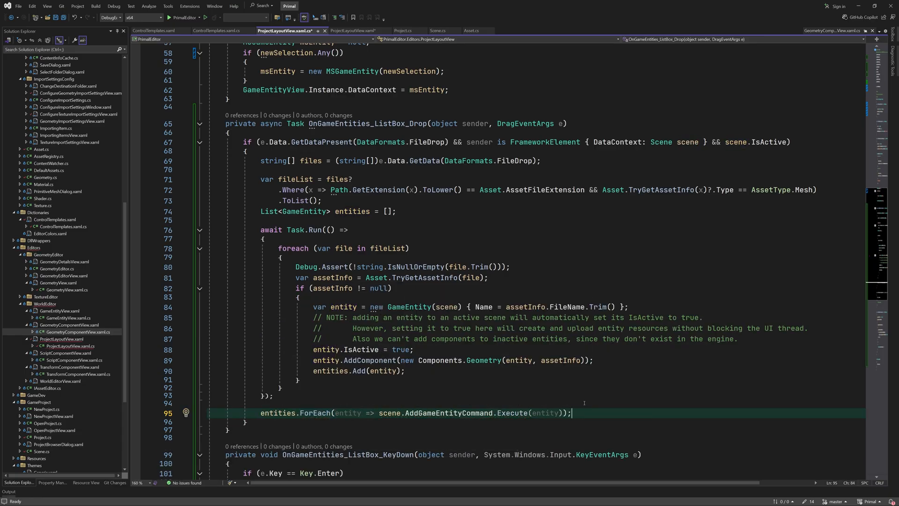
left_click(480, 413)
type("void")
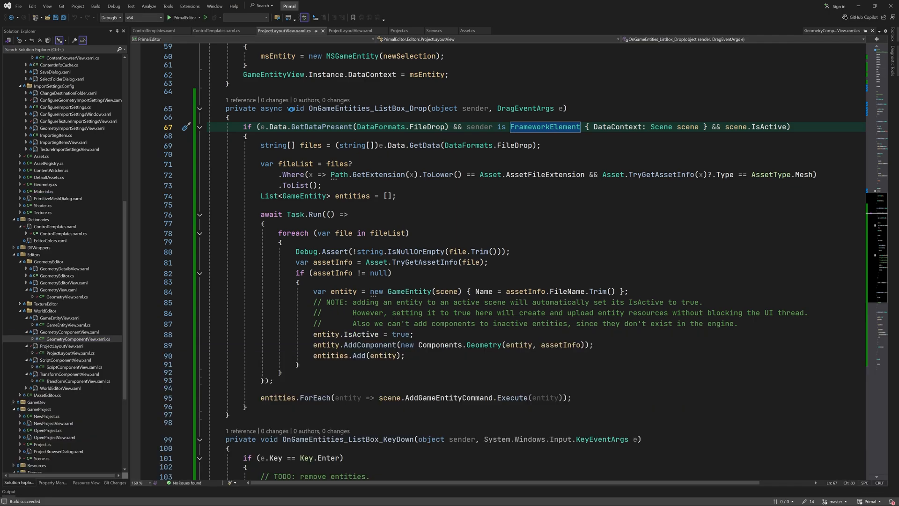
Start debugging to build and run Primal Editor with the new mesh-drop handler.
left_click(169, 17)
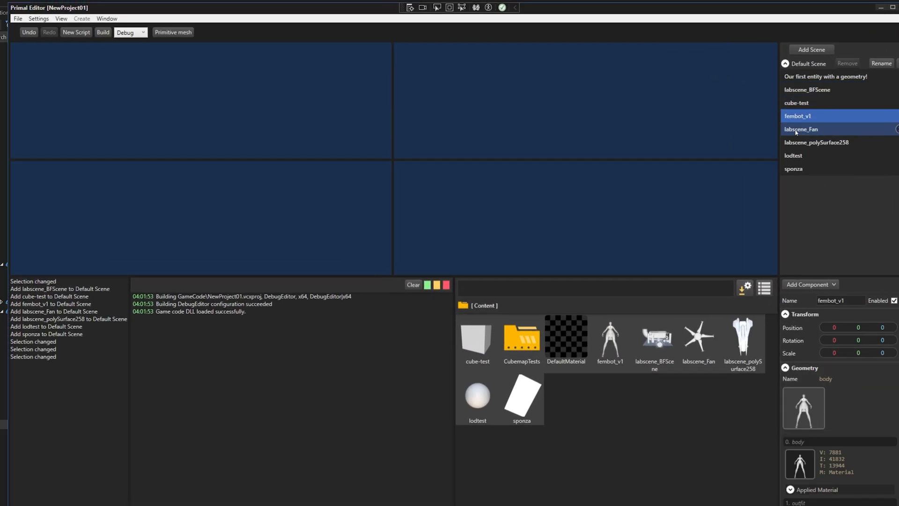
Inspect sponza and the first geometry entity, then assign the labscene_polySurface258 mesh to labscene_BFScene.
left_click(793, 156)
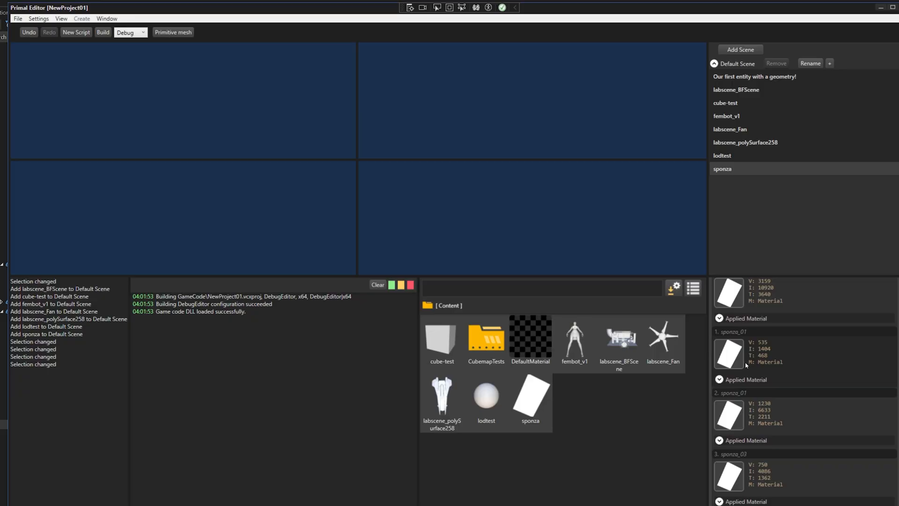
left_click(727, 116)
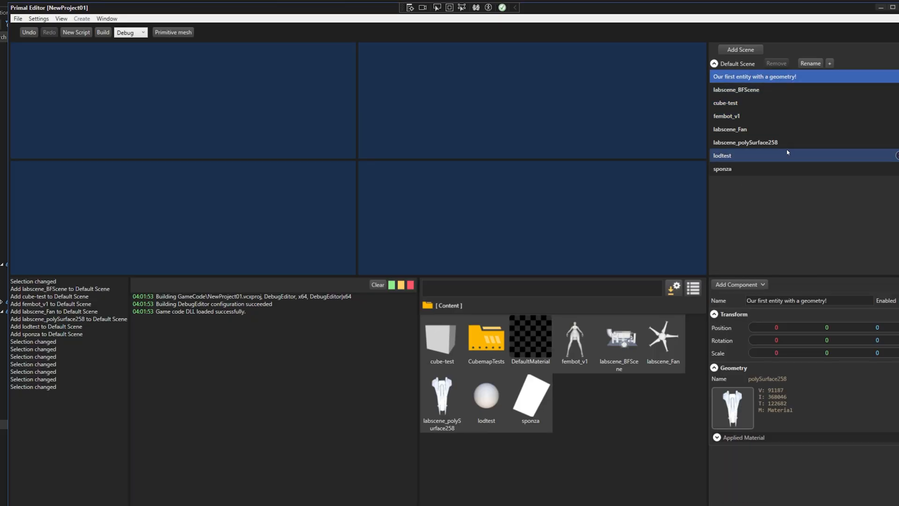
left_click(746, 90)
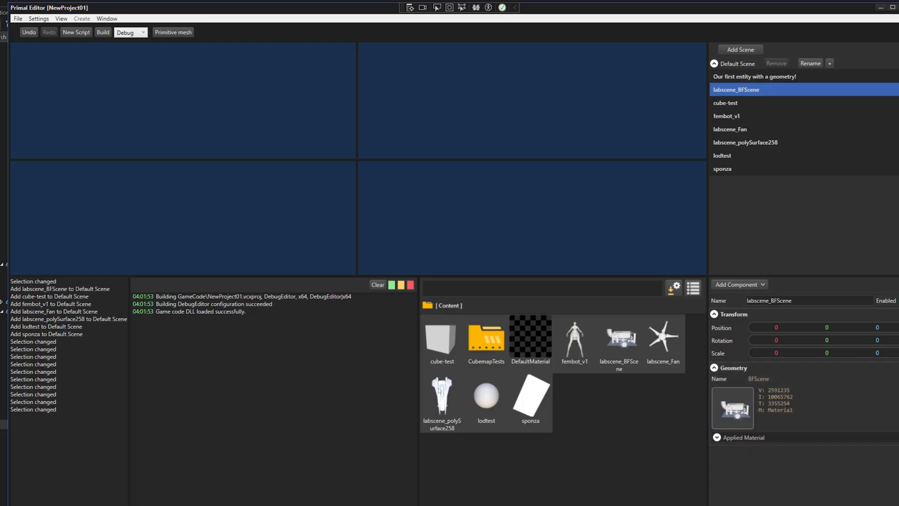
left_click(727, 103)
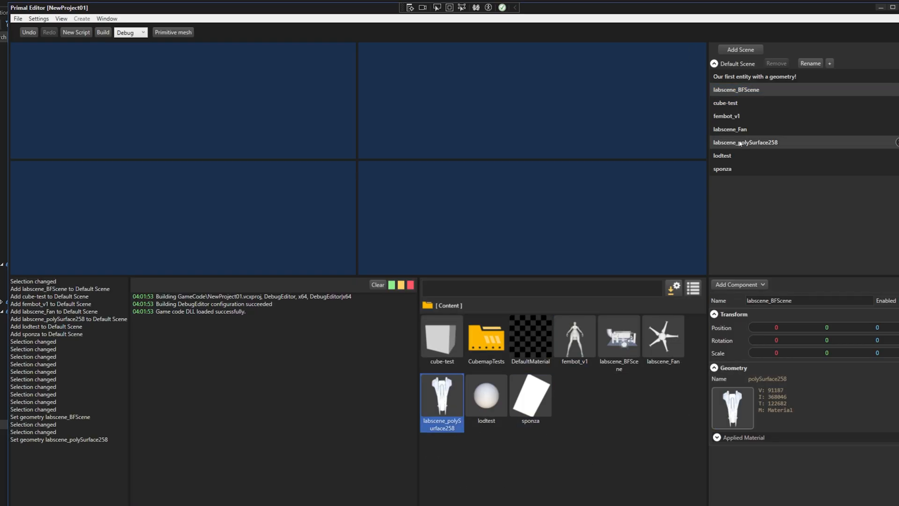
Multi-select a range of entities, then select labscene_Fan, lodtest and labscene_BFScene individually.
left_click(722, 155)
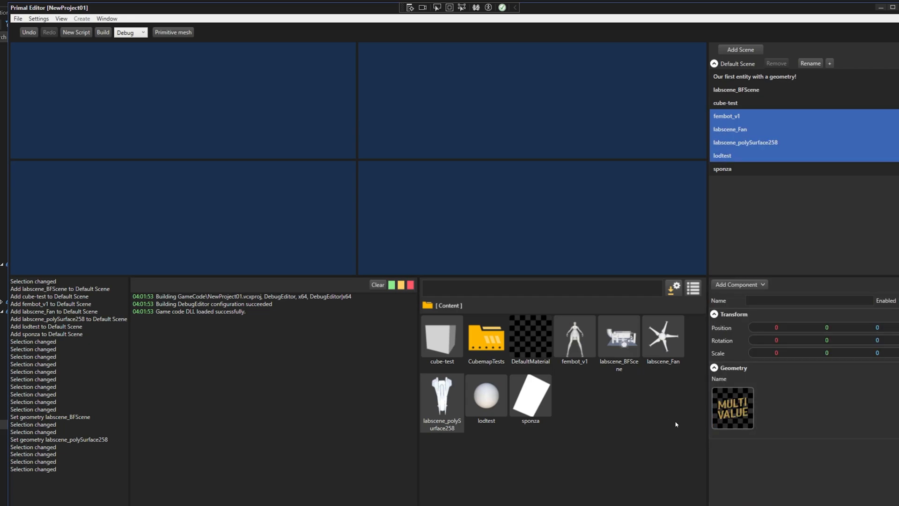
left_click(730, 129)
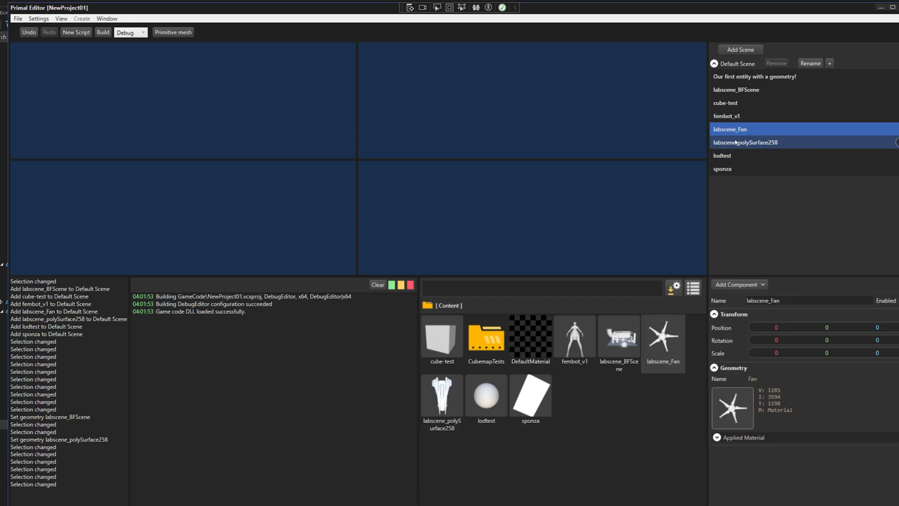
left_click(746, 155)
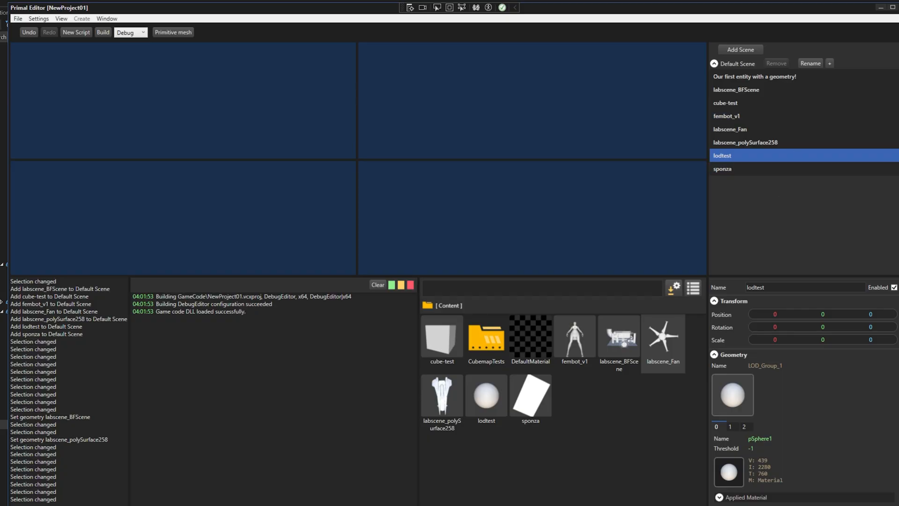
left_click(737, 90)
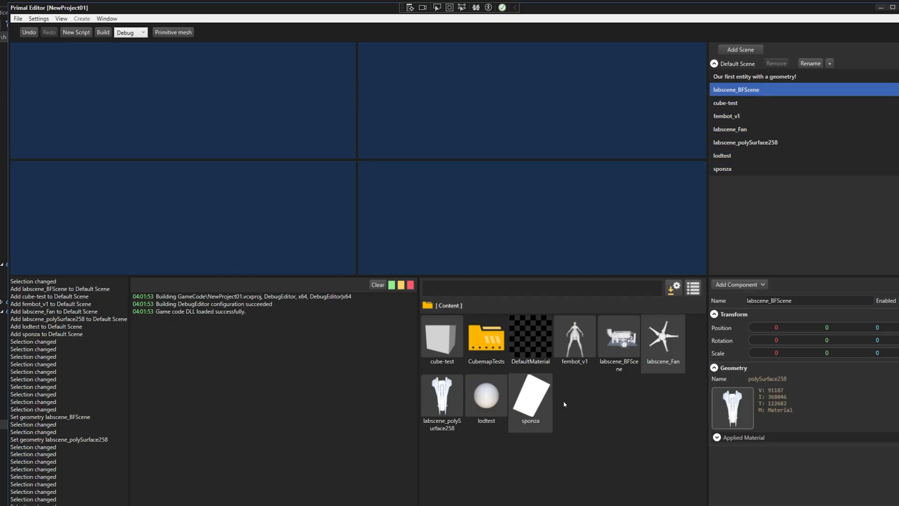
left_click(574, 337)
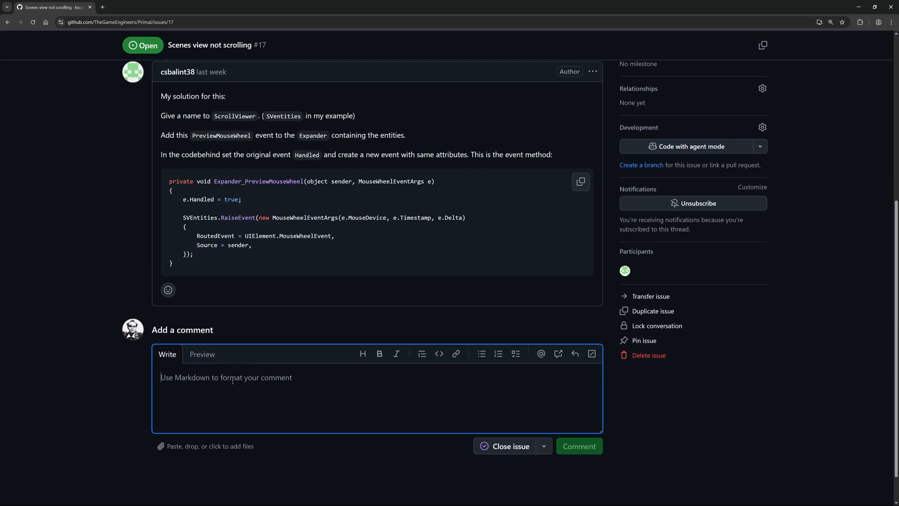
Comment 'Fixed in Ep. 81. Thanks' on the Scenes view not scrolling issue.
type("Fixed in Ep. 81. Thanks")
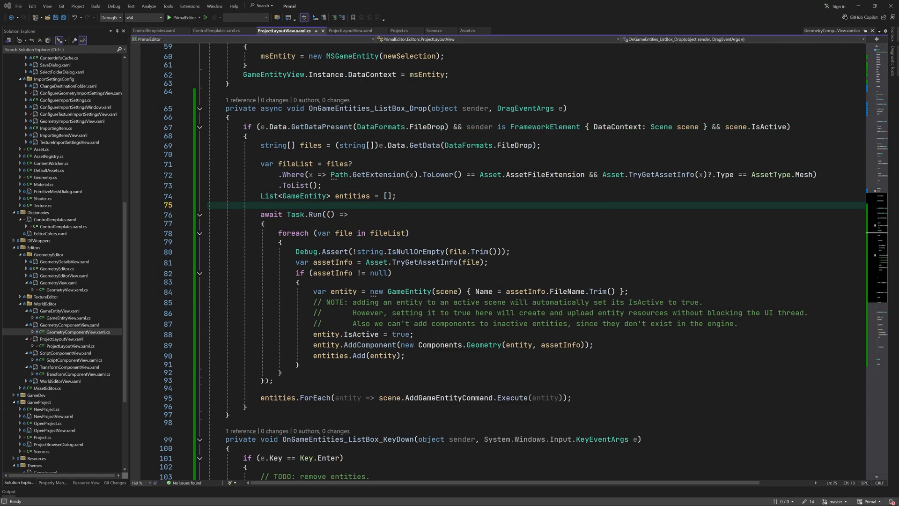
Compute newSelectedIndices via IndexOf in the selection-changed handler and add a _previousSelectedIndices field.
scroll("up", 3)
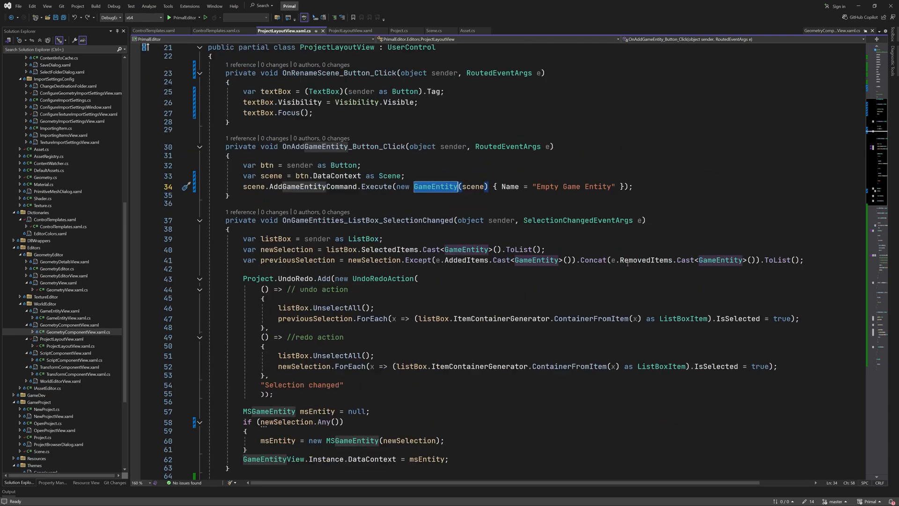
scroll("down", 3)
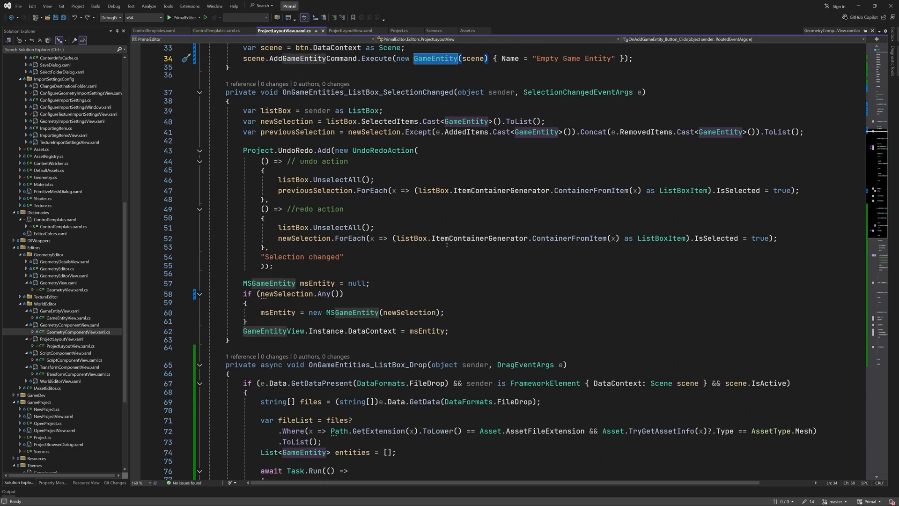
type("var vm = listBox.SelectedItem as GameEntity;")
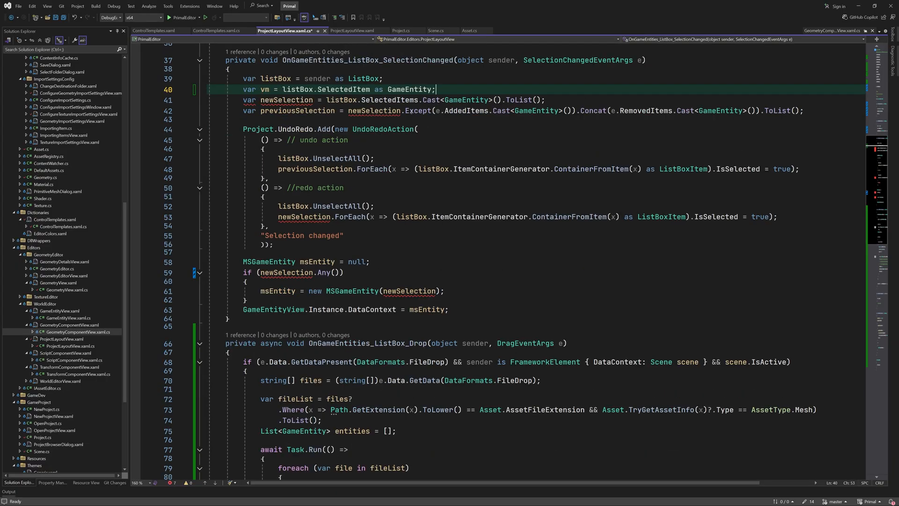
double_click(343, 91)
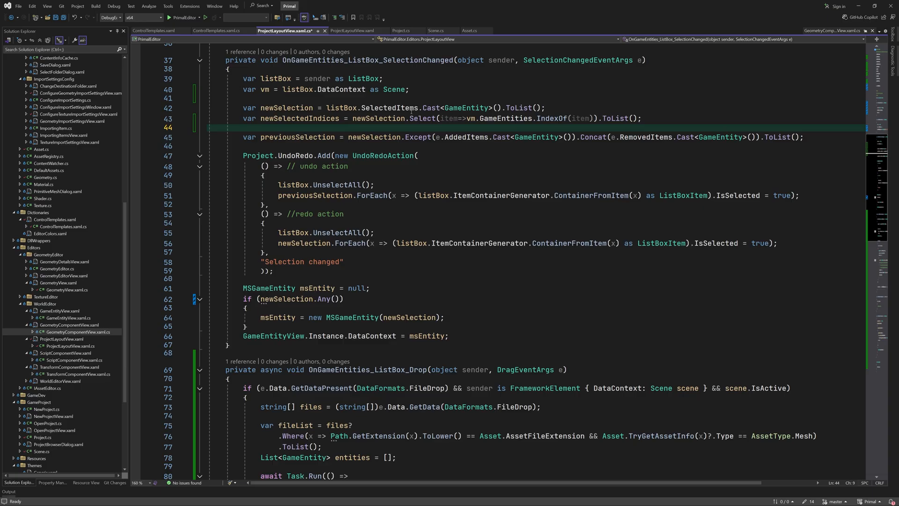
type("private List<int> _previo")
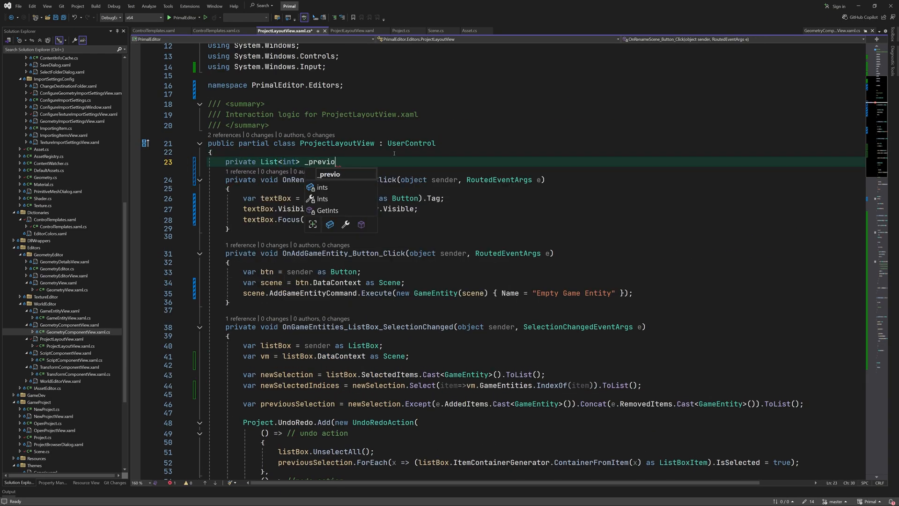
Copy _previousSelectedIndices into previousSelectedIndices with ToList(), then store the new indices in the field.
scroll("down", 3)
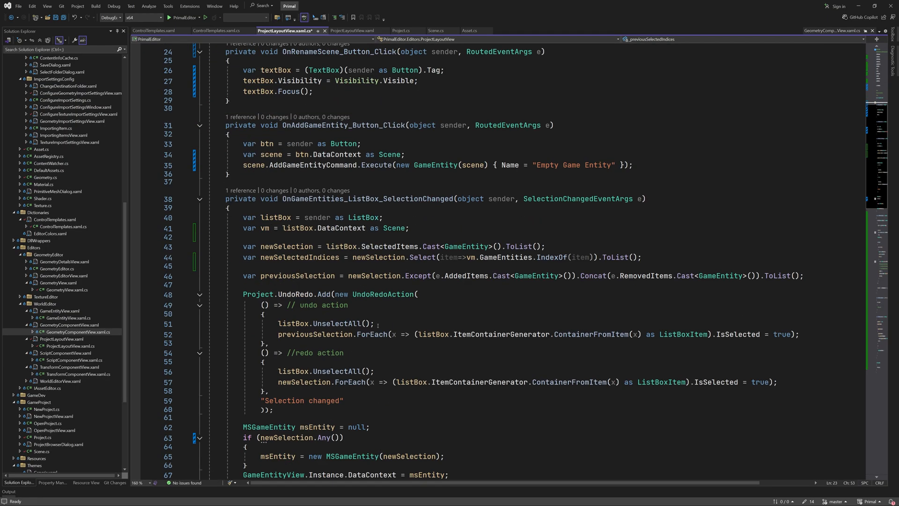
left_click(332, 265)
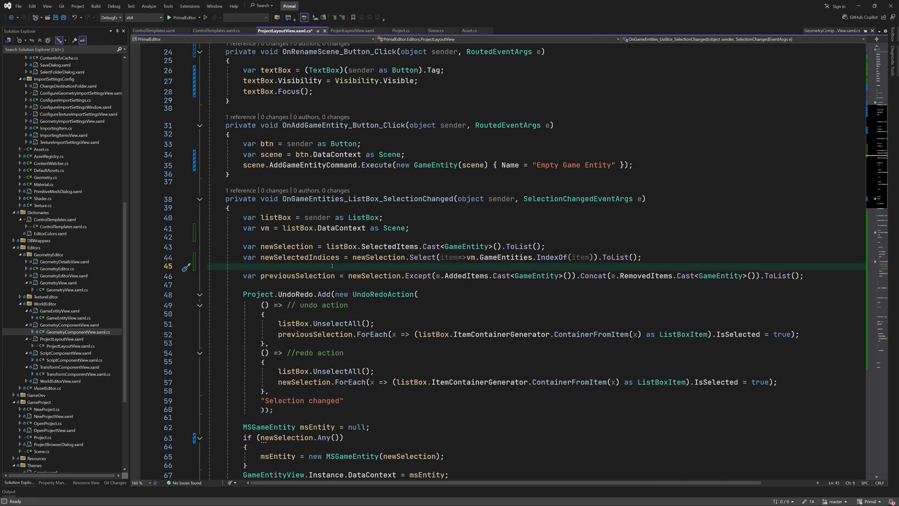
type("previousSelectedIndi")
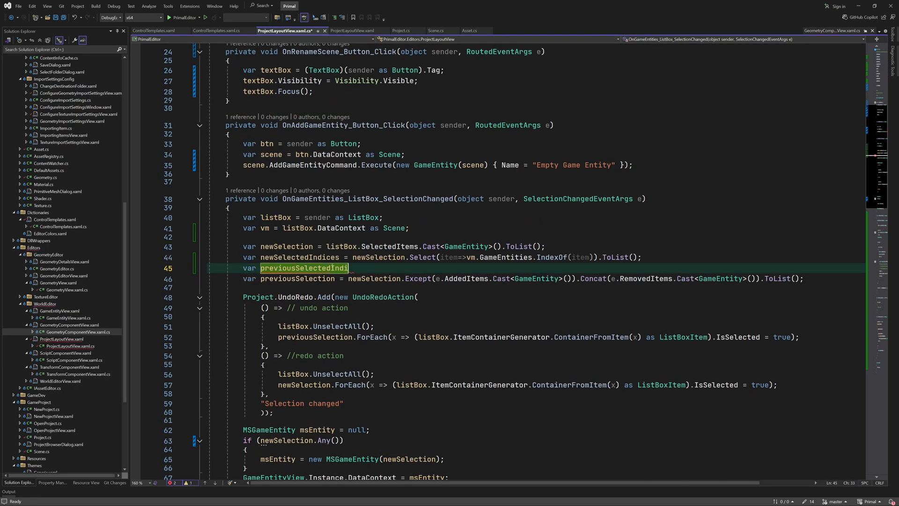
type("ces = _previousSelectedIndices.ToList();")
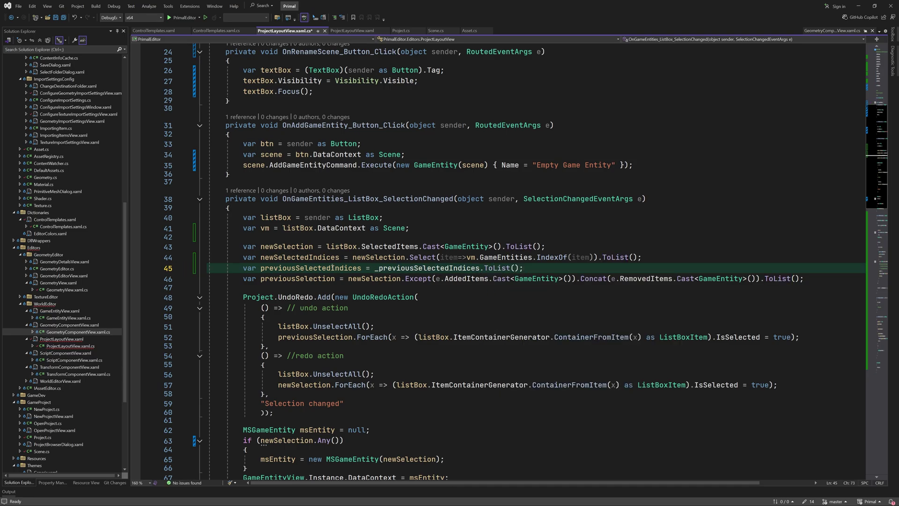
left_click(259, 278)
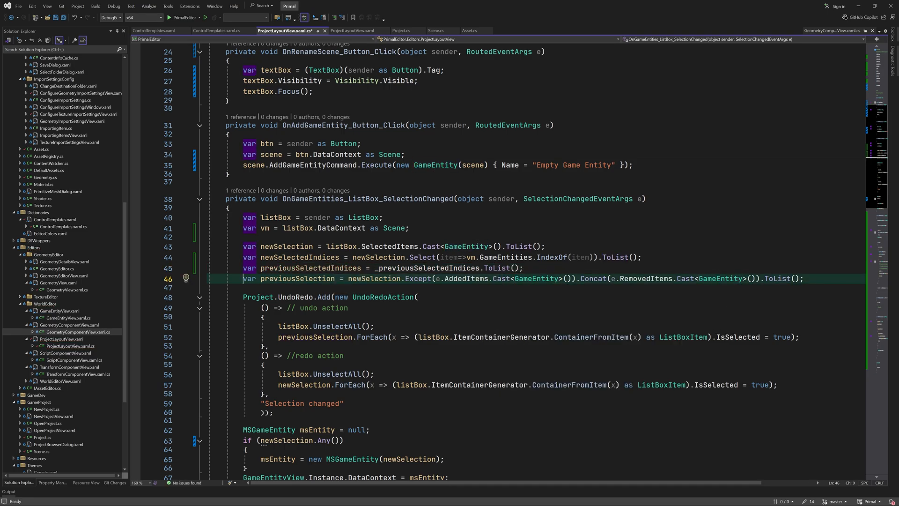
type("_previousSelectedIndices= new")
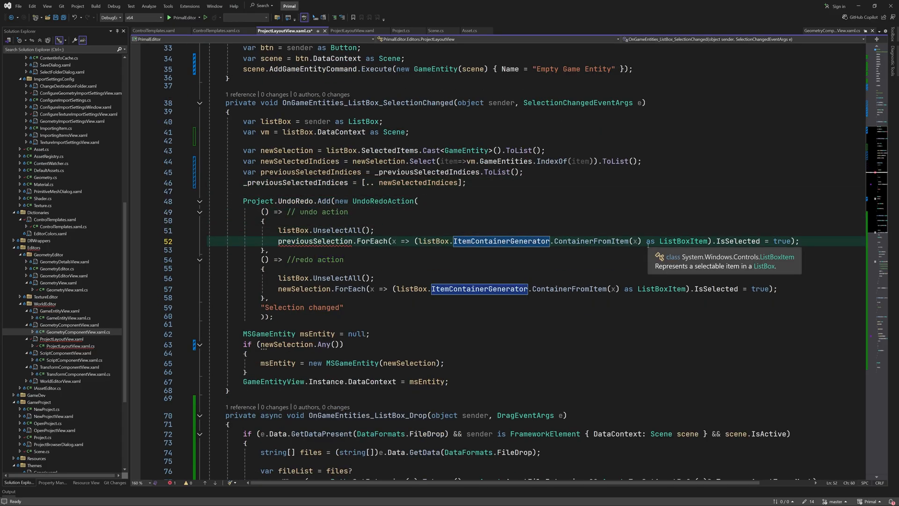
Rewrite the undo lambda to reselect ListBoxItems from previousSelectedIndices, and rename changdedEntities correctly.
double_click(315, 241)
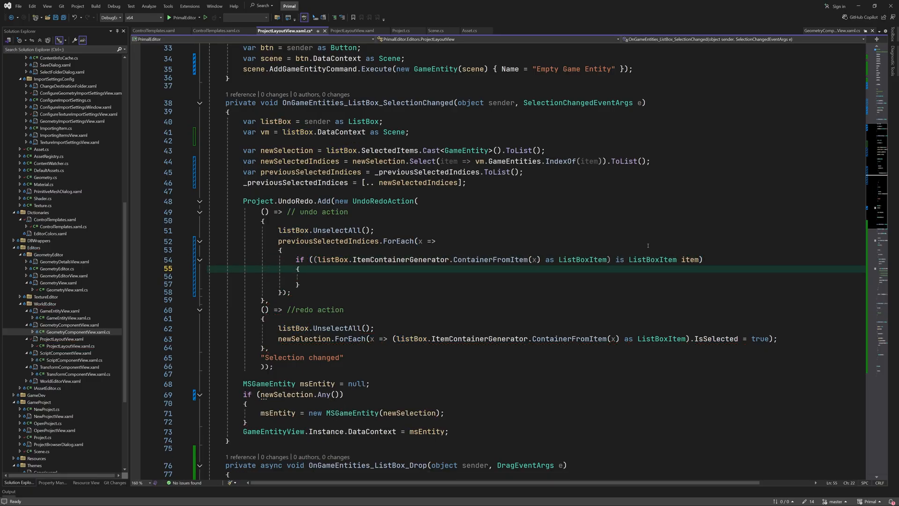
type("item.IsSelected = true;")
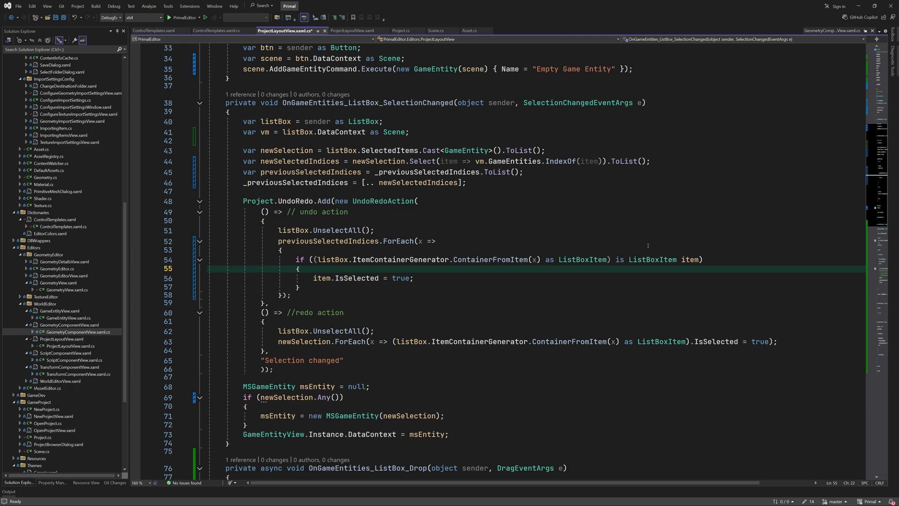
left_click(282, 250)
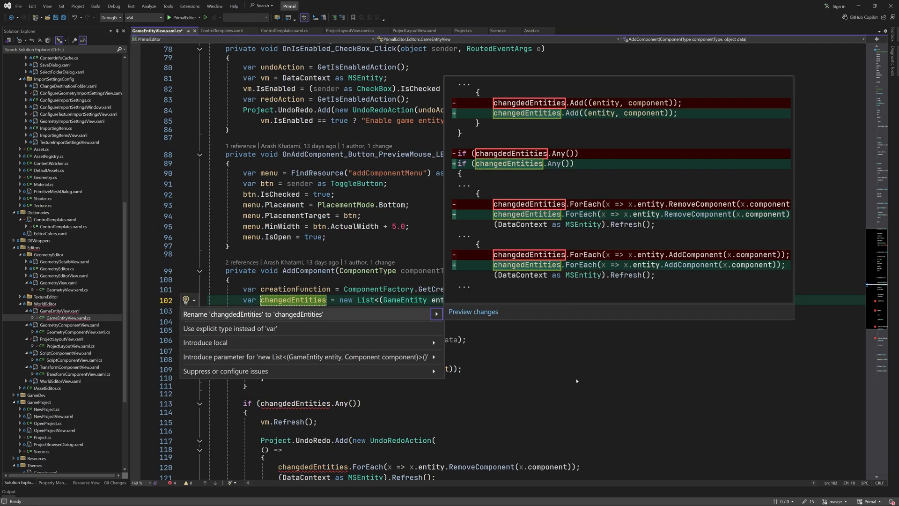
left_click(252, 314)
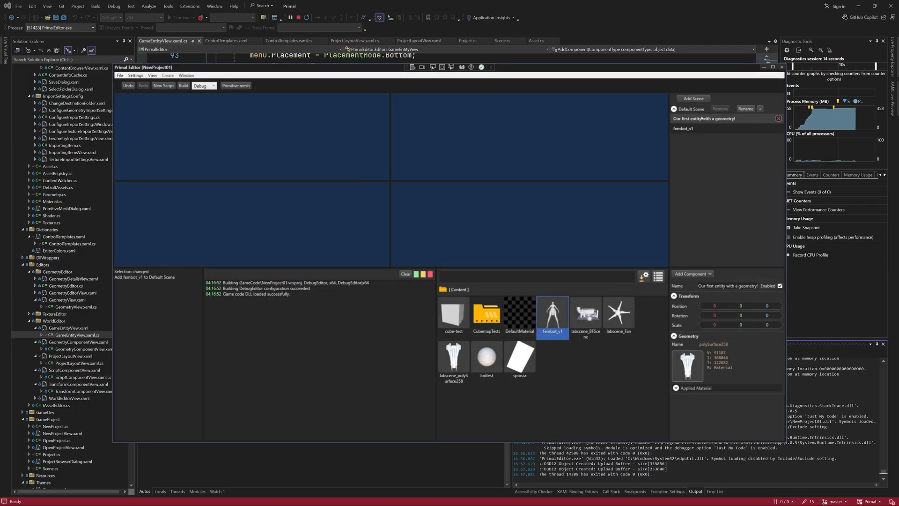
Add labscene_Fan, remove 'Our first entity with a geometry!', then undo the removal.
left_click(454, 359)
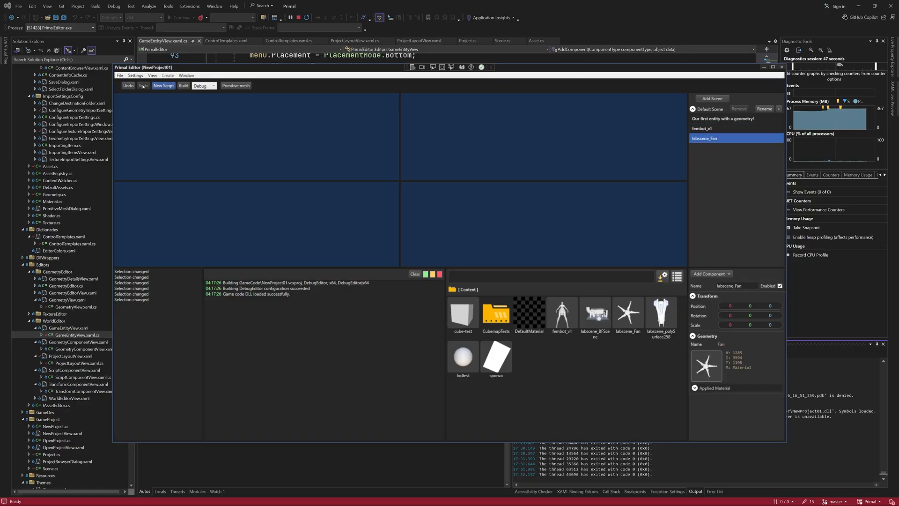
left_click(722, 119)
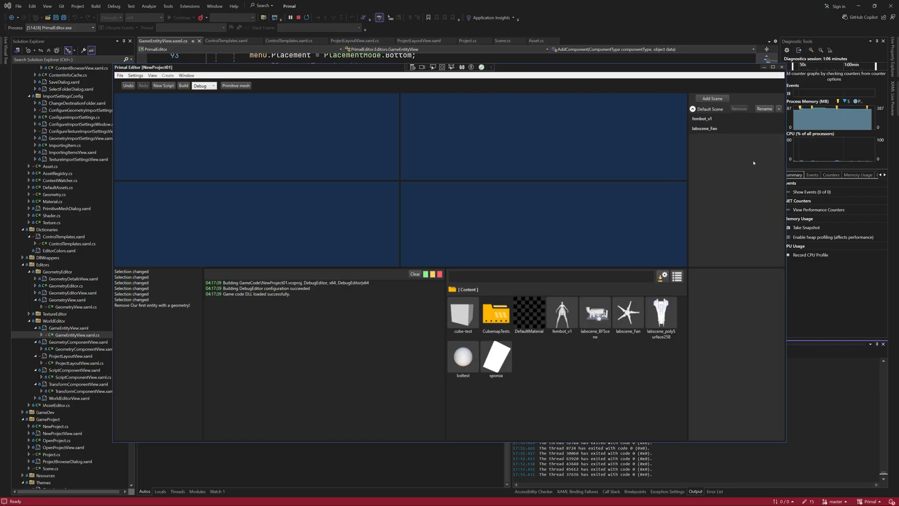
left_click(463, 314)
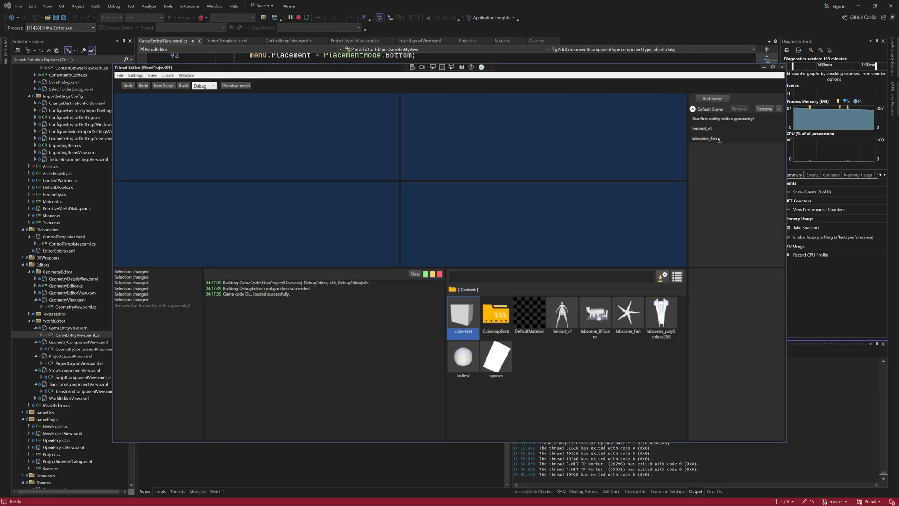